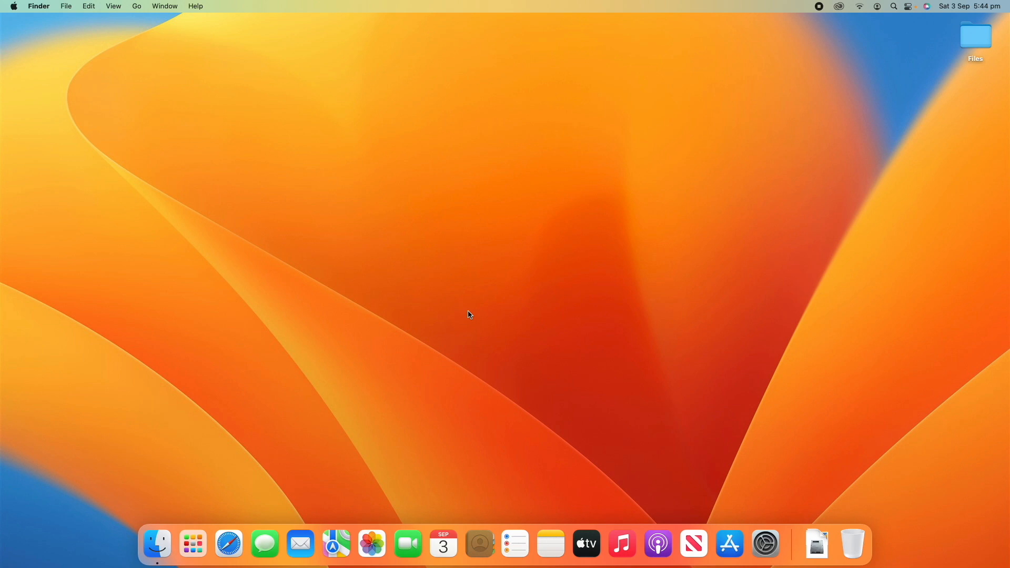
mouse_move(765, 543)
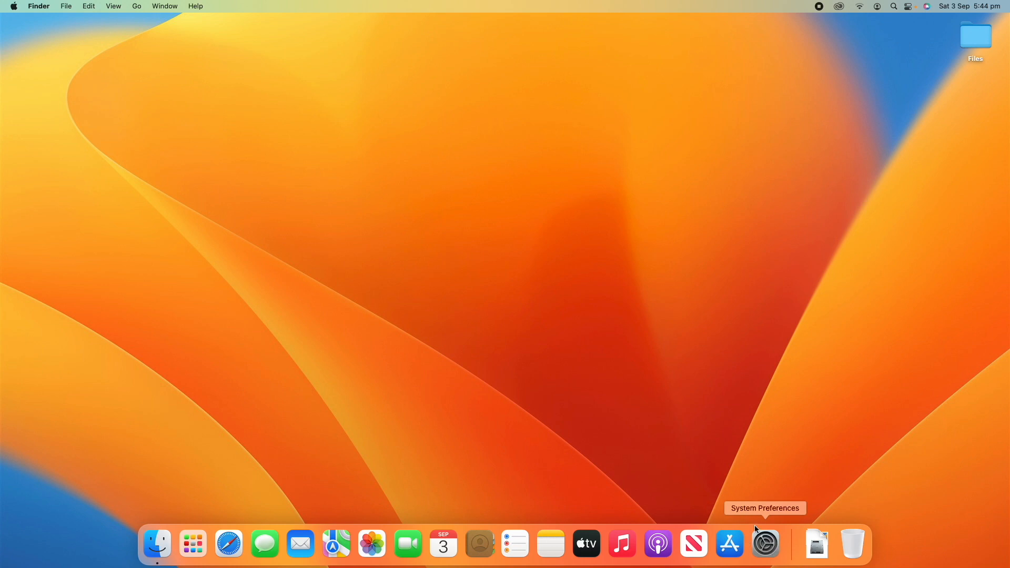
Launch System Preferences from the Dock to show the grid of settings categories.
left_click(764, 543)
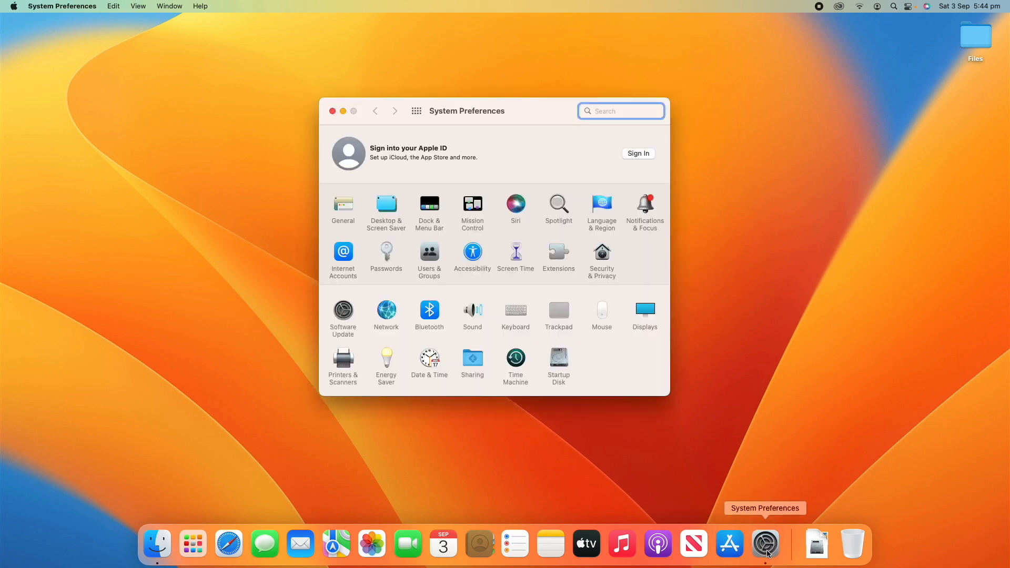
mouse_move(776, 549)
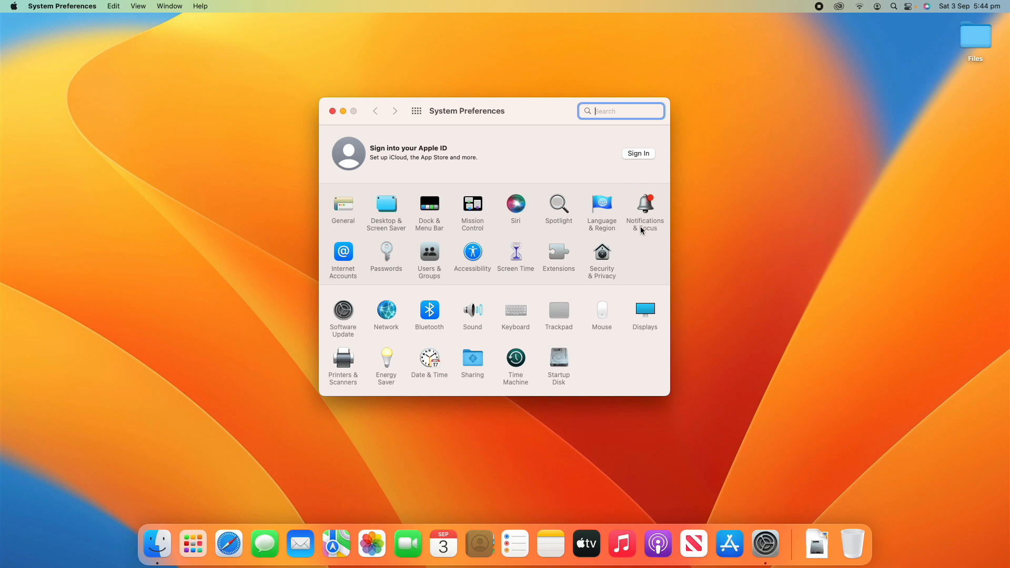
mouse_move(636, 244)
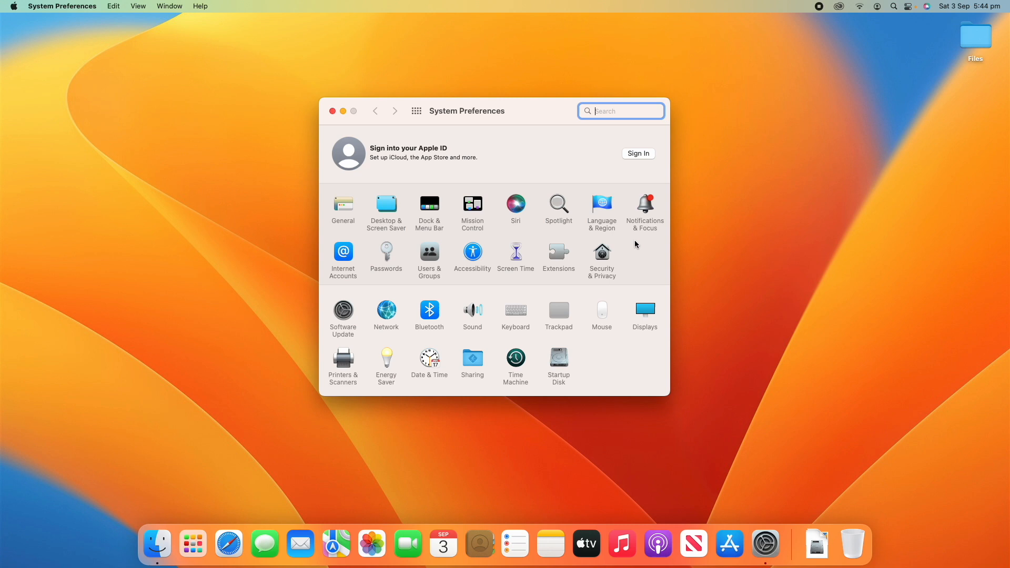
mouse_move(585, 199)
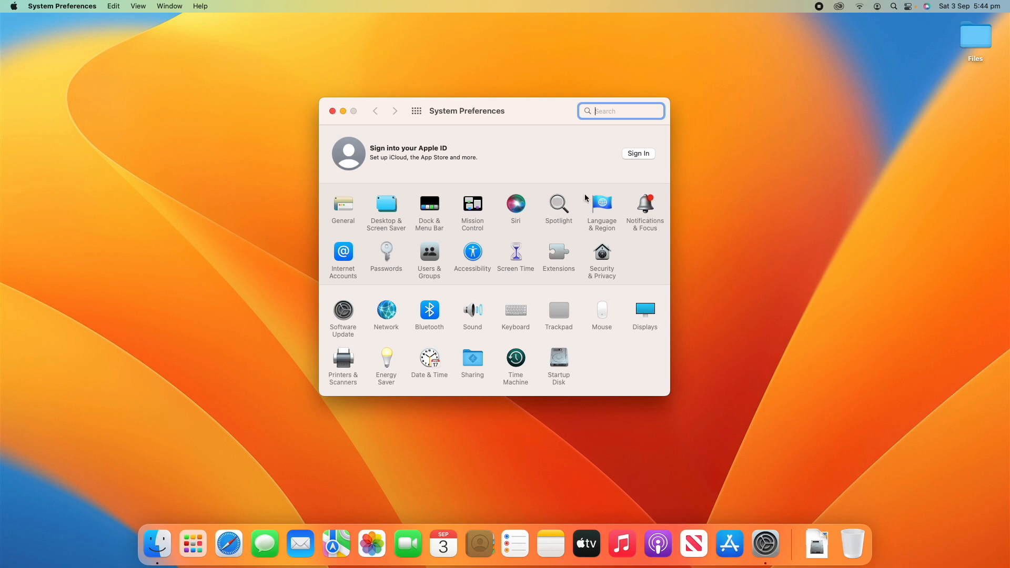
mouse_move(341, 331)
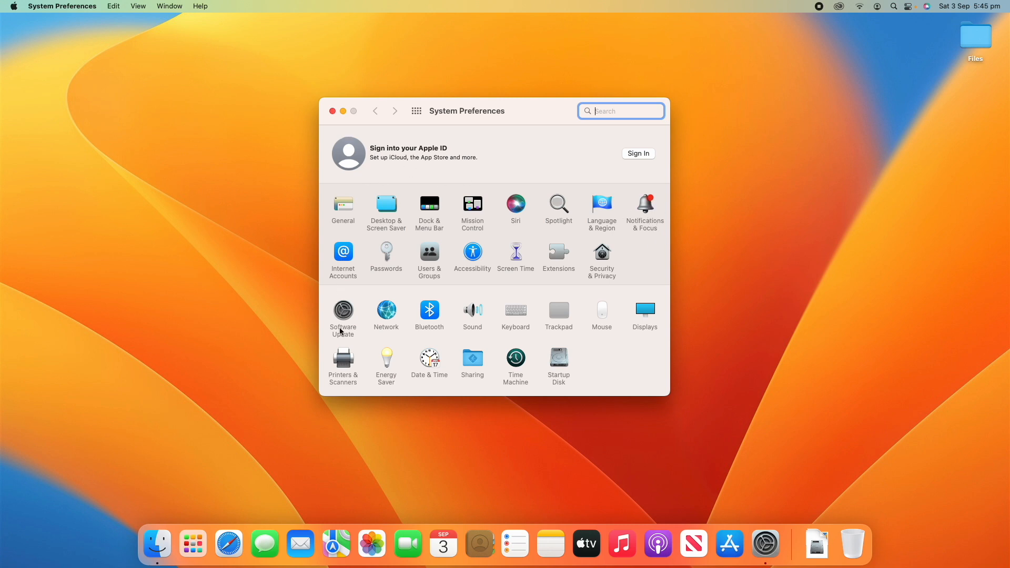
mouse_move(338, 361)
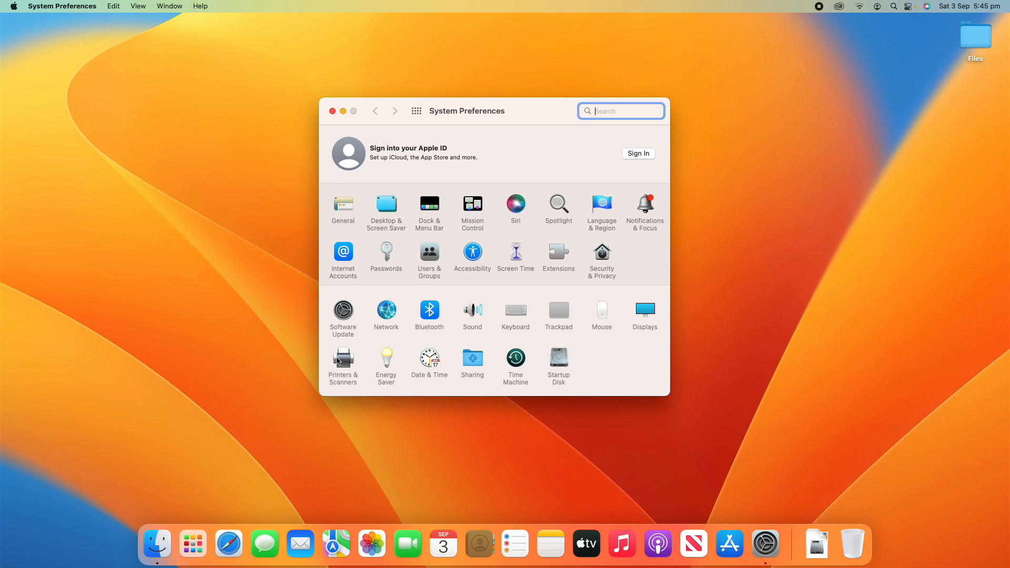
mouse_move(362, 256)
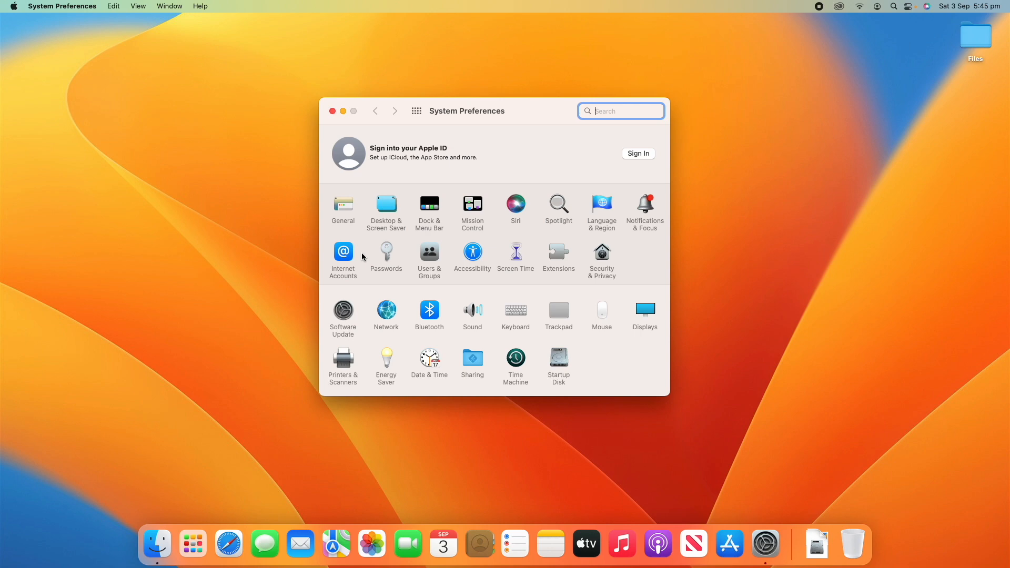
mouse_move(662, 214)
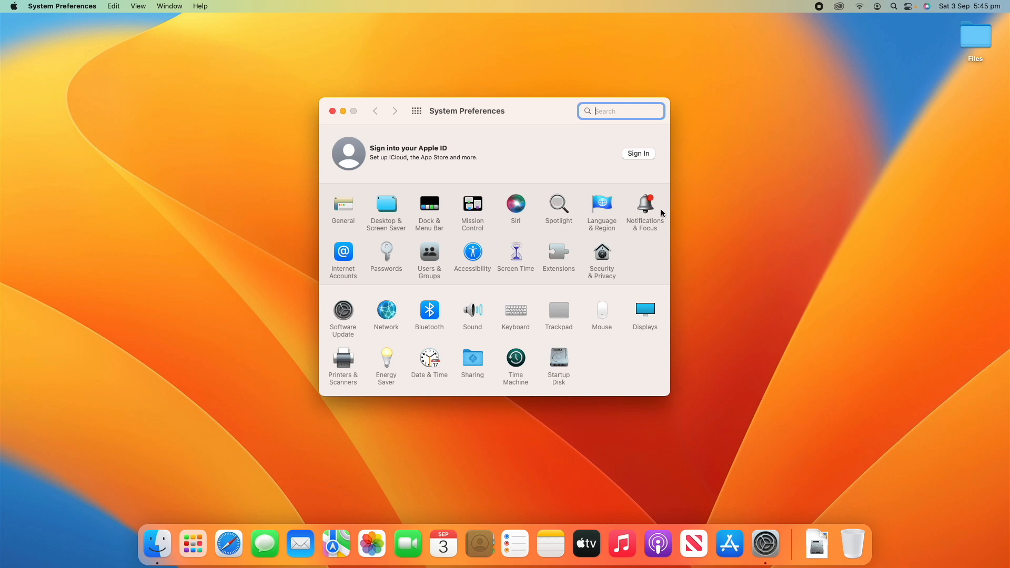
mouse_move(651, 227)
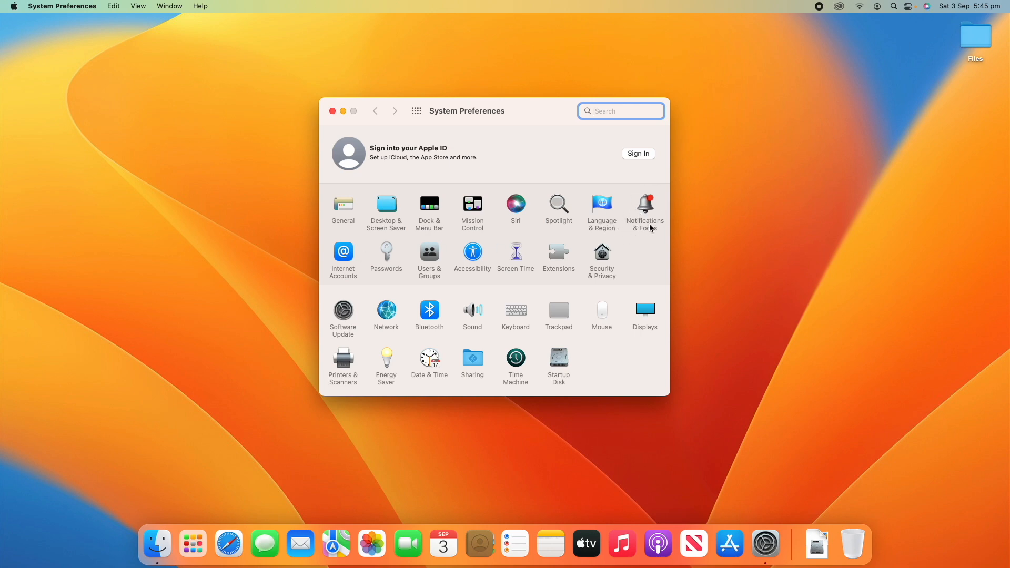
Open Notifications & Focus and select App Store in the app list.
left_click(645, 207)
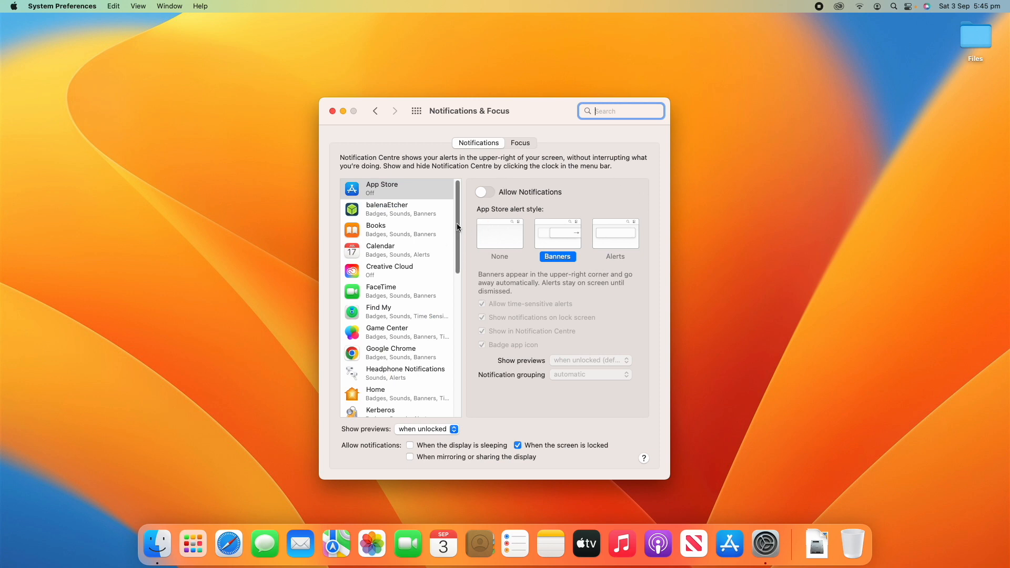
scroll("down", 3)
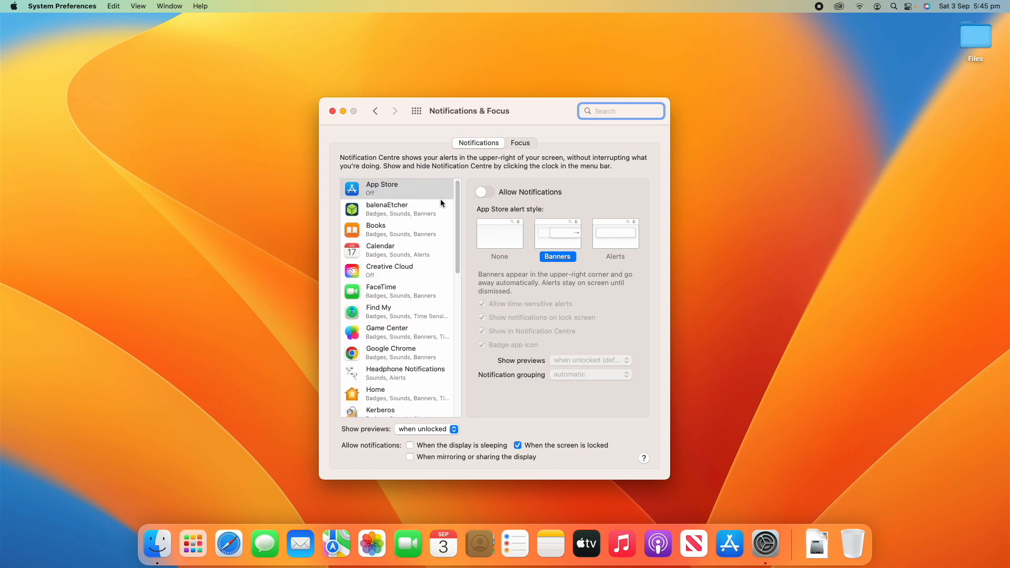
mouse_move(420, 230)
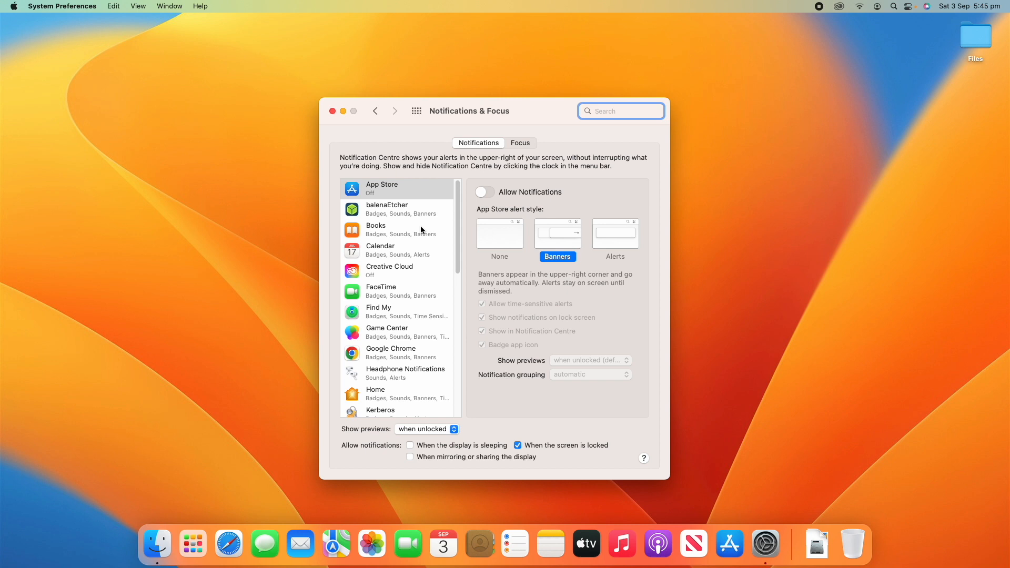
mouse_move(411, 231)
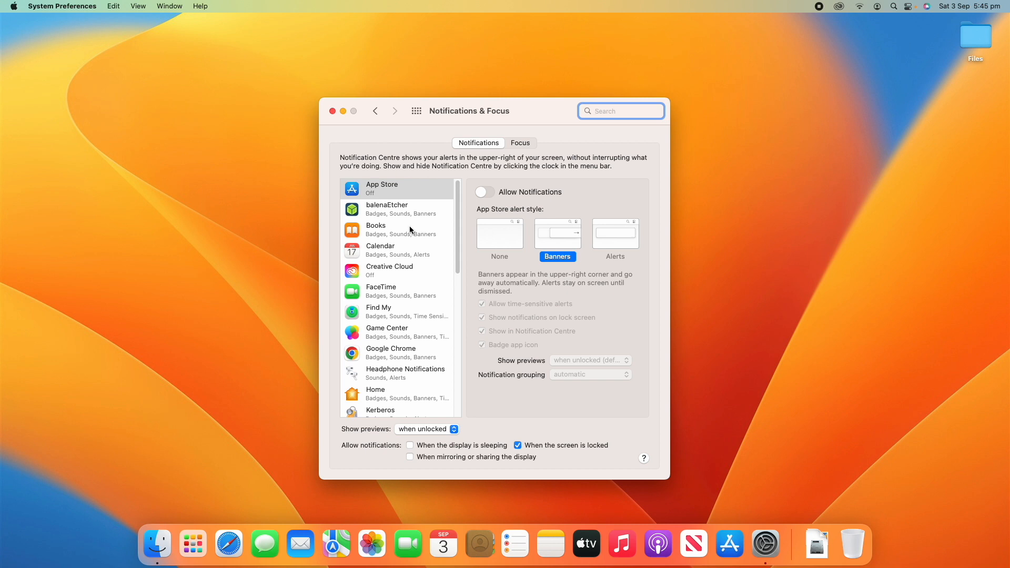
left_click(397, 188)
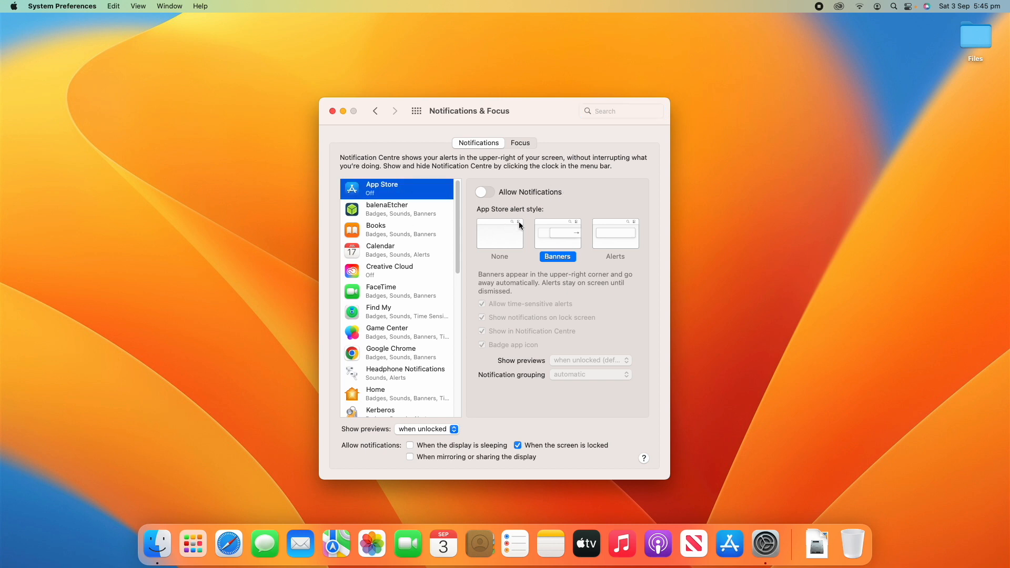
mouse_move(575, 209)
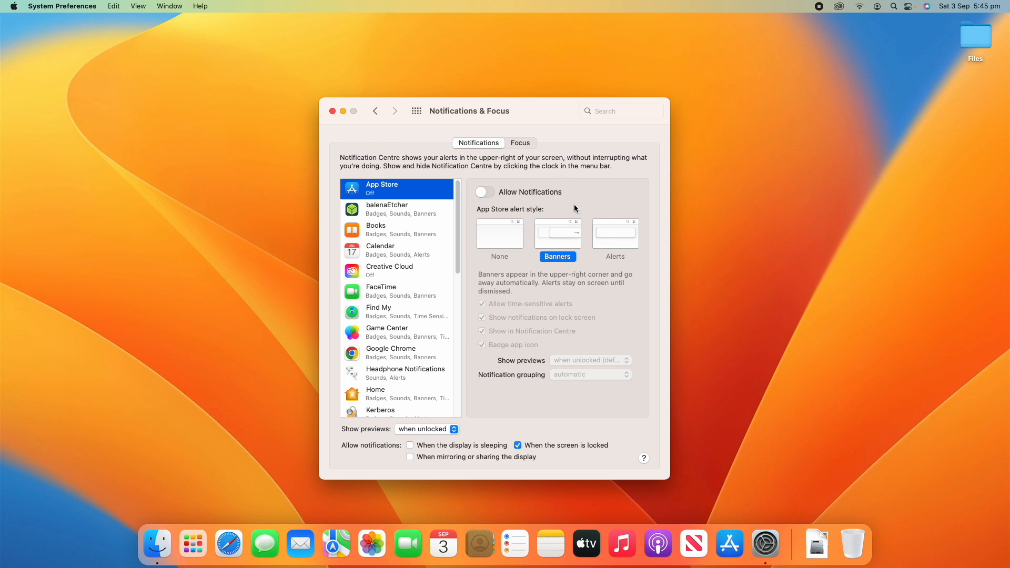
Enable App Store notifications, cycling through None, Banners and Alerts, ending on Alerts.
left_click(485, 192)
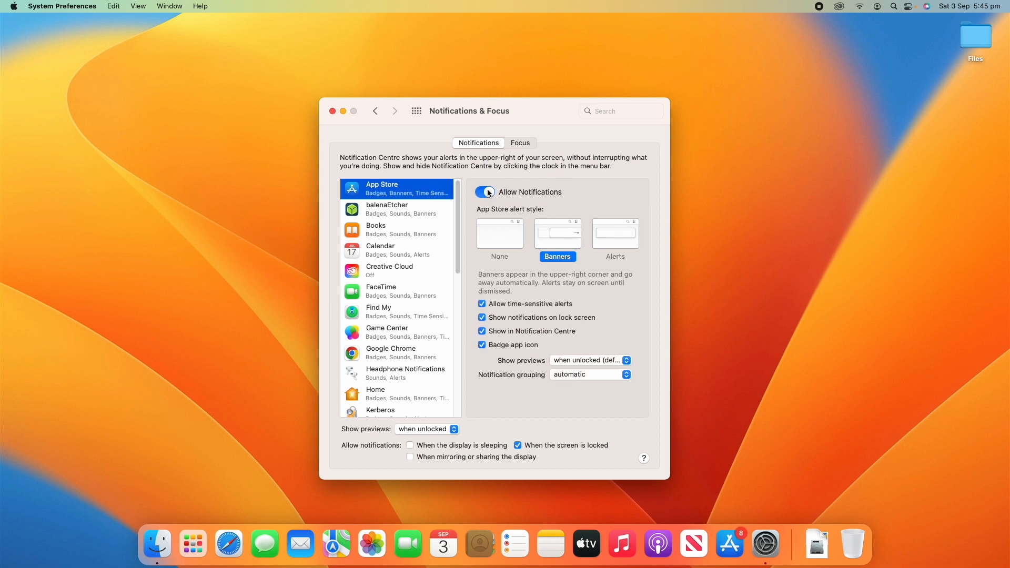
left_click(499, 233)
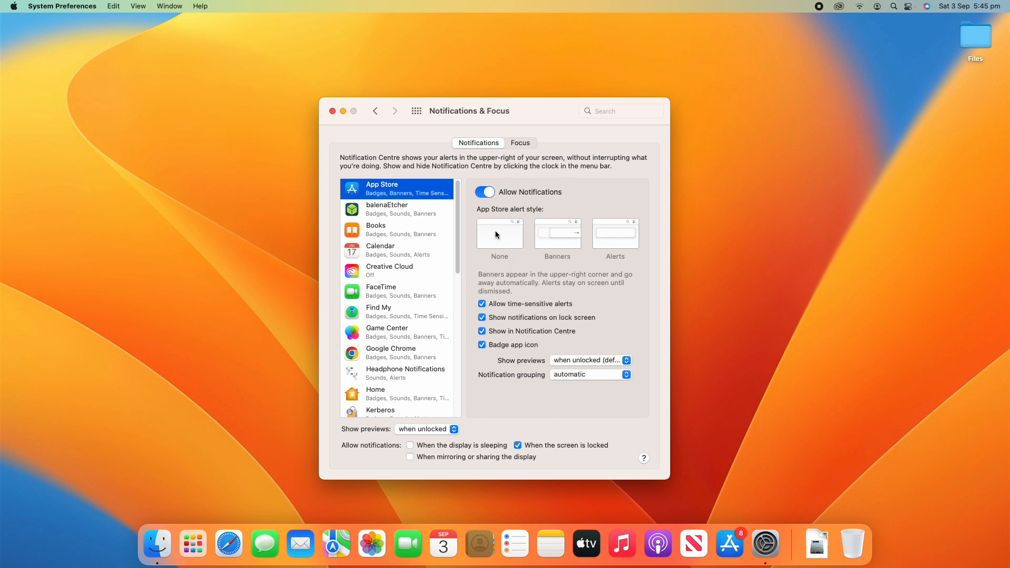
left_click(499, 233)
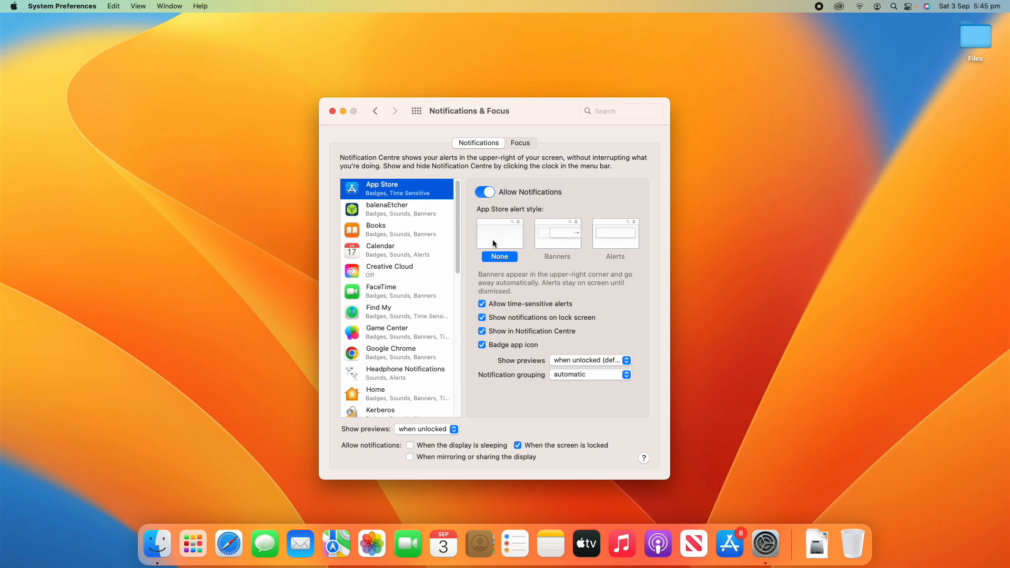
left_click(556, 233)
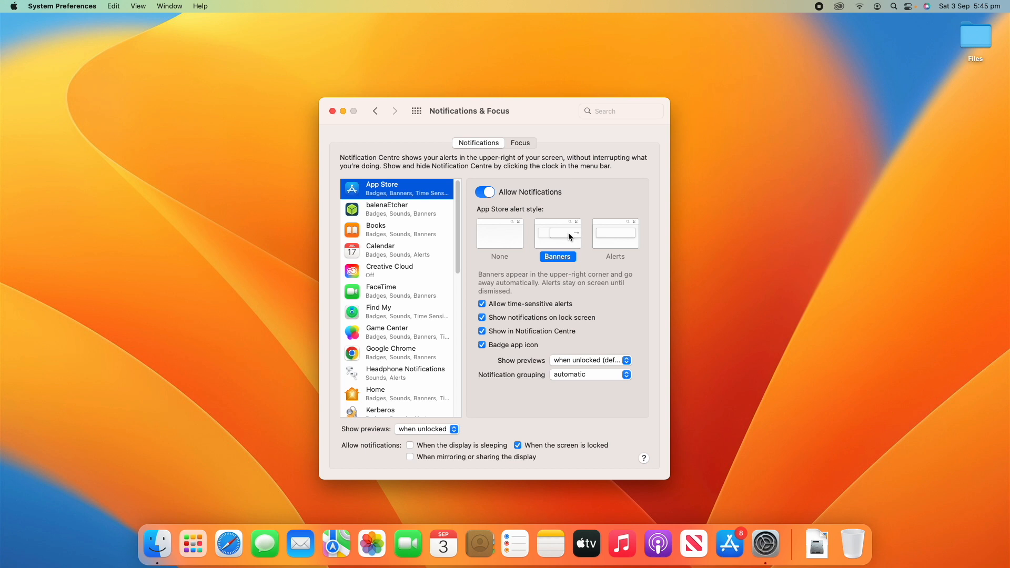
left_click(614, 232)
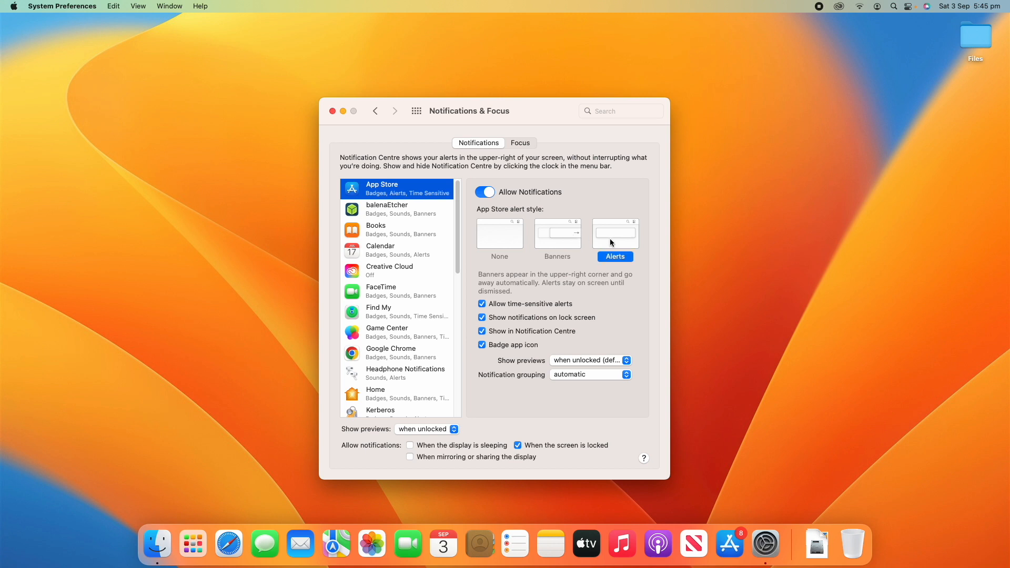
left_click(499, 233)
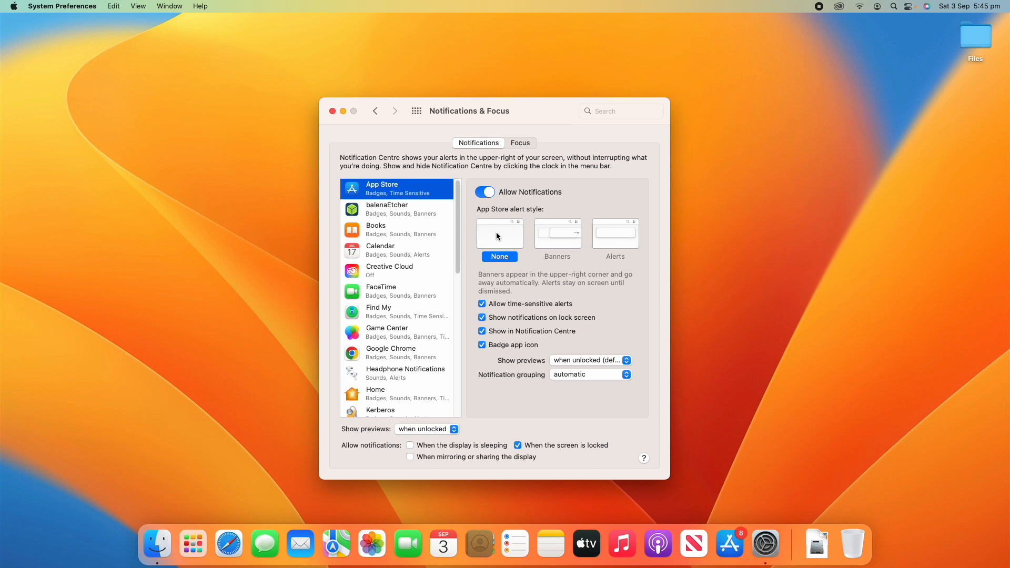
left_click(556, 233)
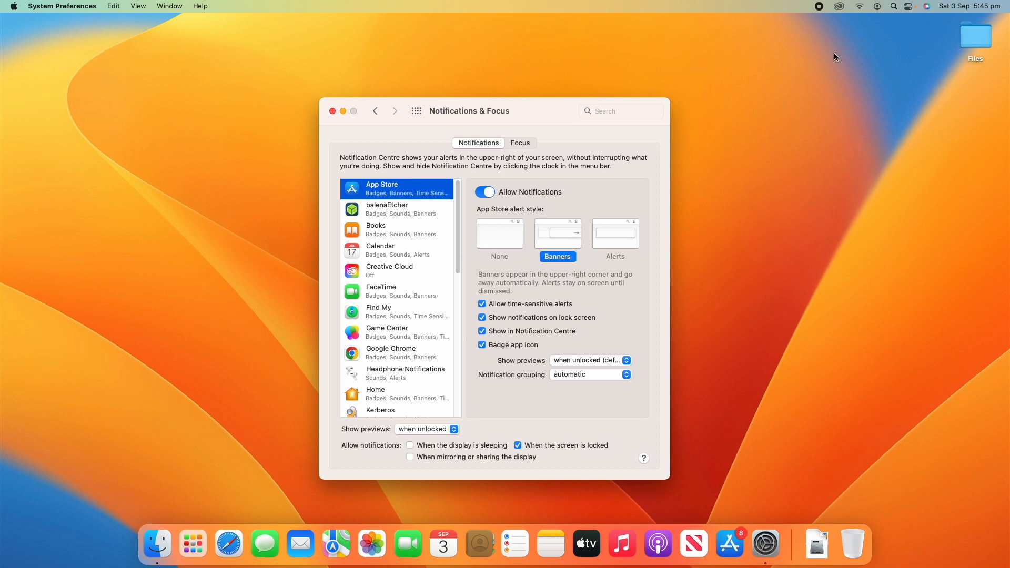
mouse_move(599, 294)
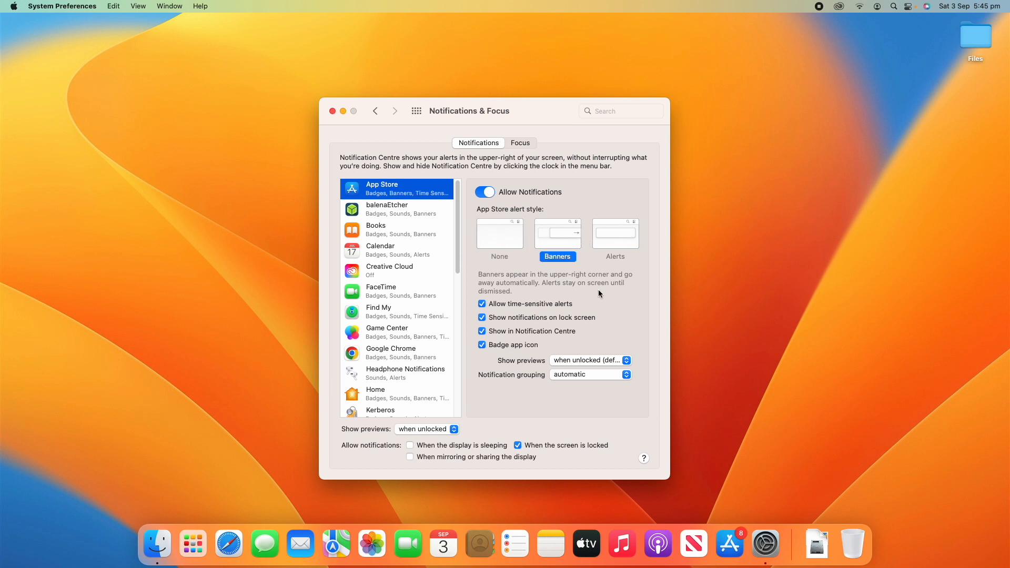
mouse_move(550, 237)
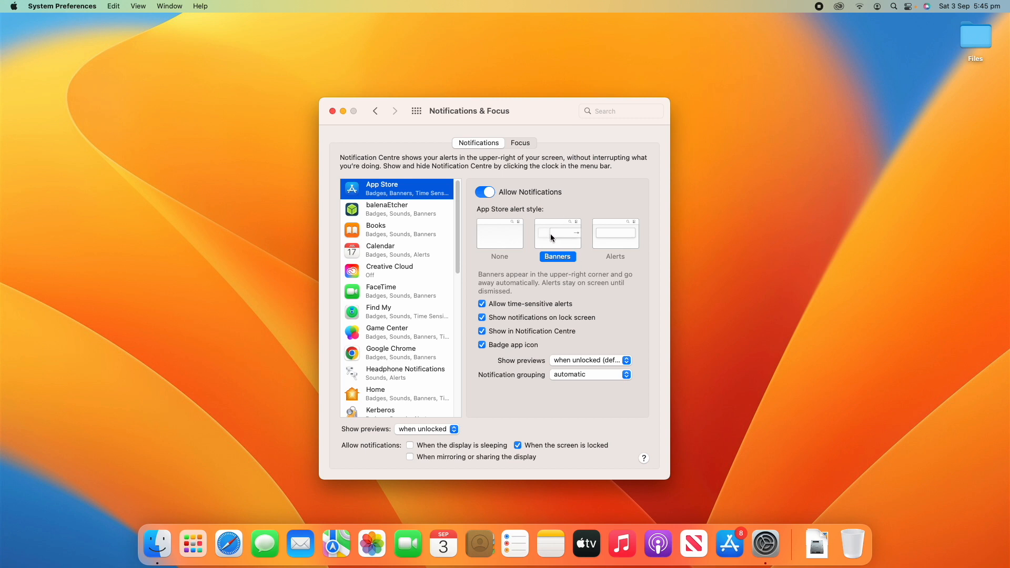
left_click(615, 233)
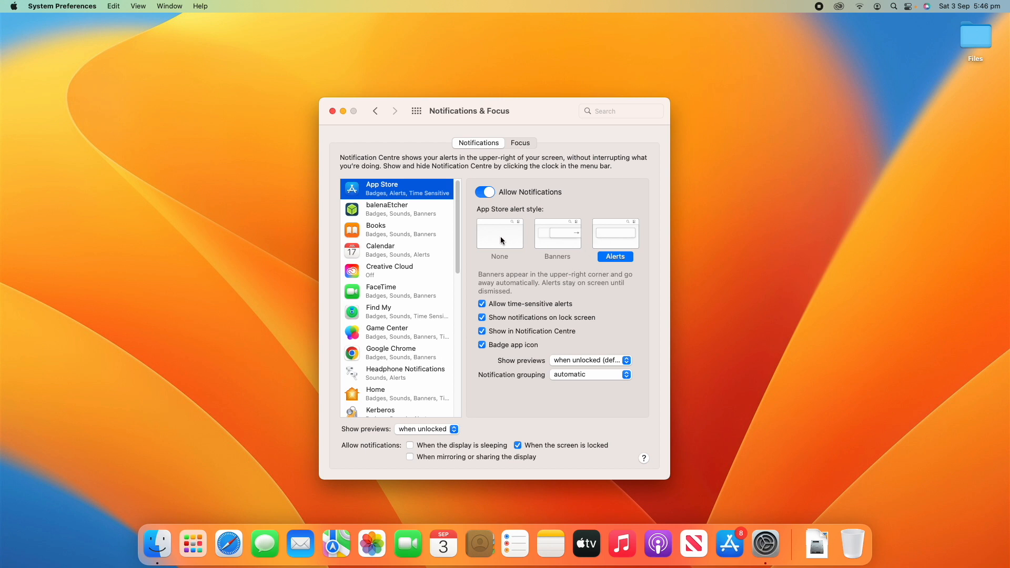
Set App Store alerts to Banners, switch its notifications off, then on again.
left_click(557, 234)
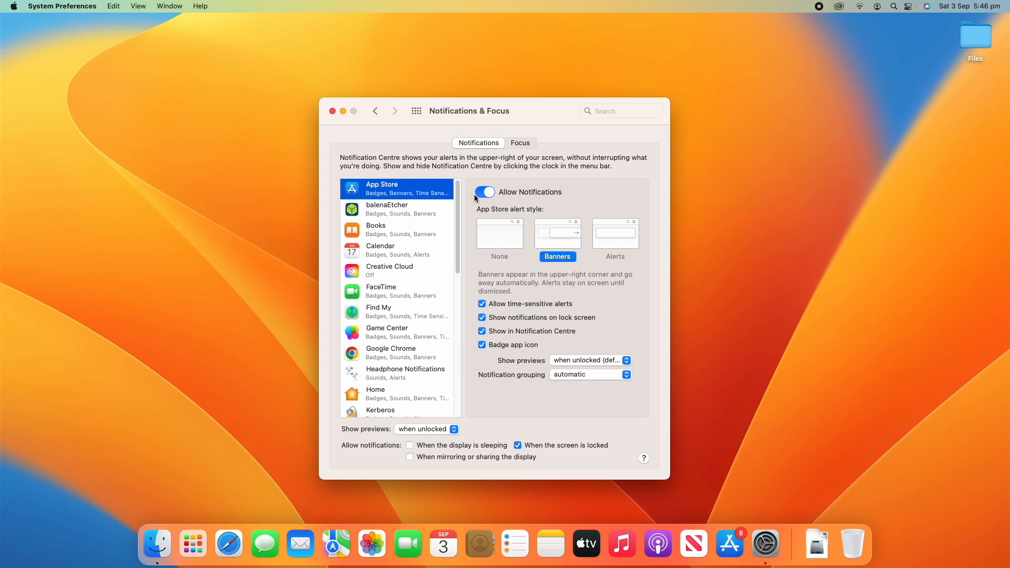
left_click(485, 192)
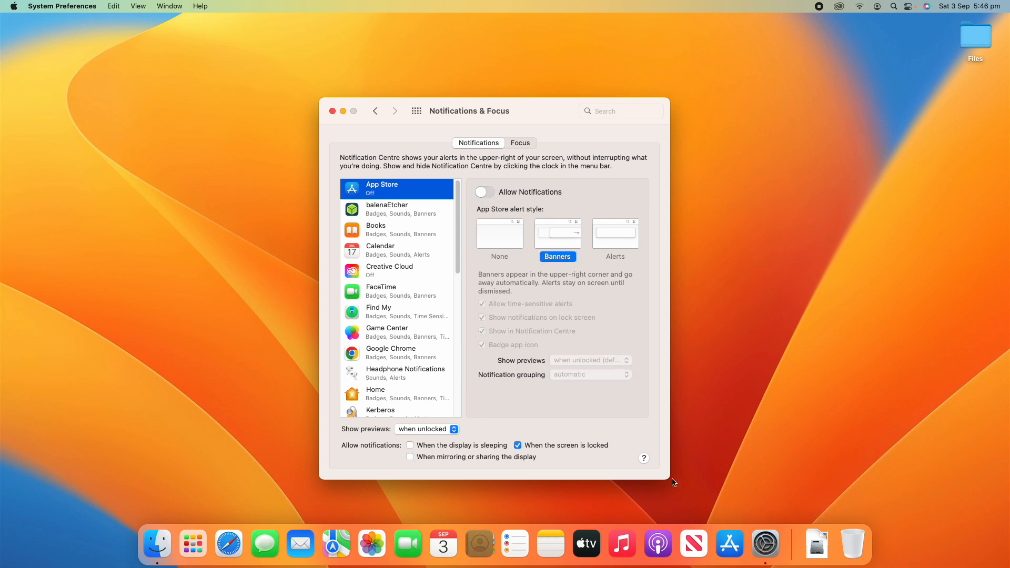
mouse_move(729, 543)
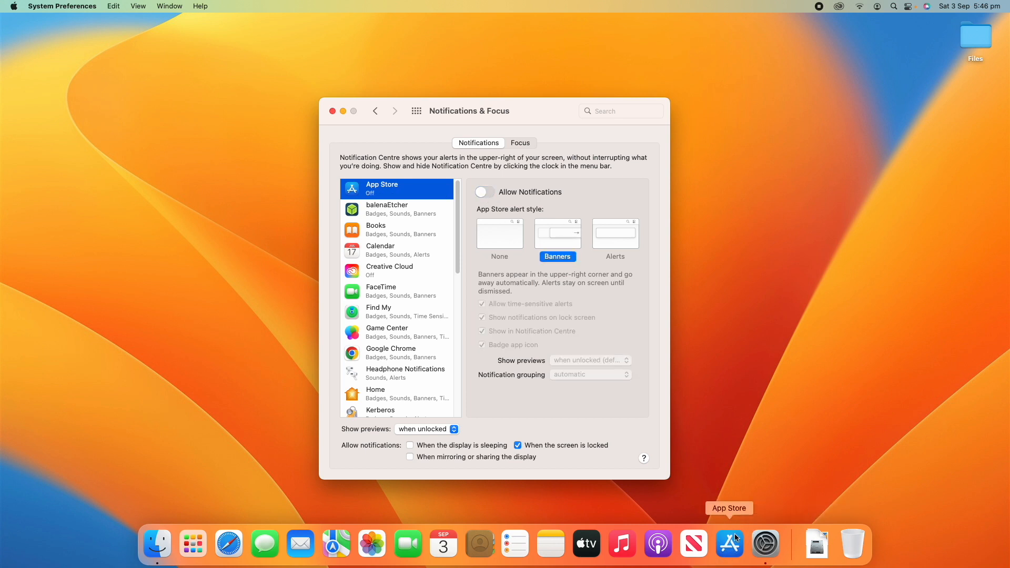
mouse_move(738, 539)
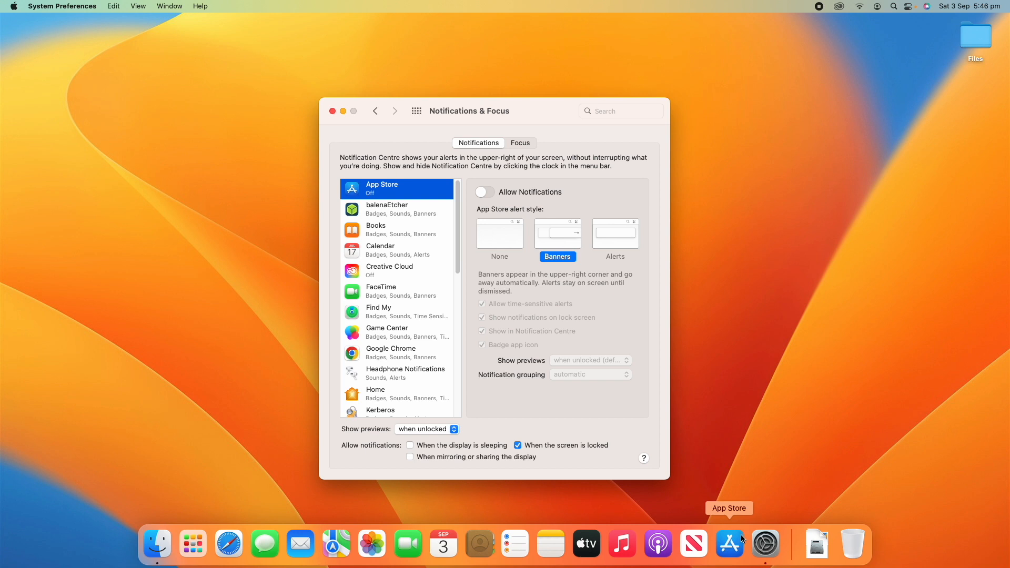
mouse_move(741, 536)
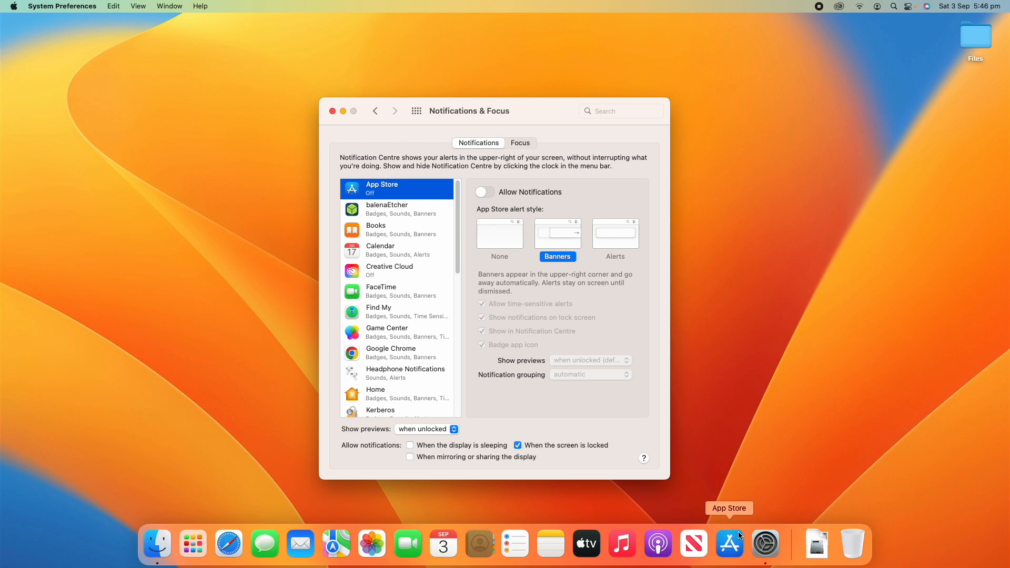
mouse_move(480, 192)
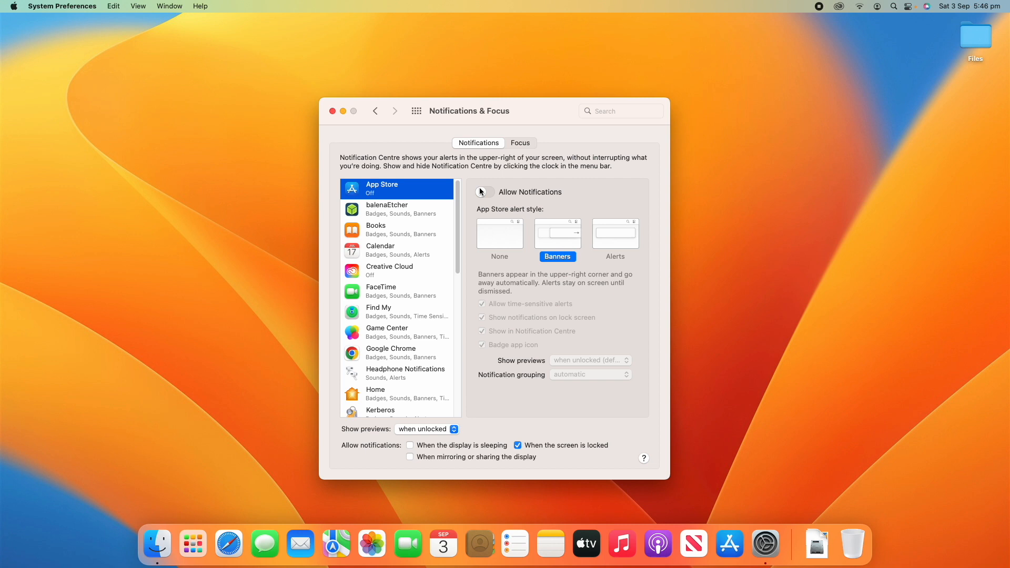
left_click(484, 192)
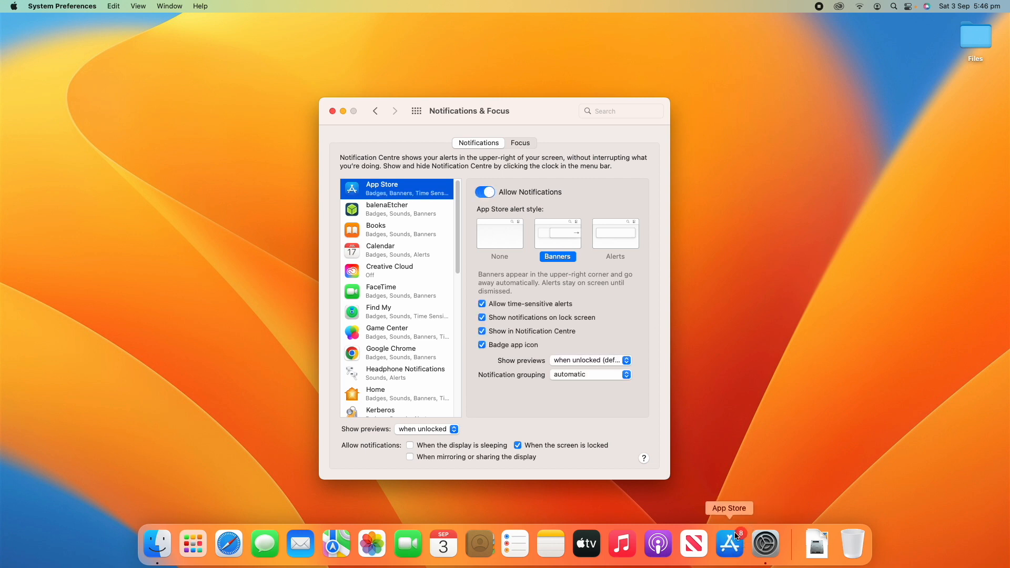
mouse_move(746, 272)
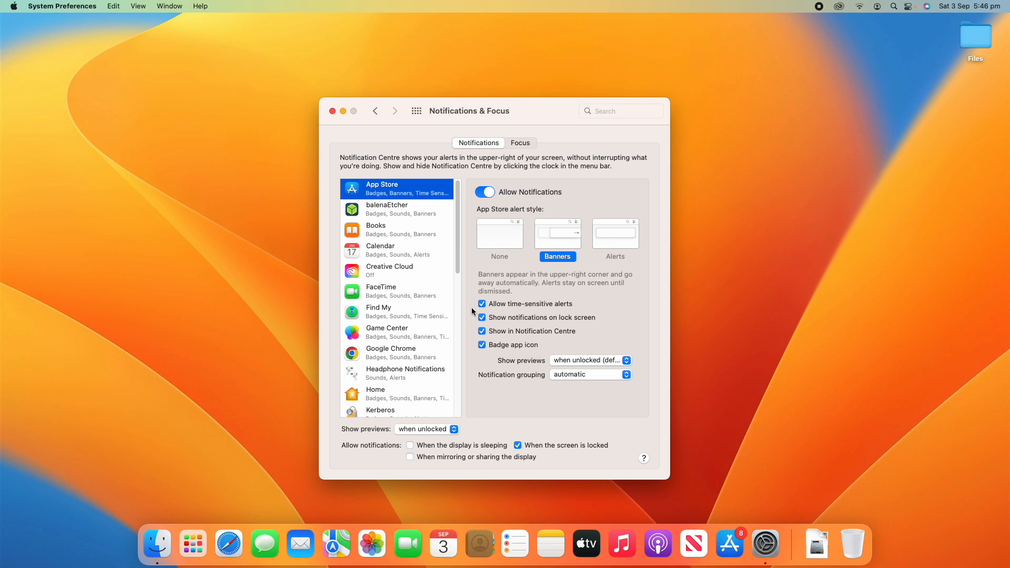
mouse_move(538, 306)
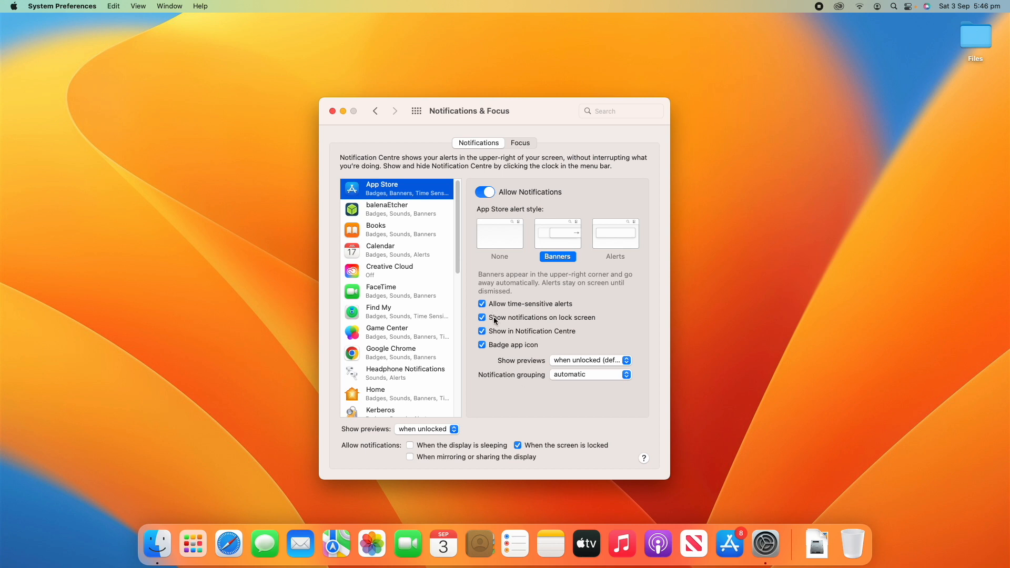
mouse_move(506, 324)
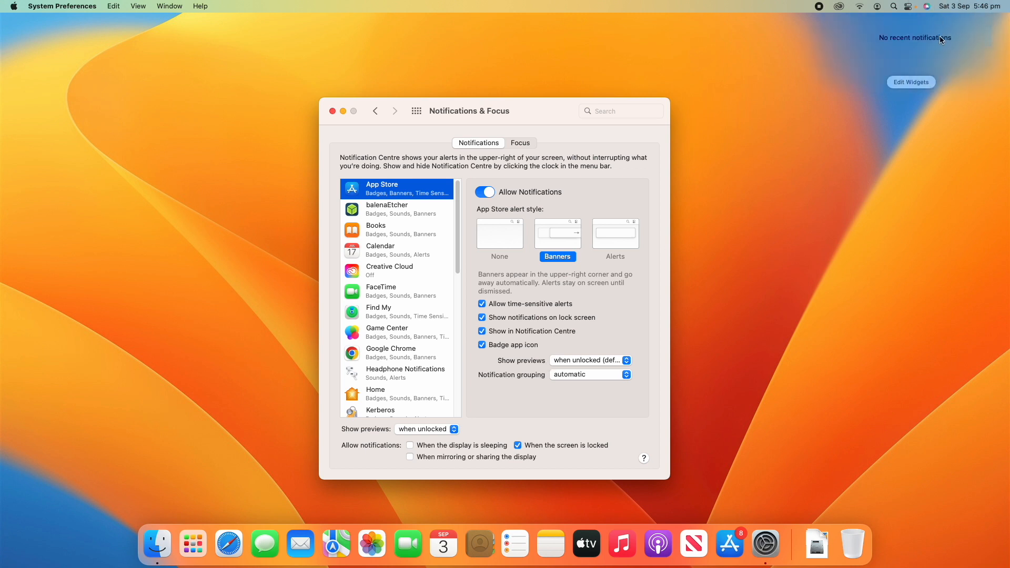
mouse_move(956, 21)
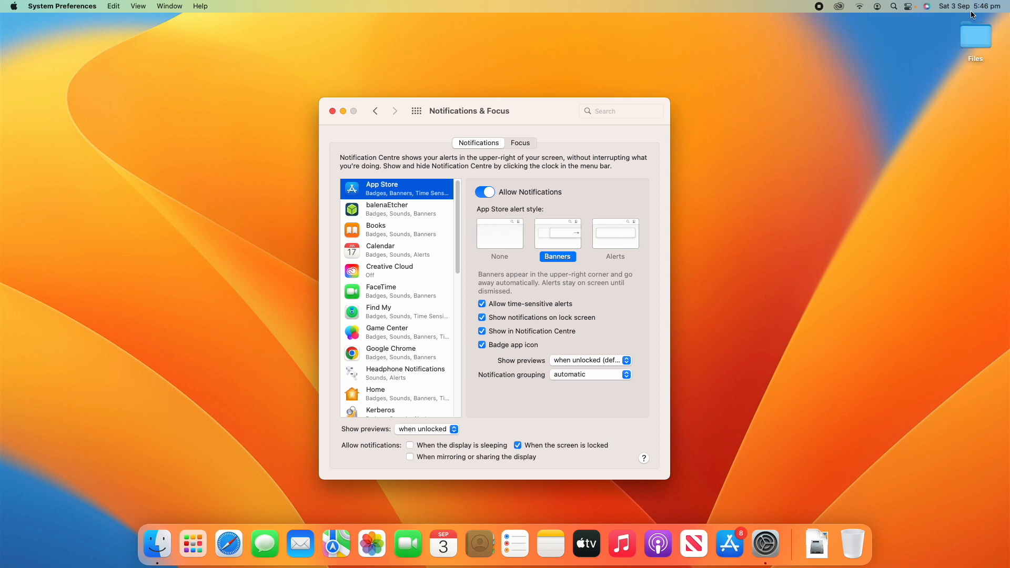
mouse_move(568, 335)
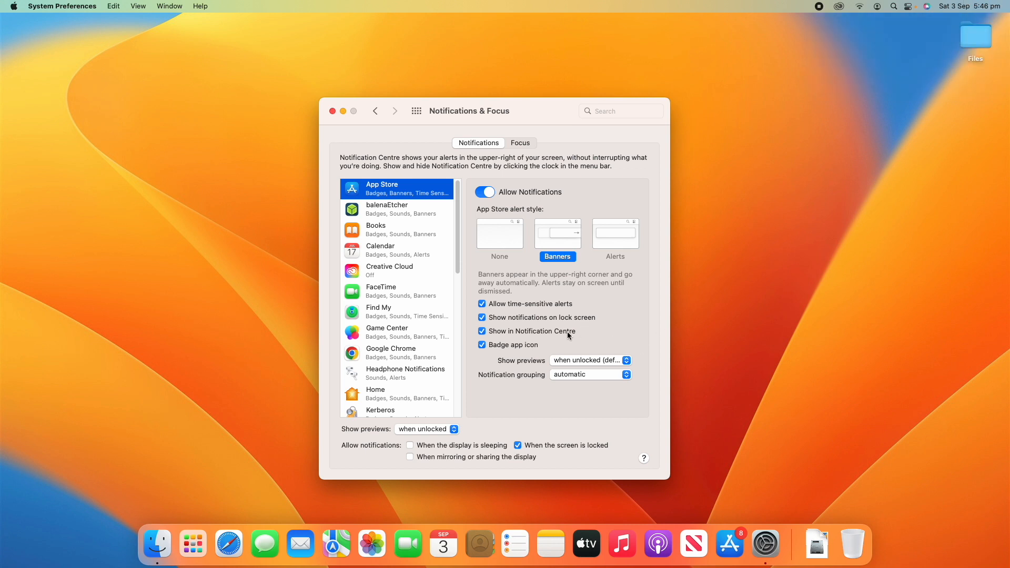
mouse_move(496, 352)
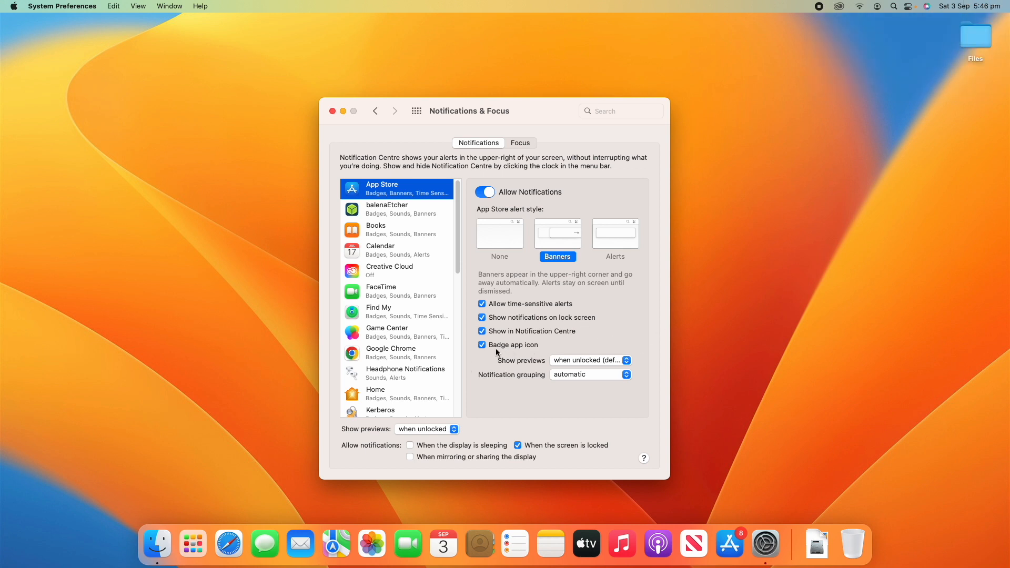
left_click(482, 344)
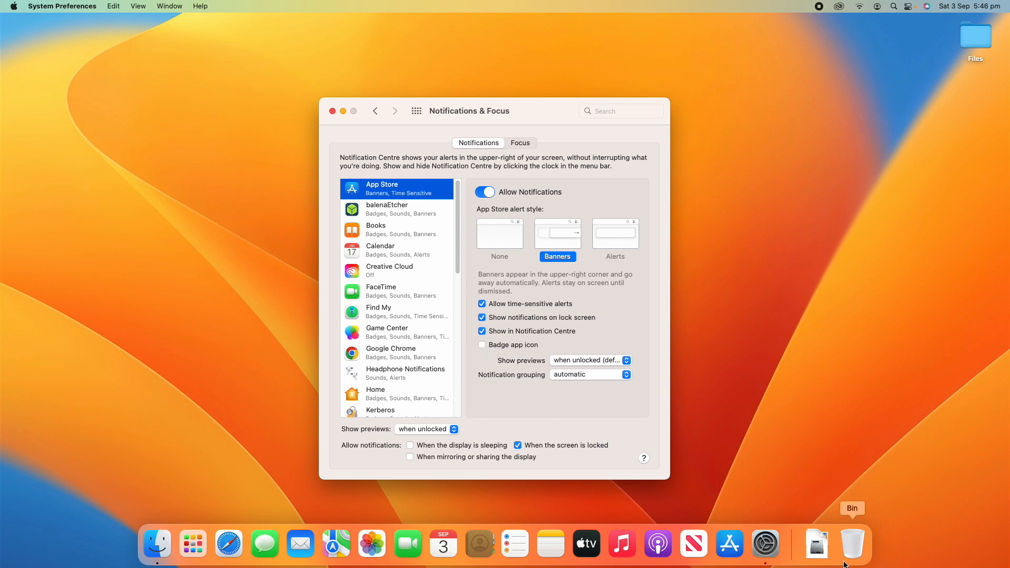
left_click(482, 344)
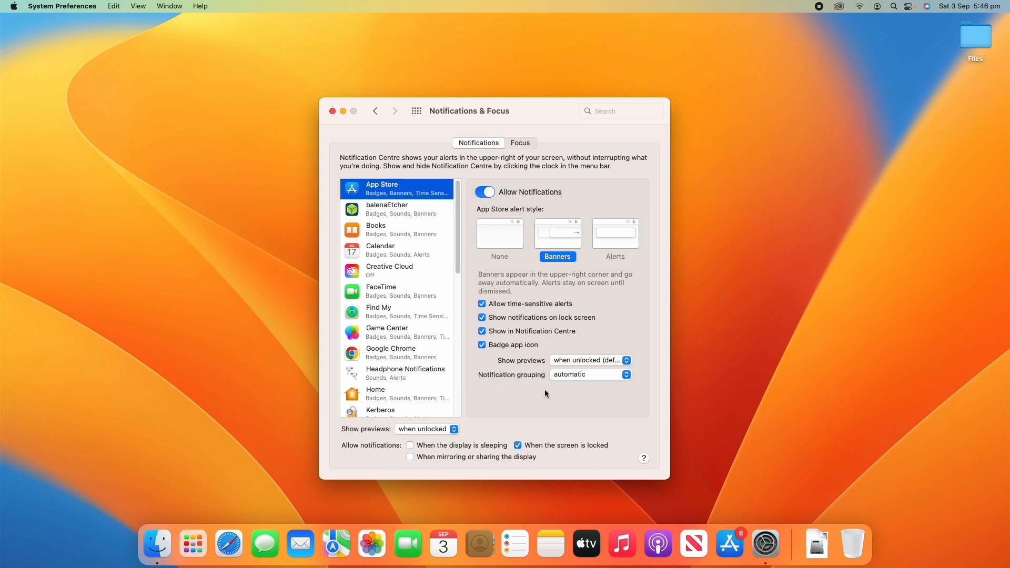
left_click(587, 360)
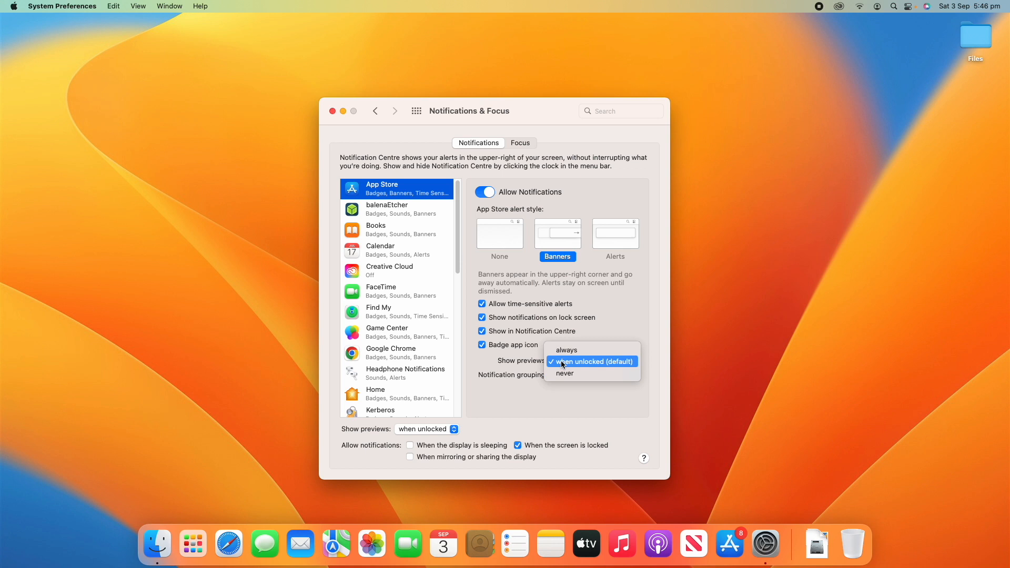
mouse_move(566, 350)
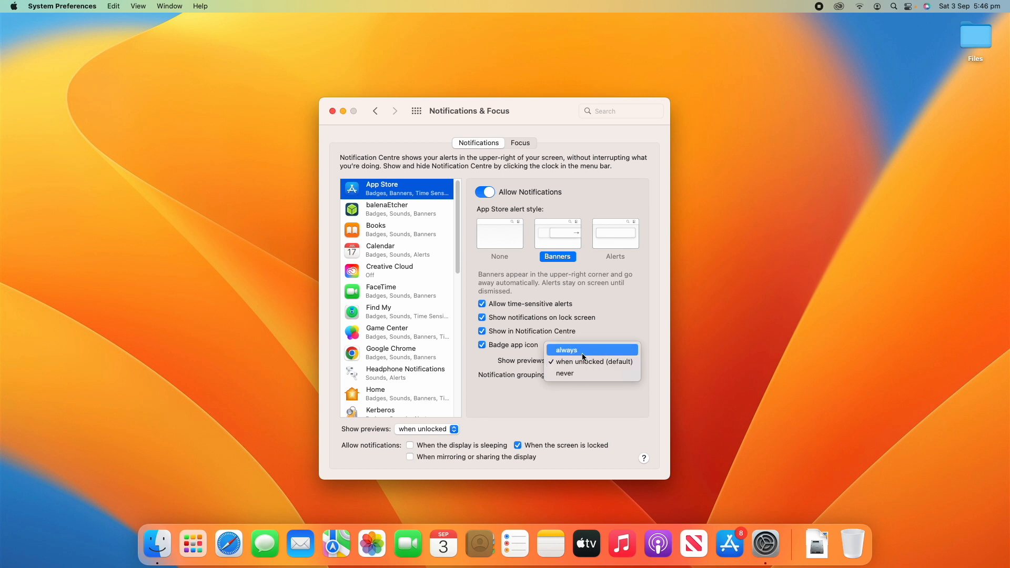
mouse_move(580, 352)
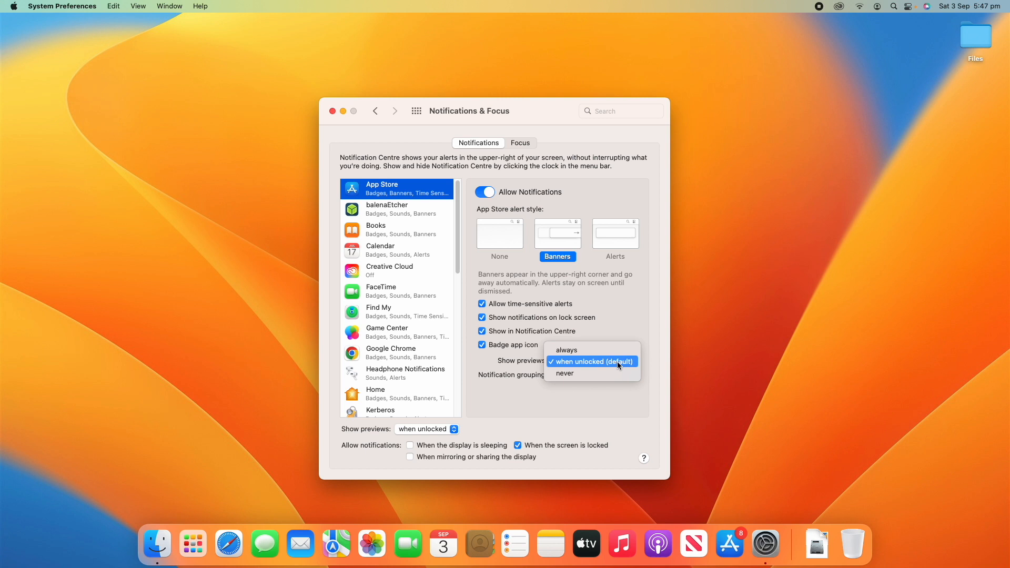
mouse_move(564, 373)
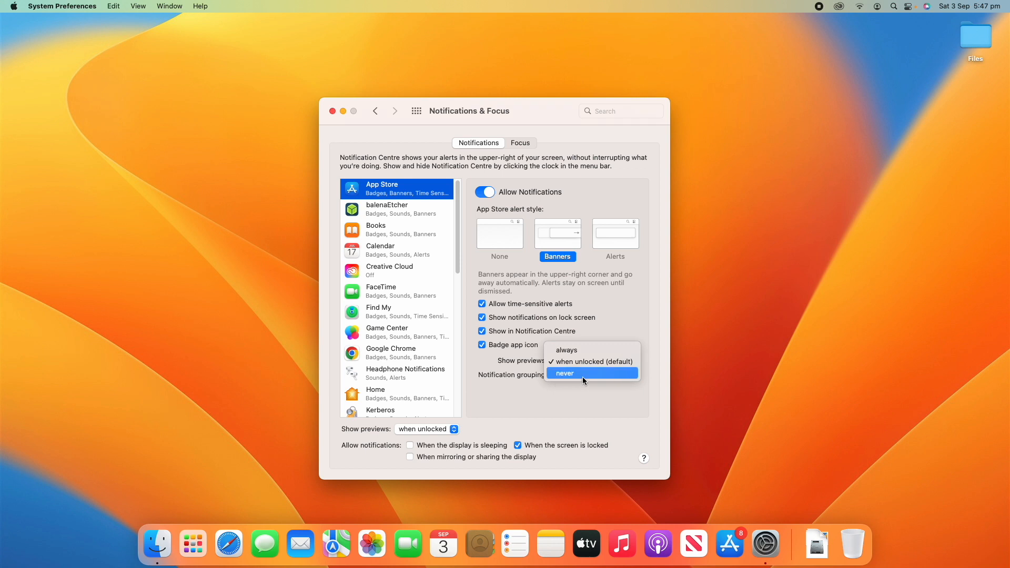
left_click(590, 360)
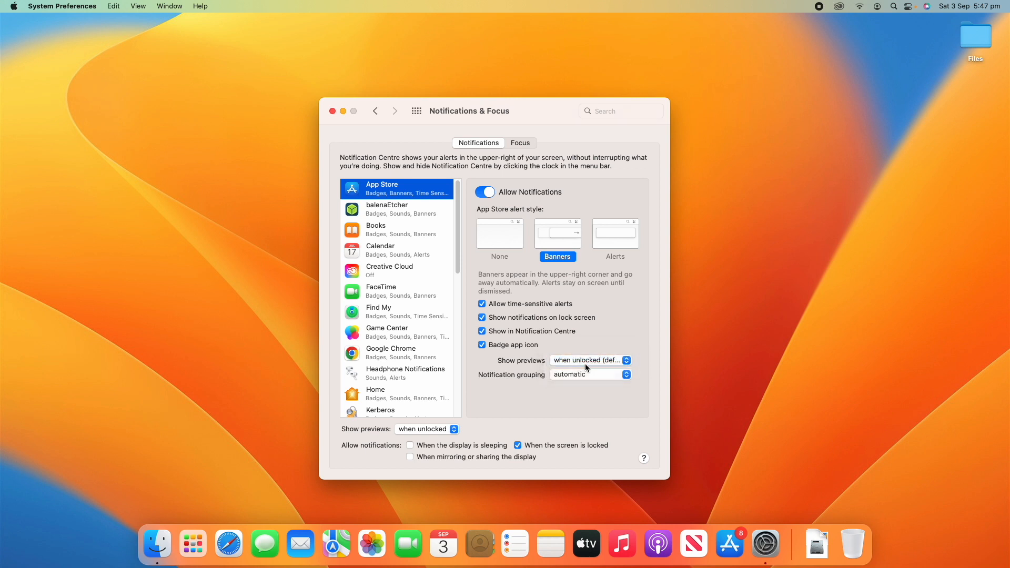
left_click(587, 374)
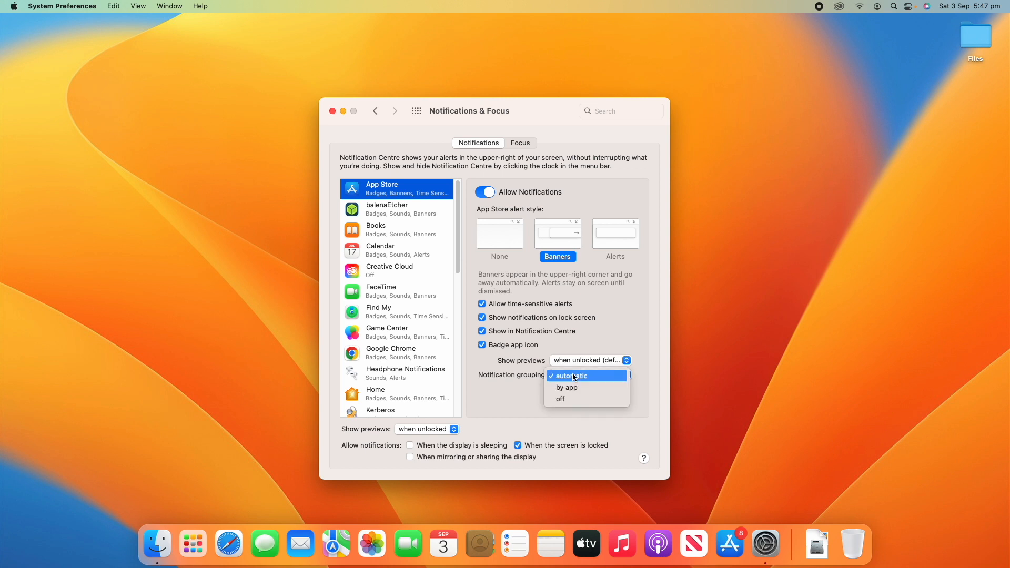
mouse_move(600, 379)
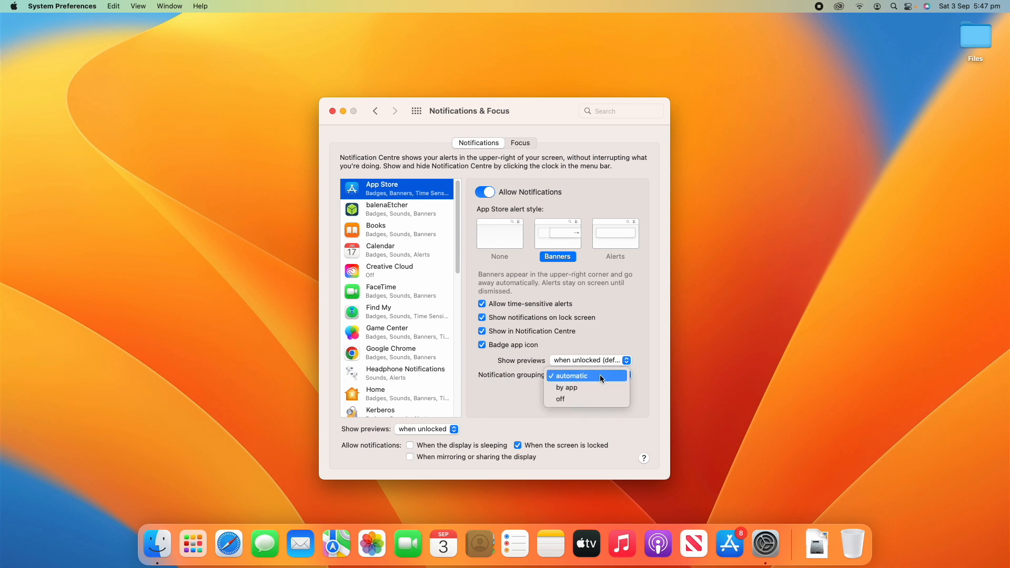
mouse_move(586, 388)
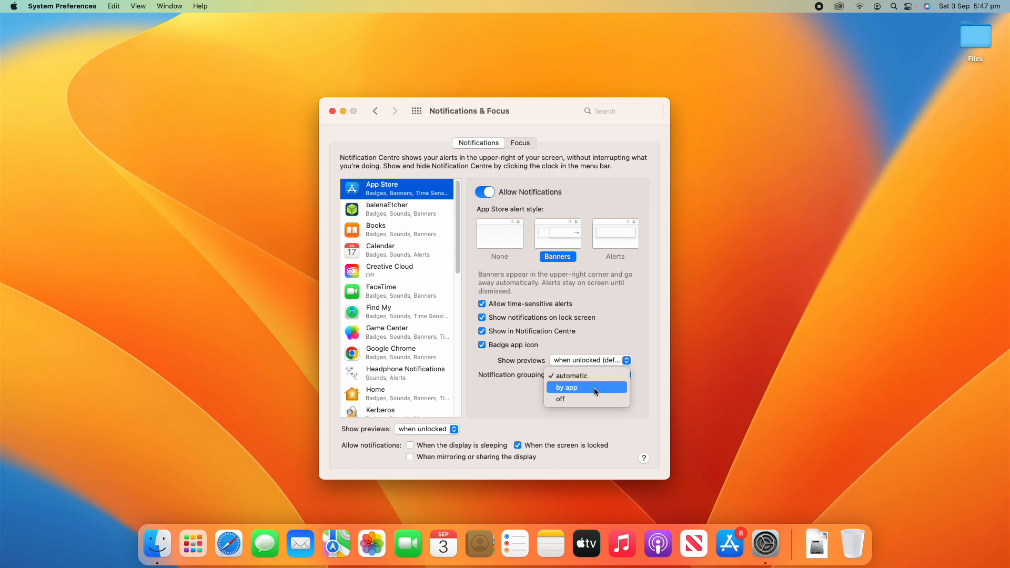
mouse_move(582, 387)
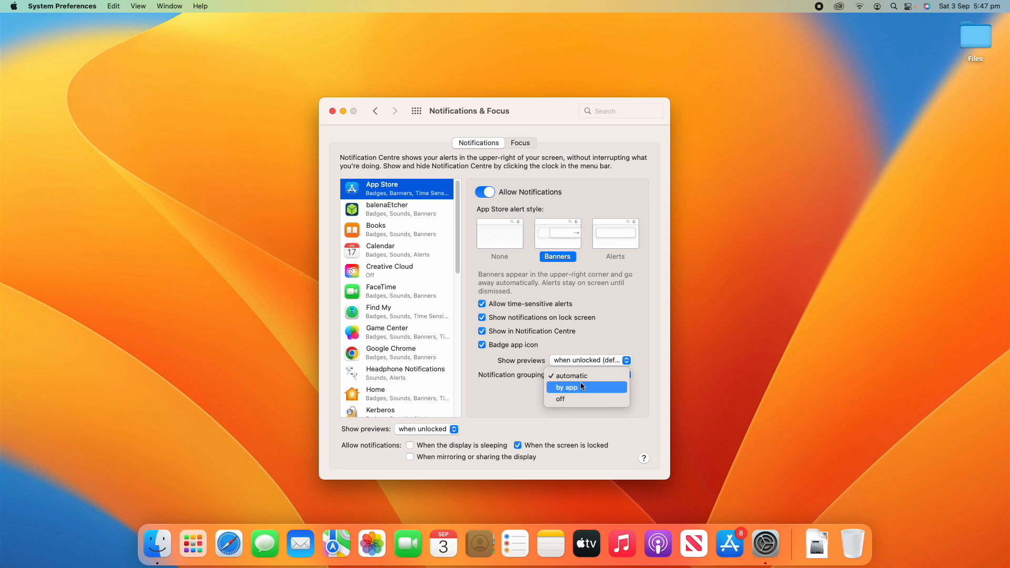
left_click(570, 376)
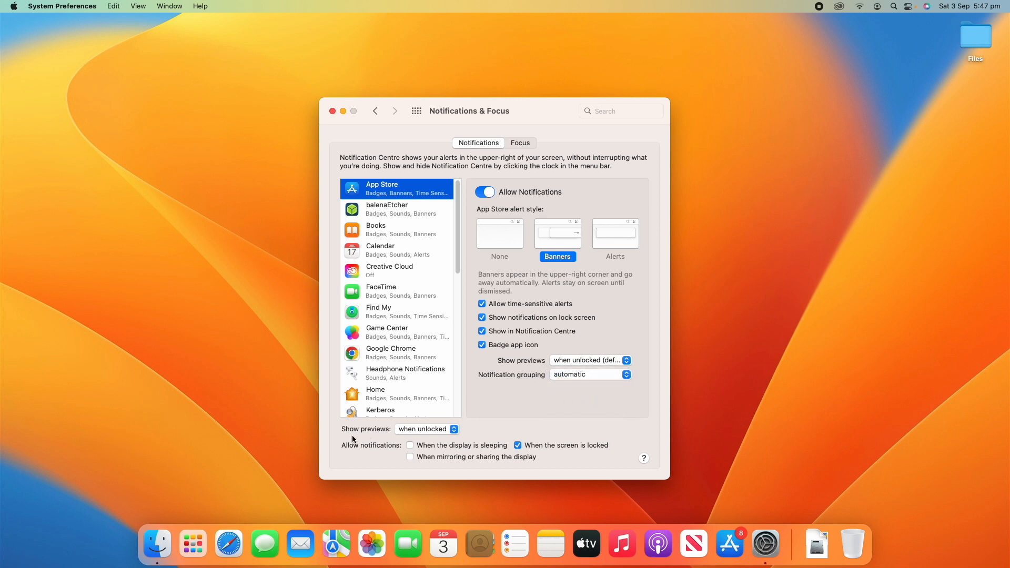
mouse_move(486, 449)
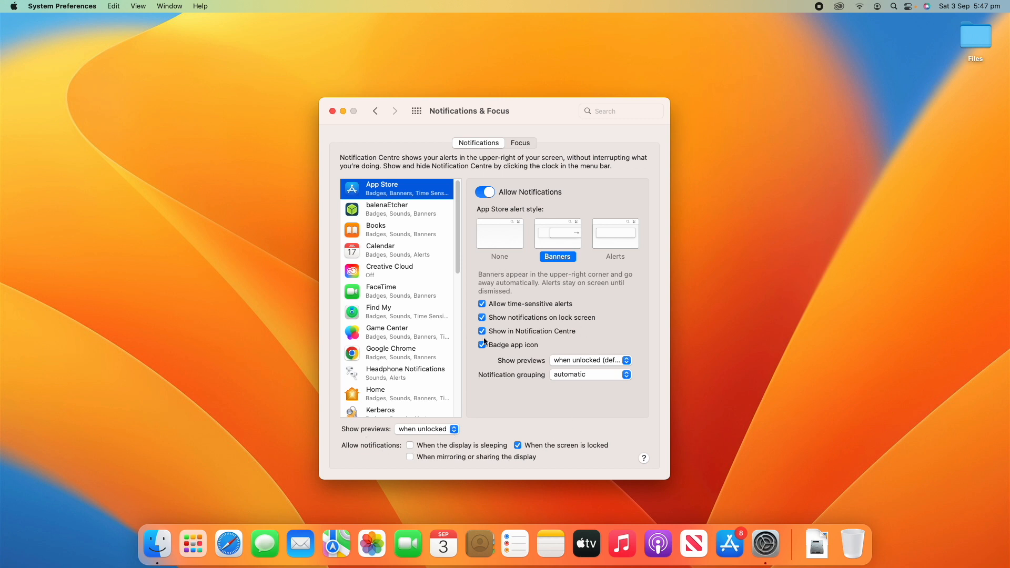
mouse_move(577, 226)
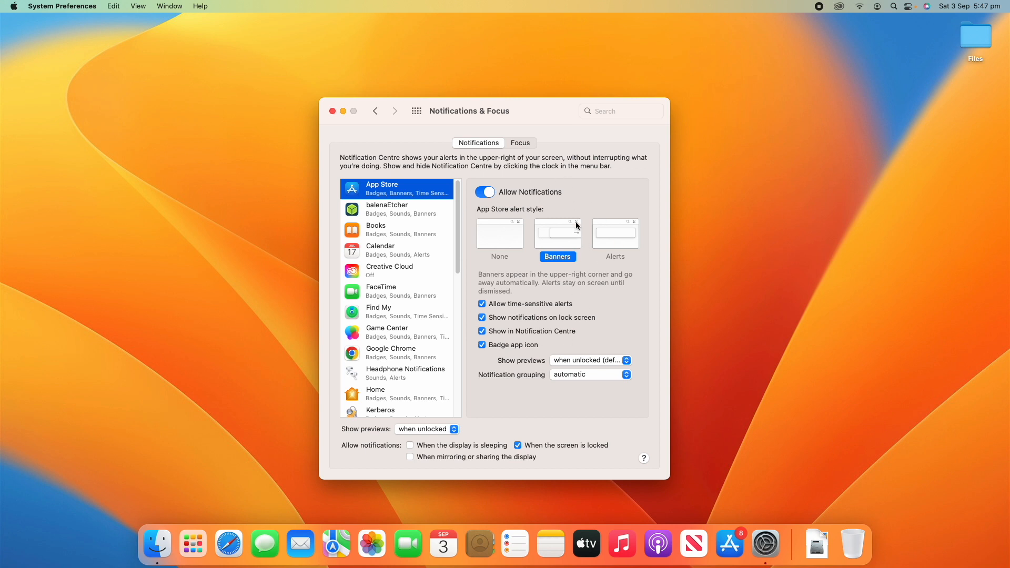
mouse_move(590, 495)
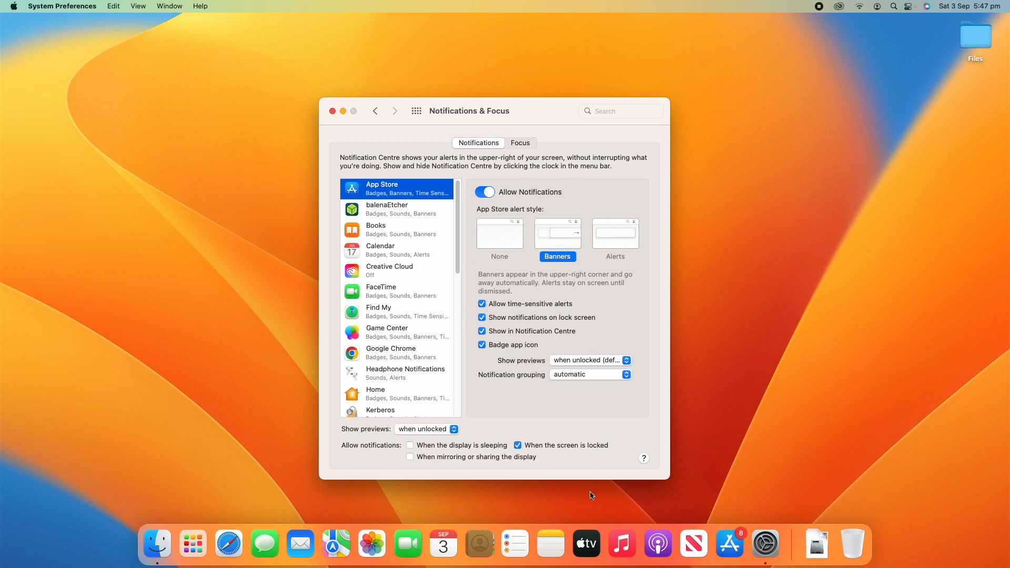
mouse_move(425, 443)
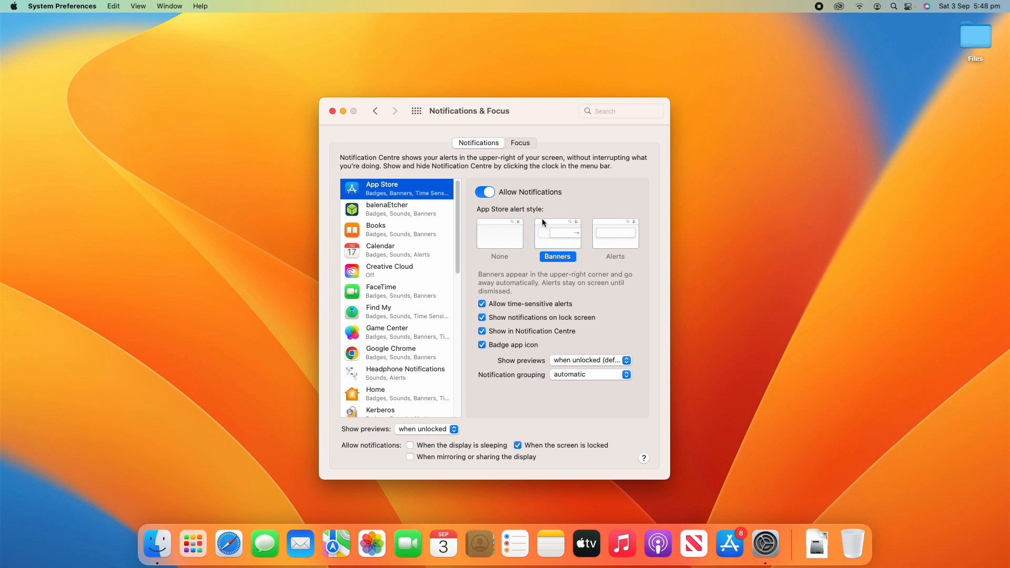
left_click(427, 430)
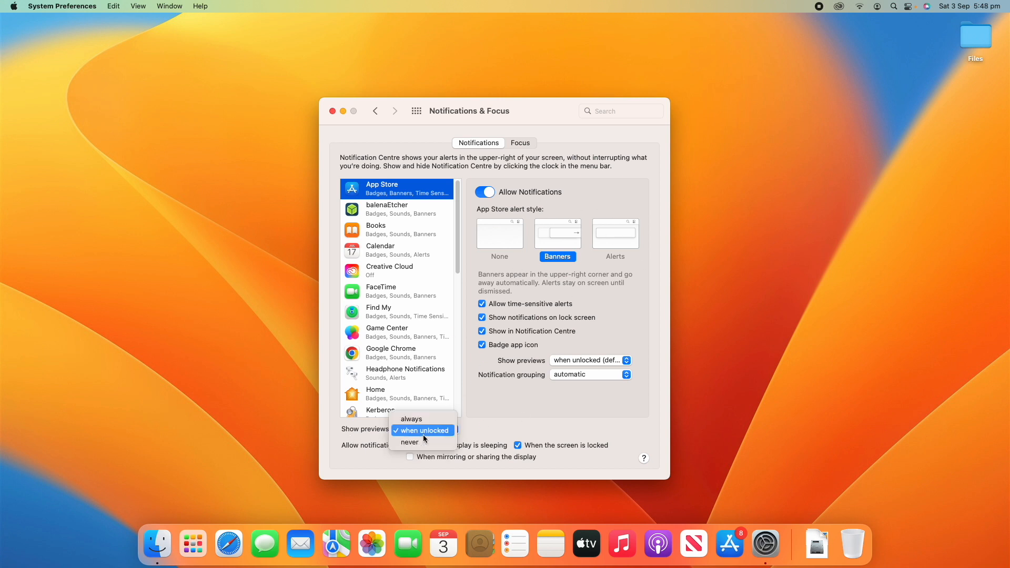
mouse_move(410, 442)
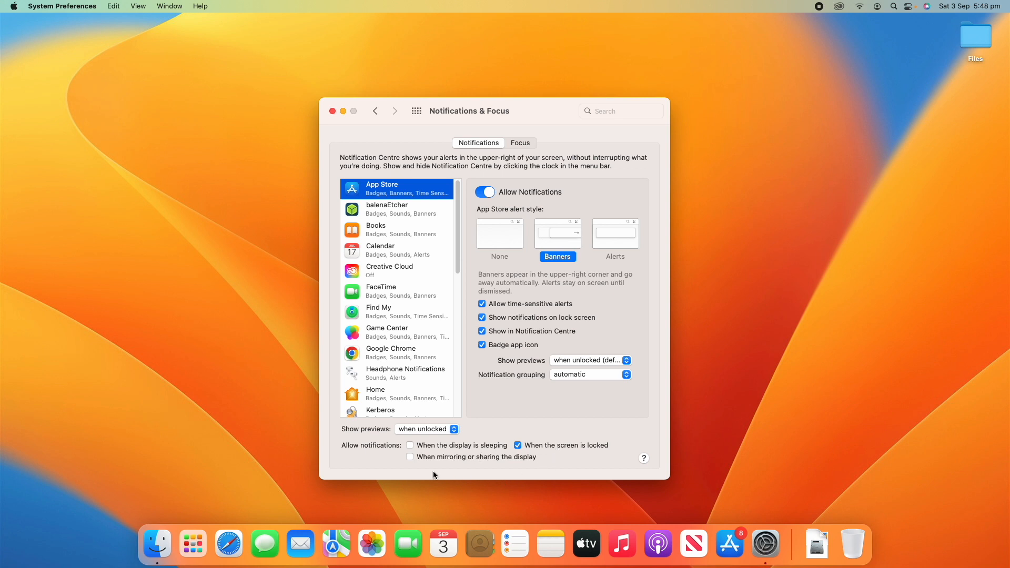
mouse_move(489, 473)
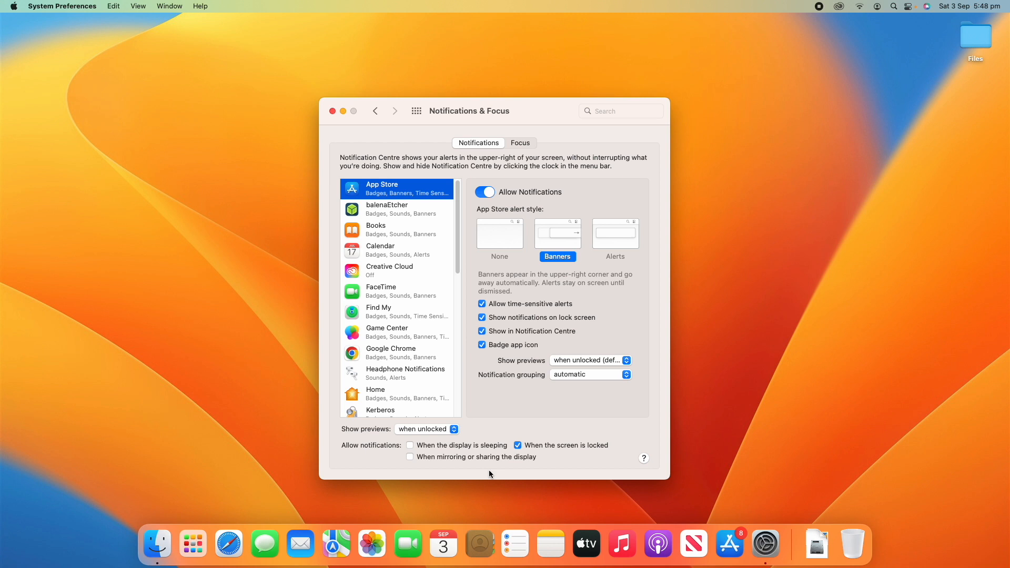
mouse_move(469, 477)
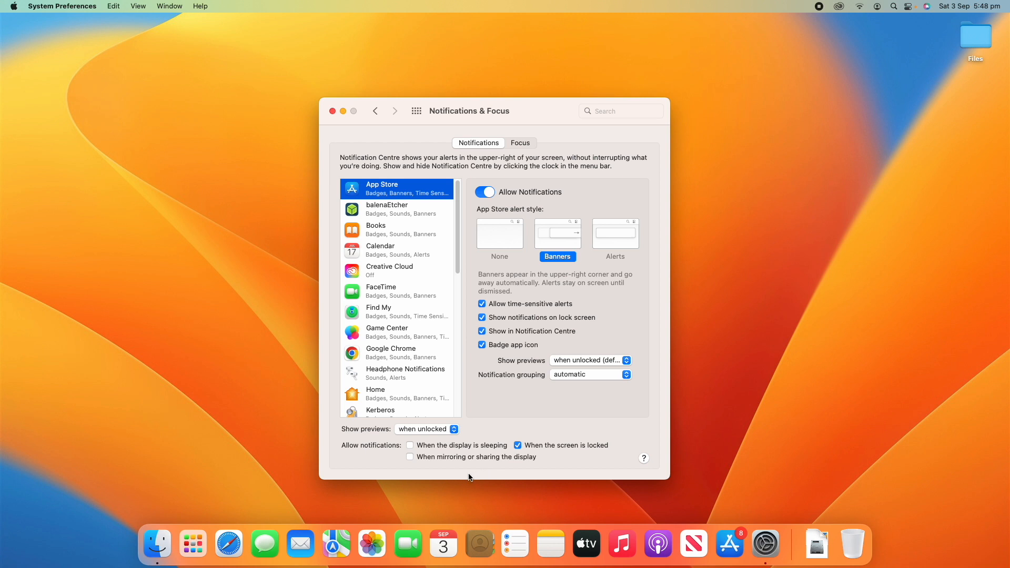
mouse_move(427, 256)
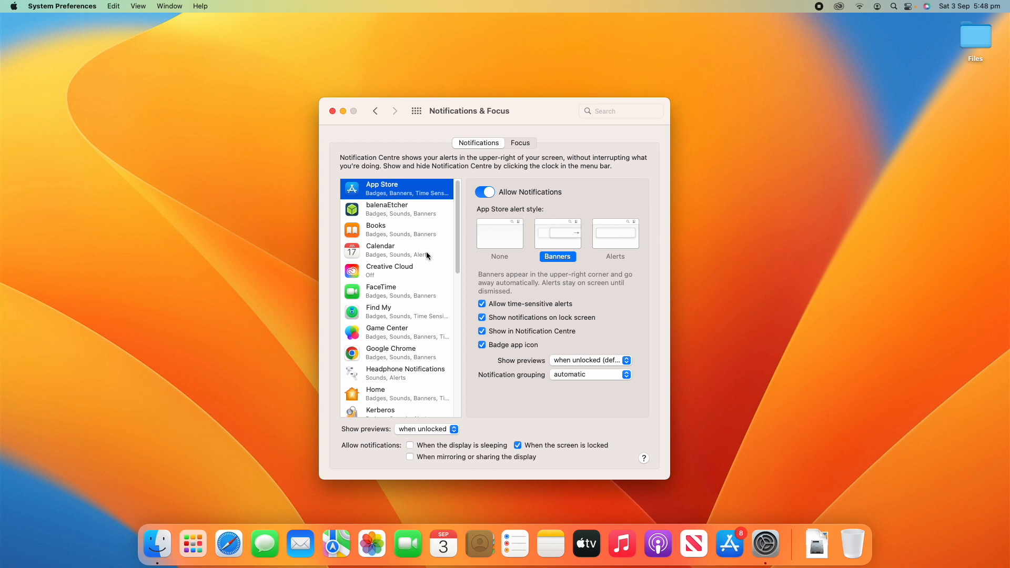
left_click(396, 208)
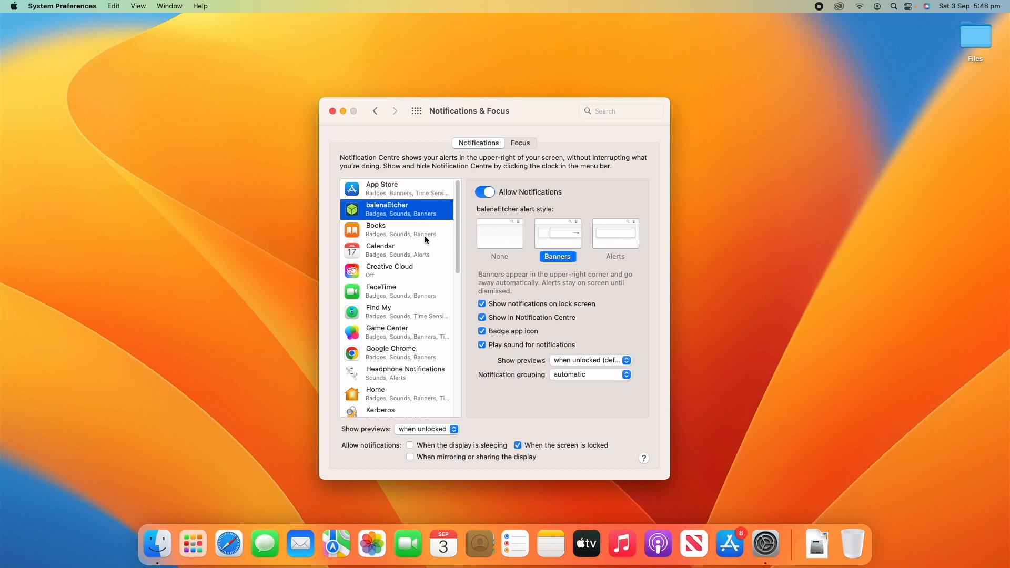
left_click(380, 250)
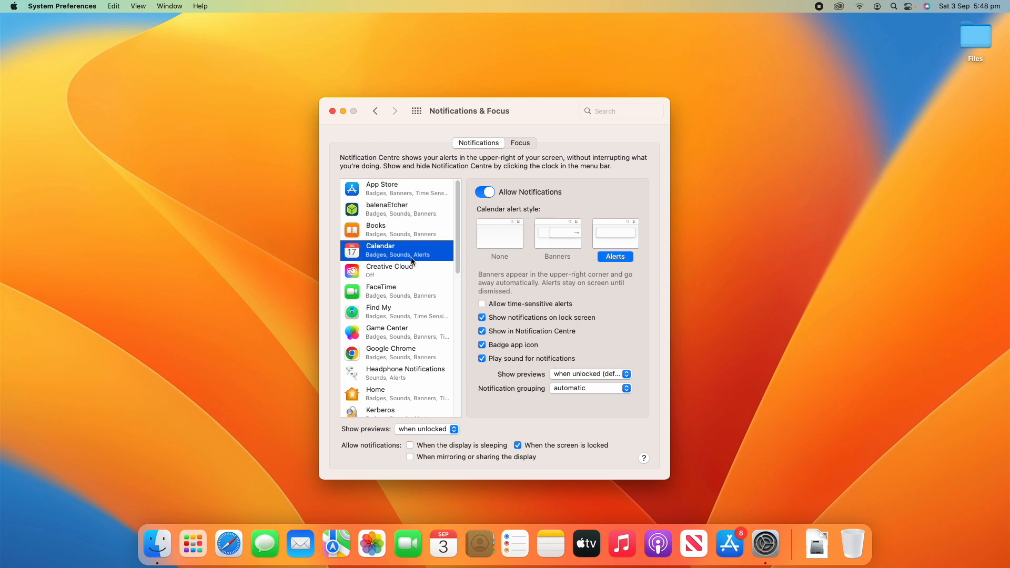
mouse_move(414, 272)
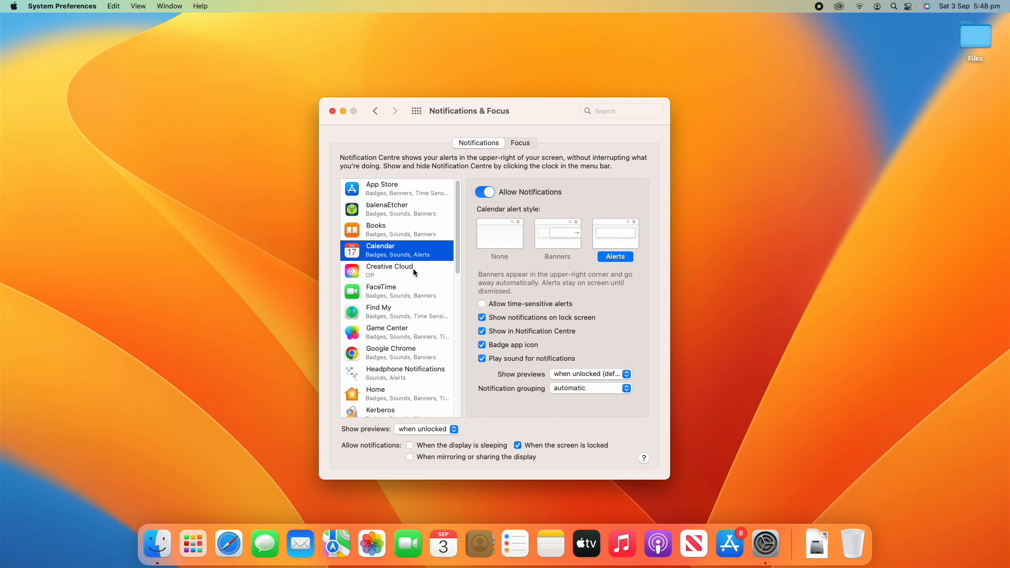
left_click(396, 270)
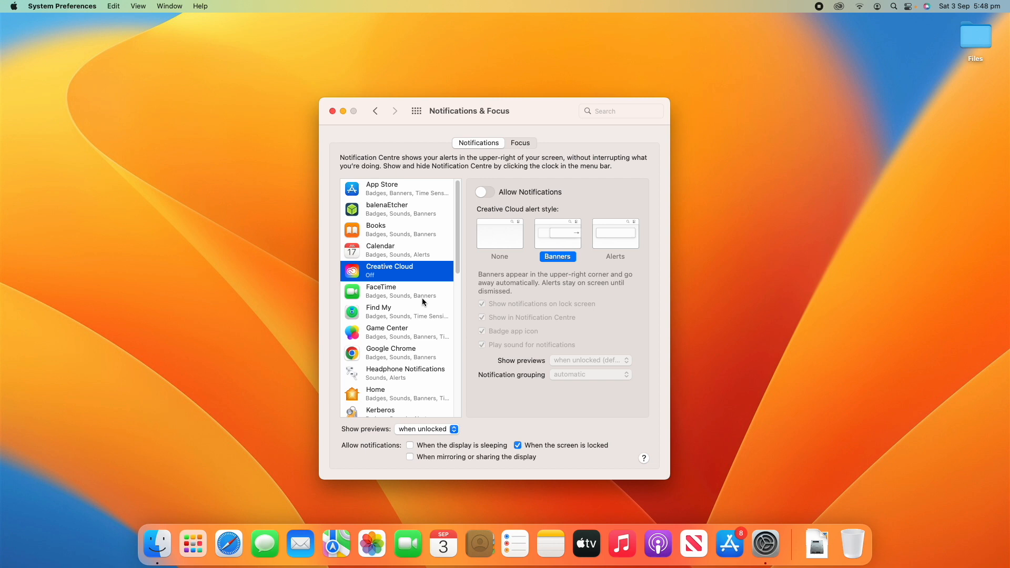
left_click(396, 291)
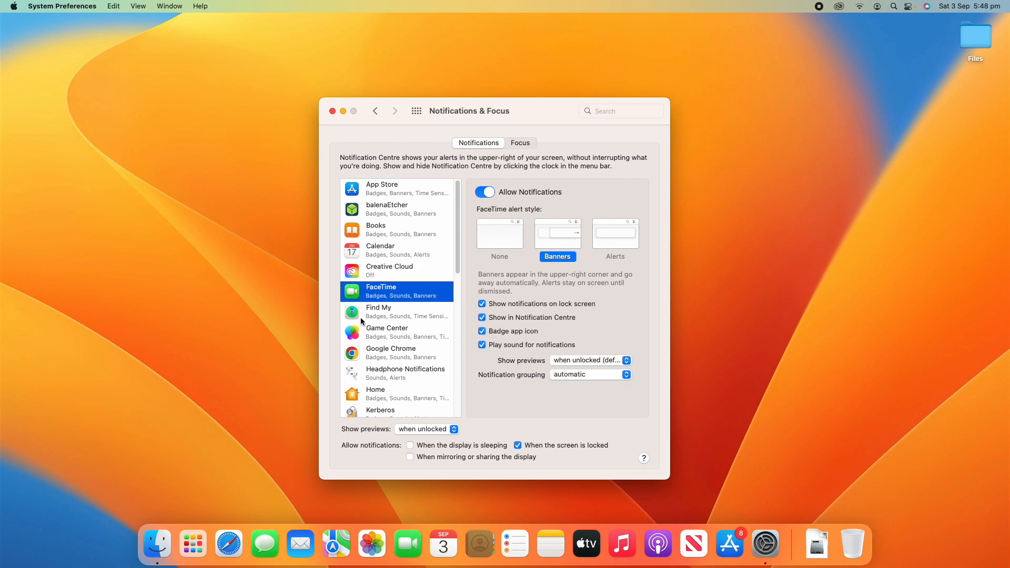
left_click(396, 332)
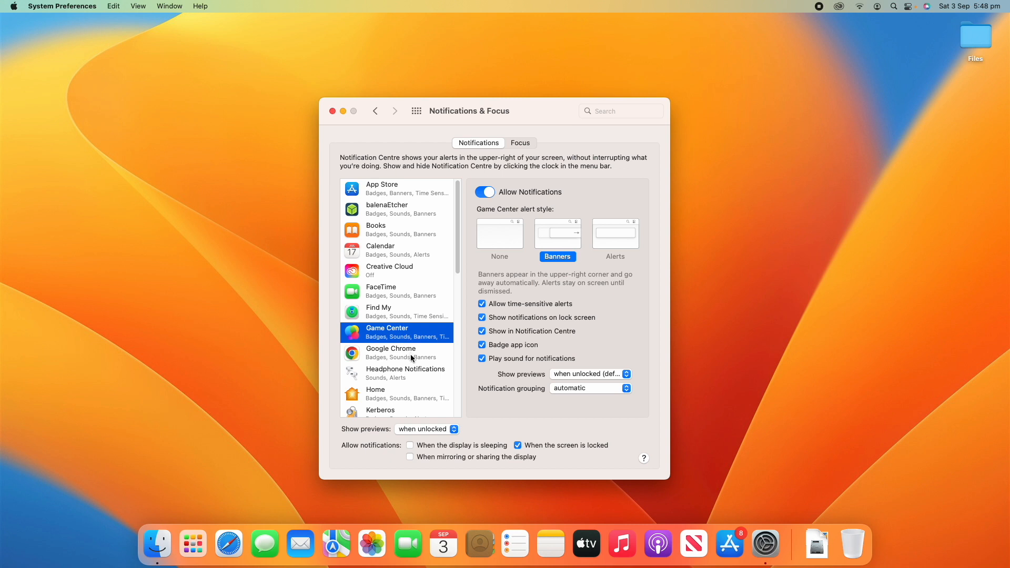
mouse_move(496, 279)
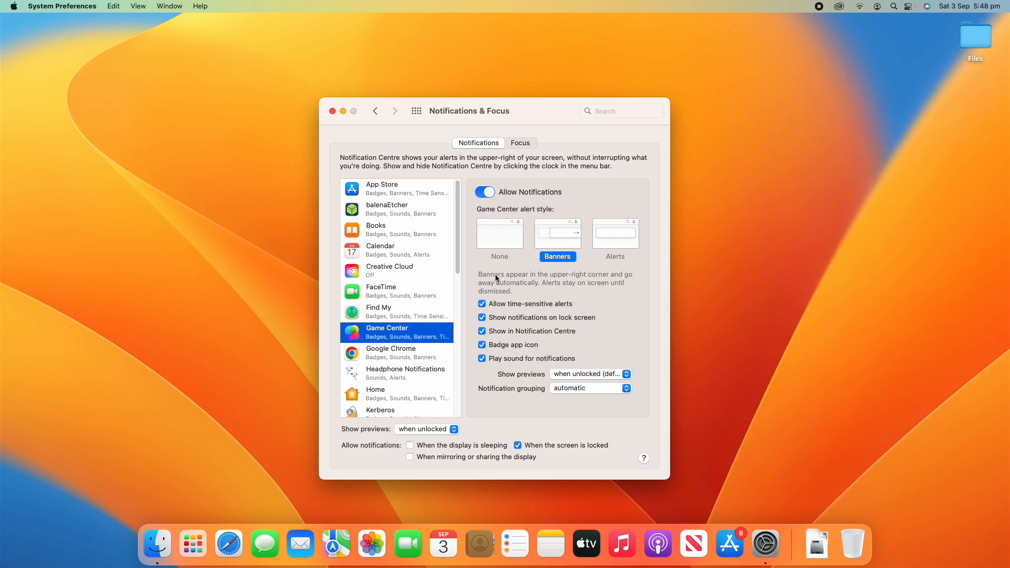
mouse_move(556, 308)
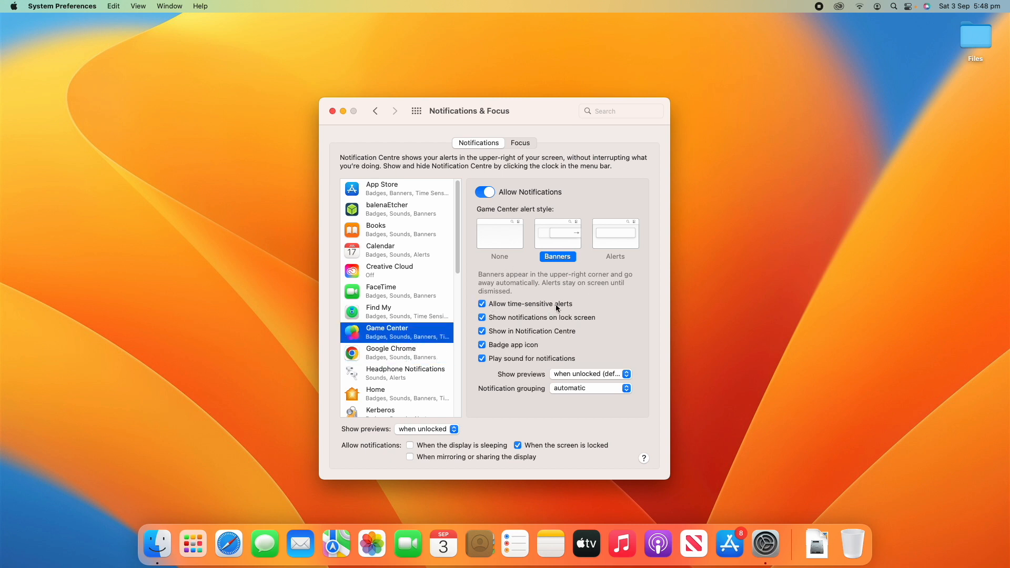
left_click(396, 209)
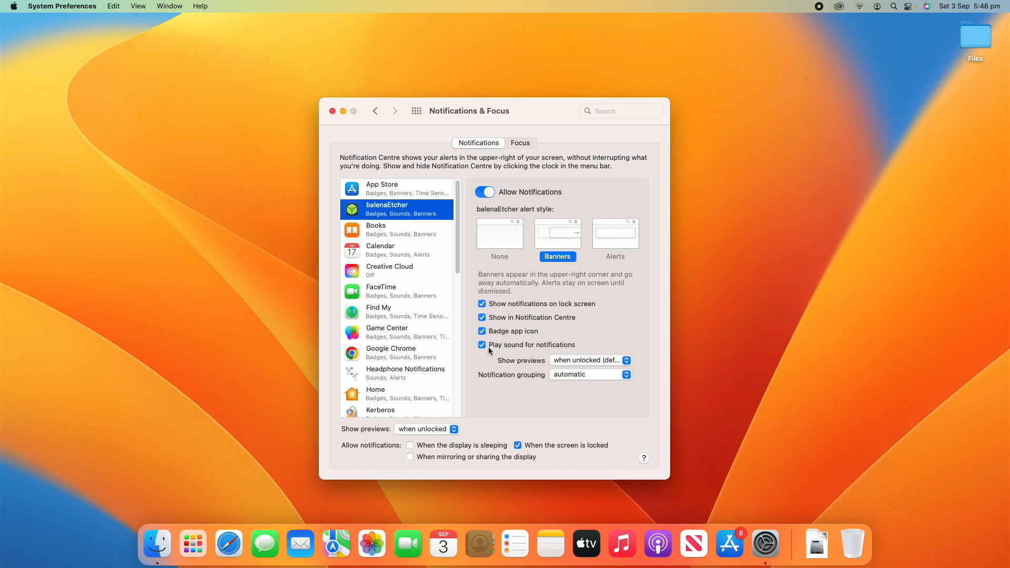
scroll("down", 3)
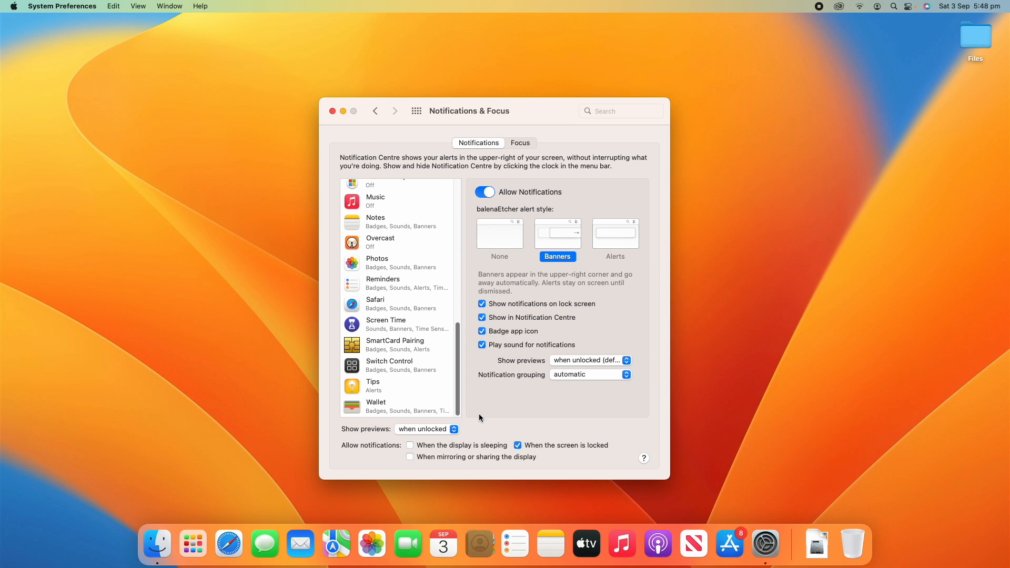
left_click(375, 406)
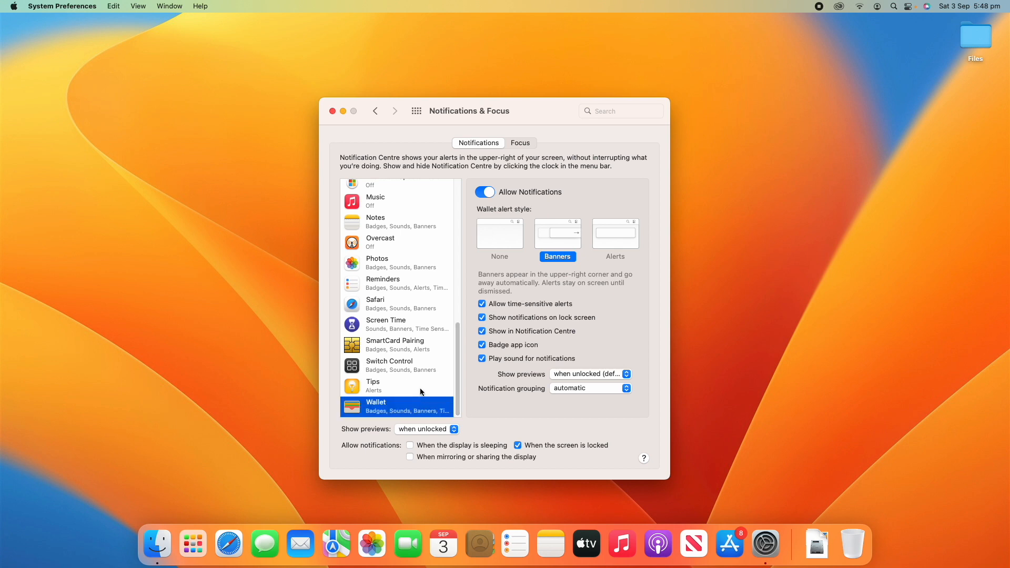
left_click(375, 385)
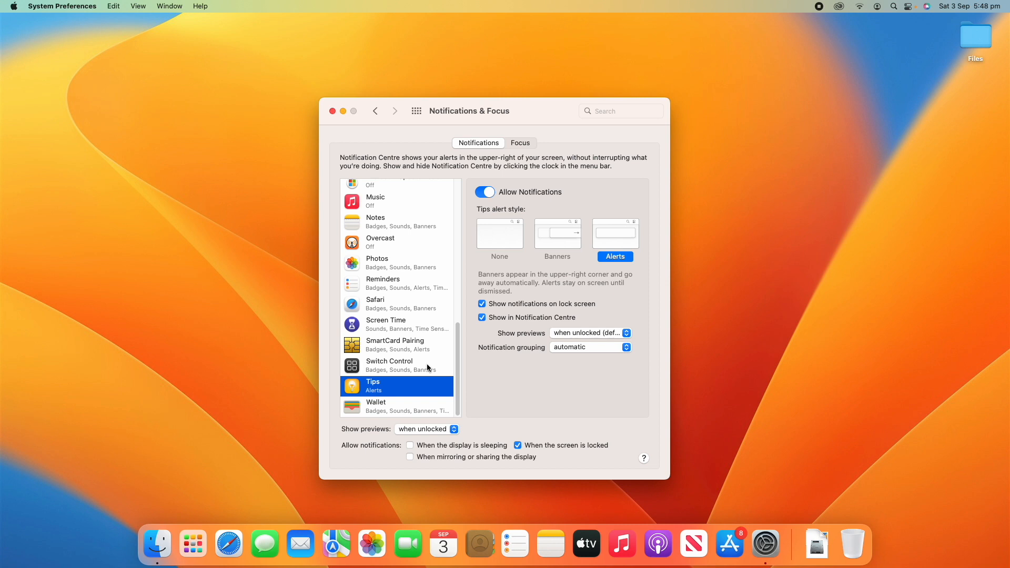
left_click(390, 365)
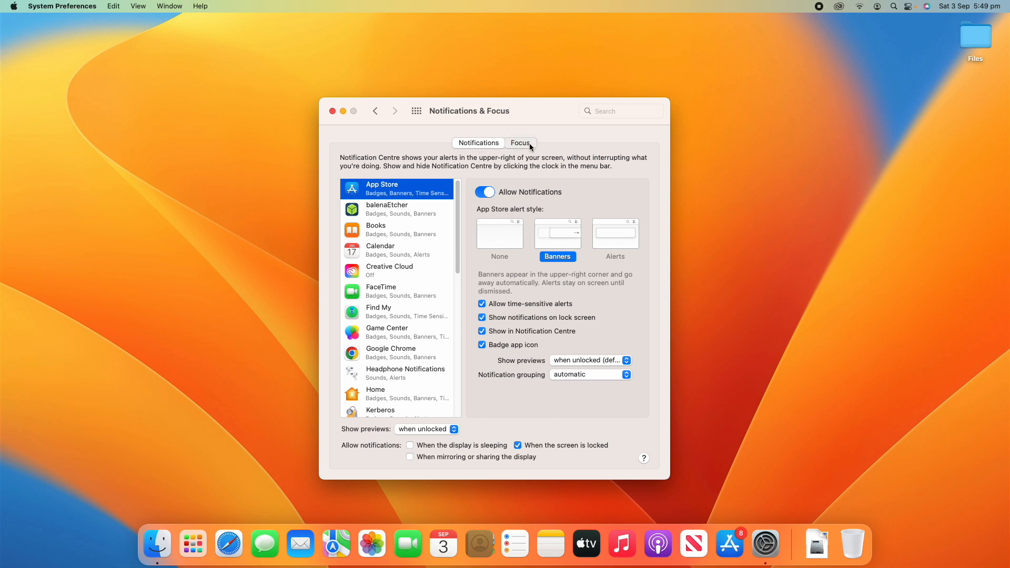
Open the Focus settings and switch Do Not Disturb on, then off again.
left_click(519, 143)
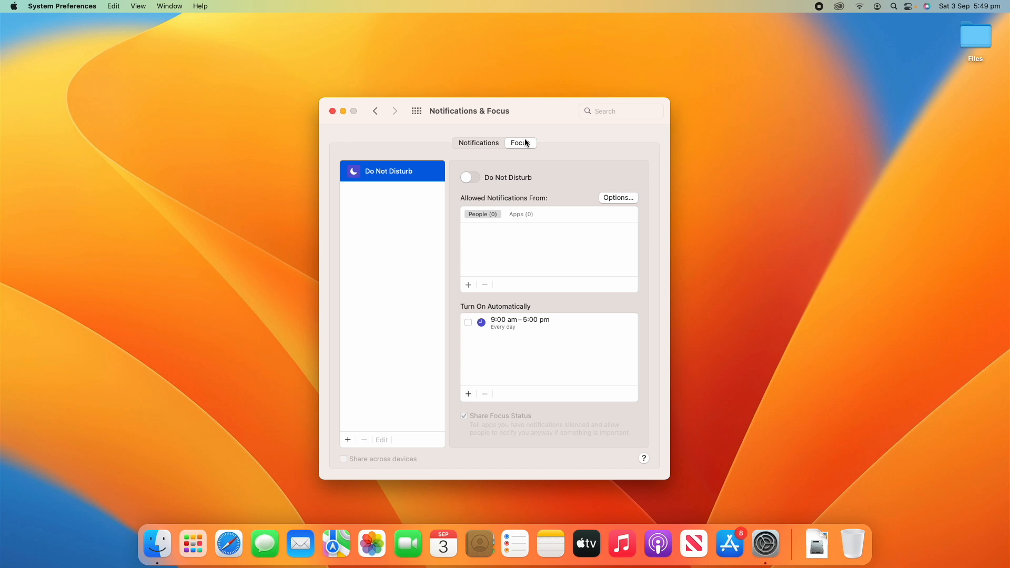
mouse_move(334, 275)
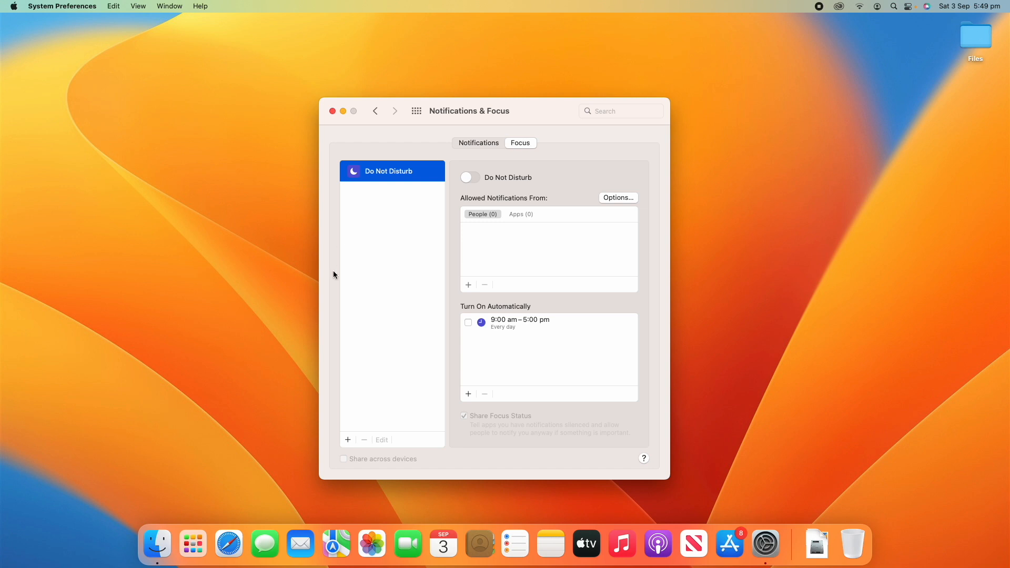
mouse_move(514, 454)
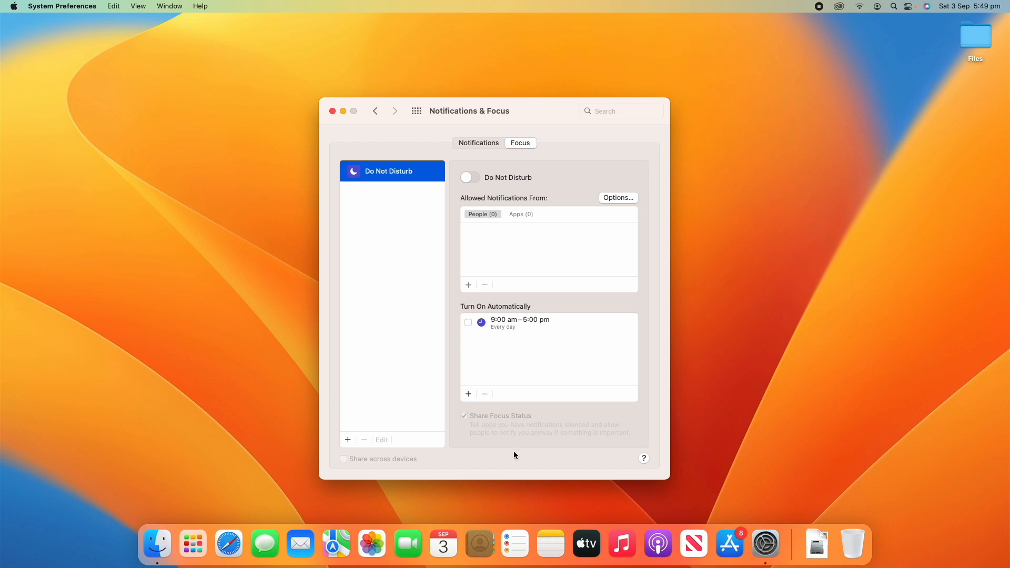
mouse_move(354, 167)
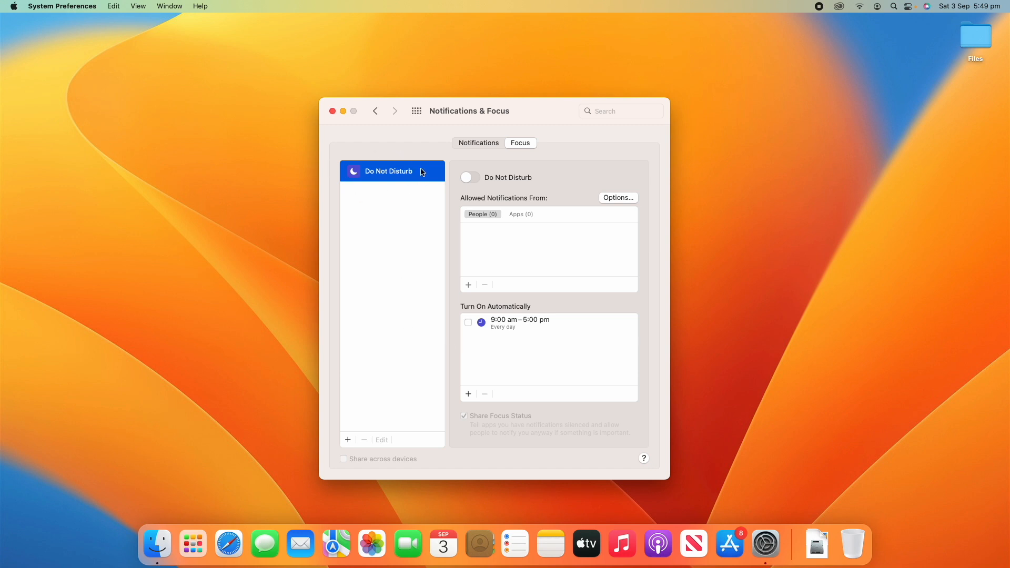
mouse_move(421, 250)
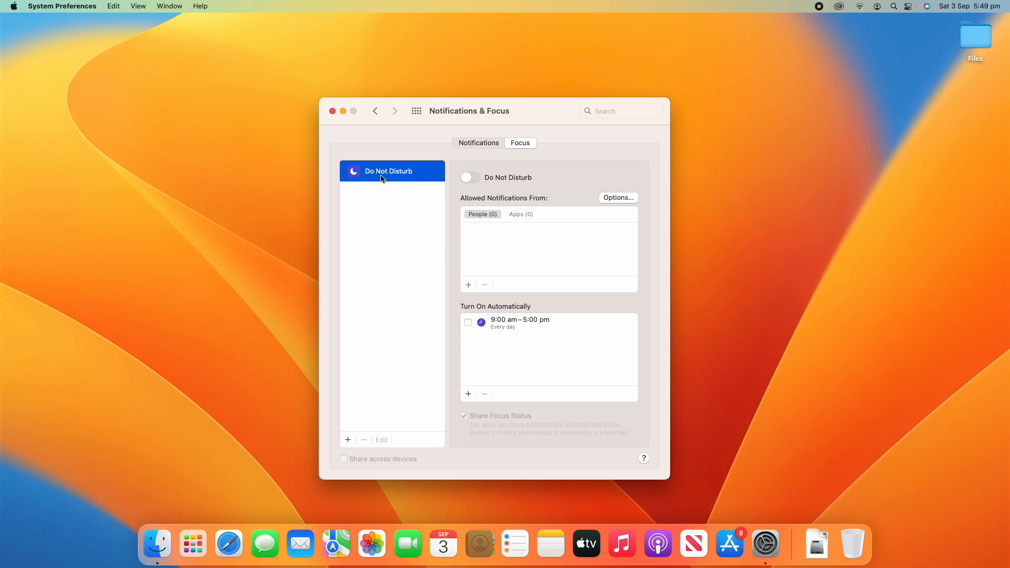
mouse_move(444, 187)
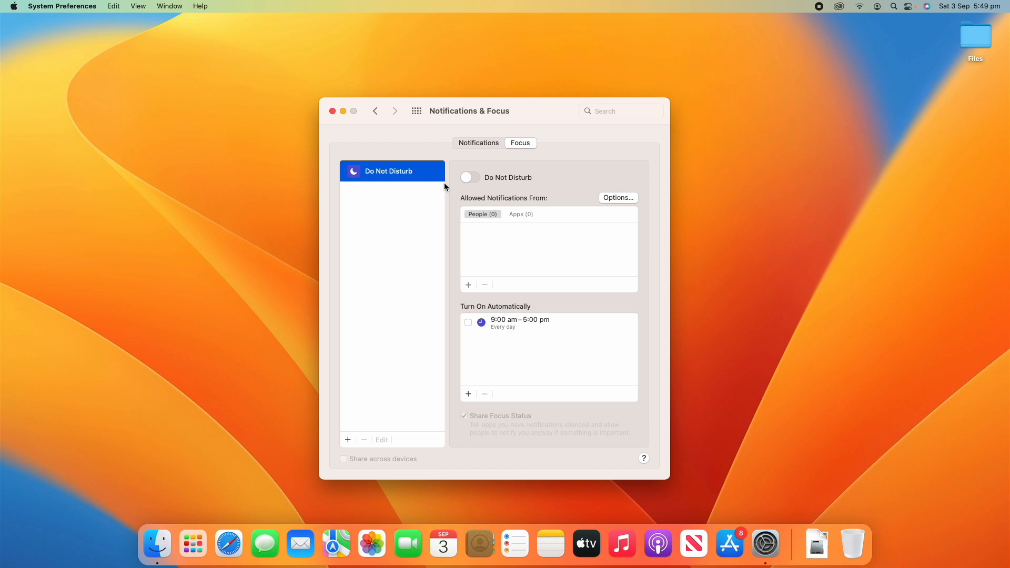
left_click(470, 177)
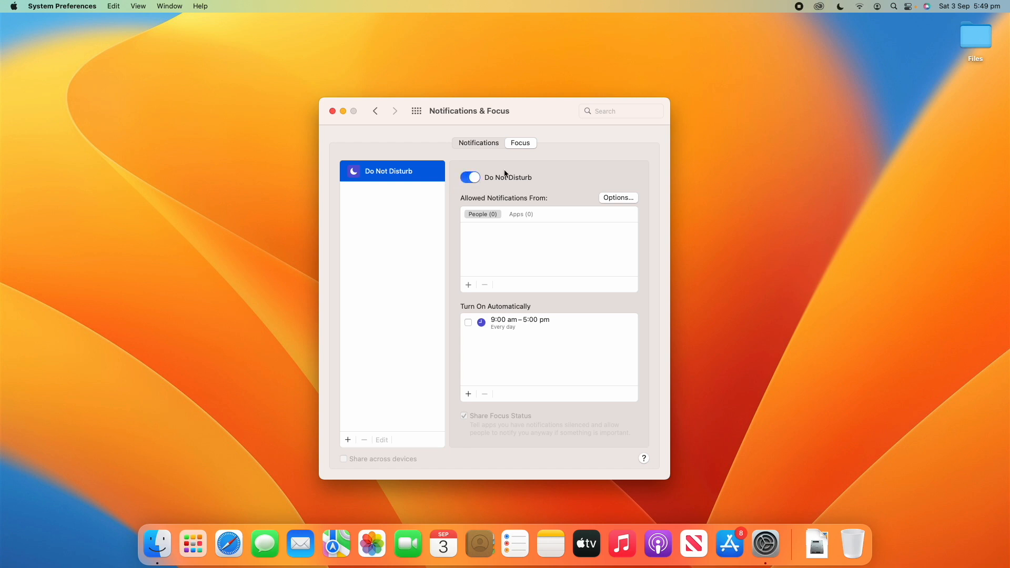
mouse_move(839, 9)
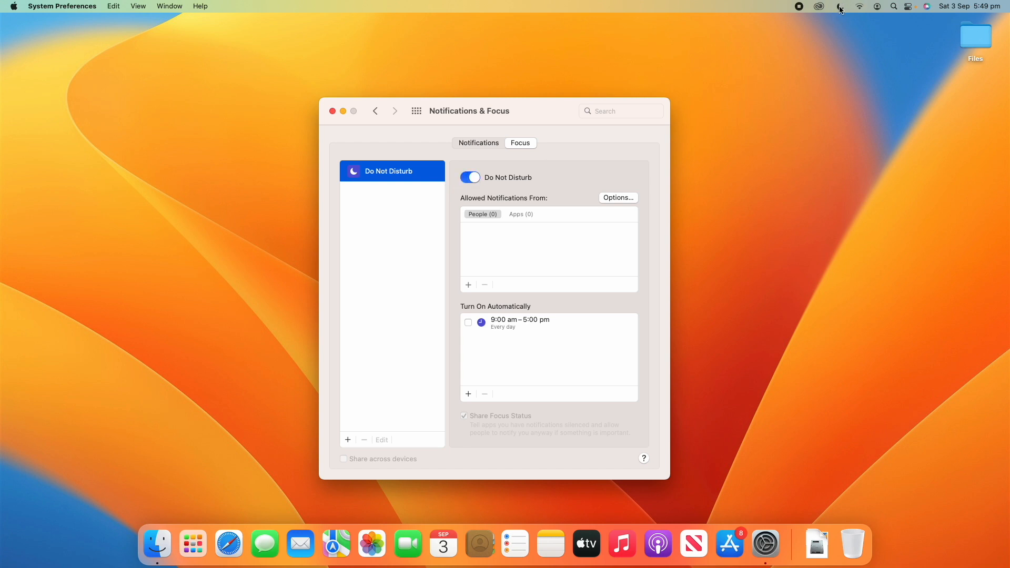
left_click(840, 6)
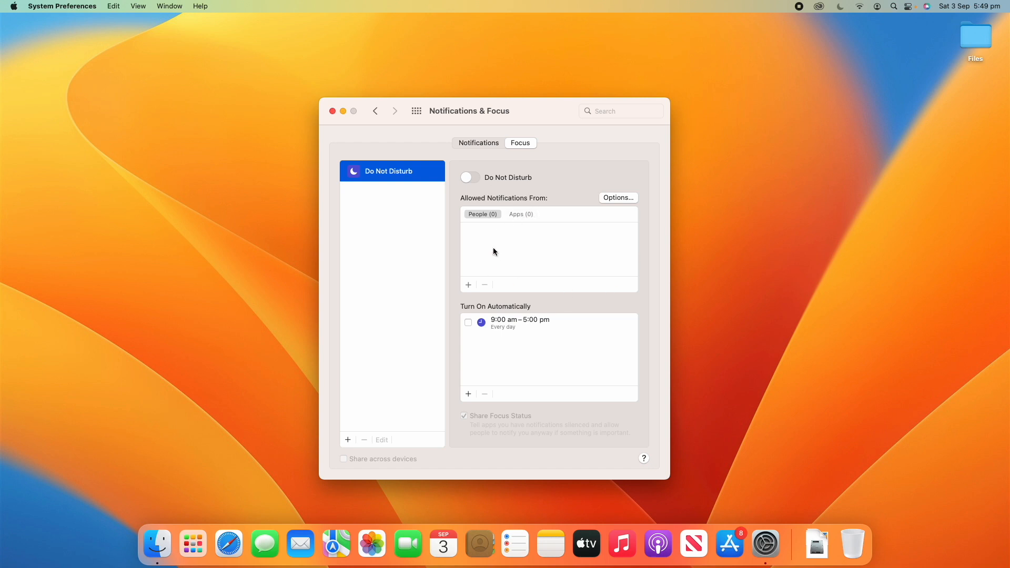
mouse_move(470, 202)
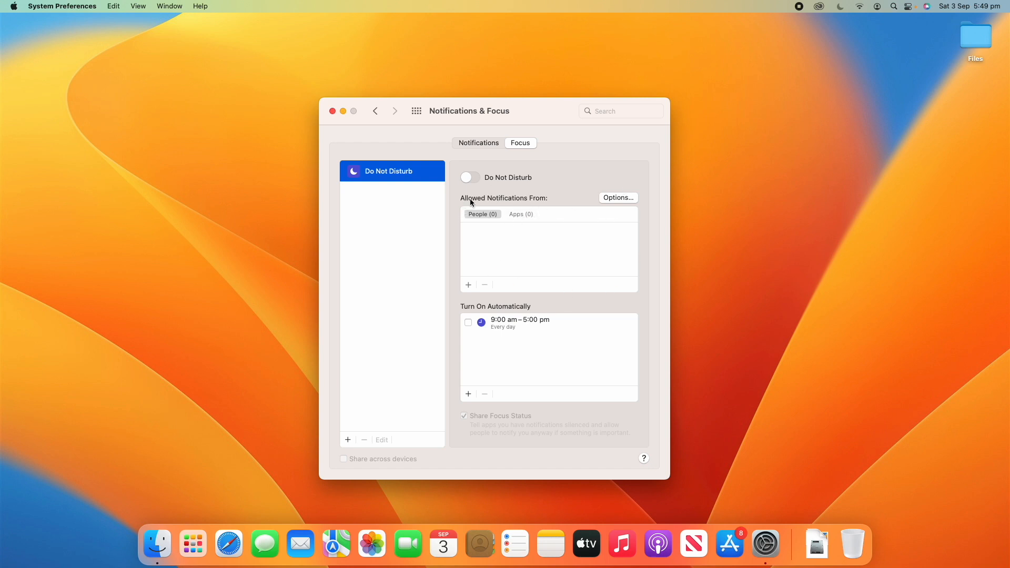
mouse_move(482, 209)
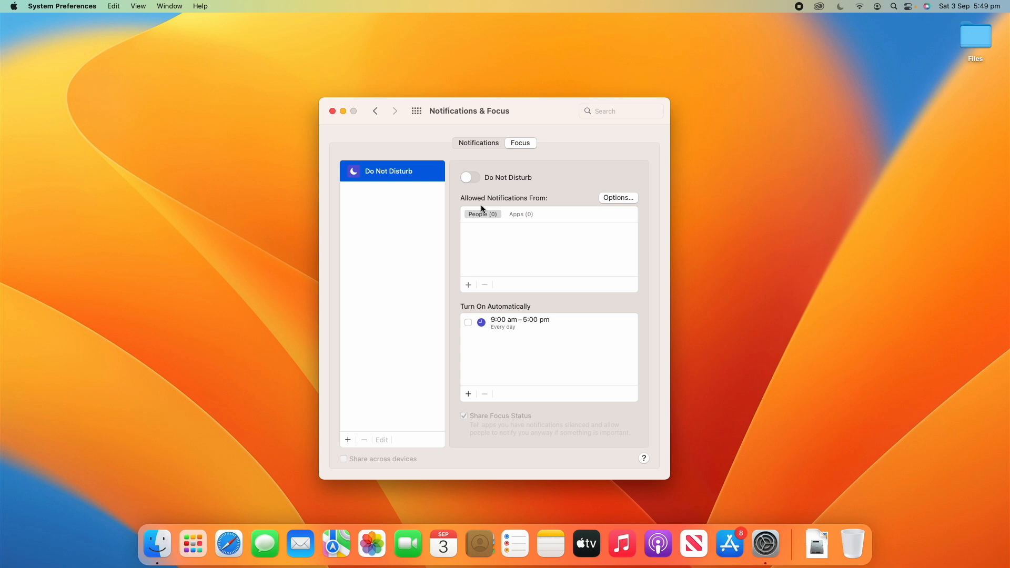
View the People and Apps lists under Allowed Notifications From.
left_click(520, 214)
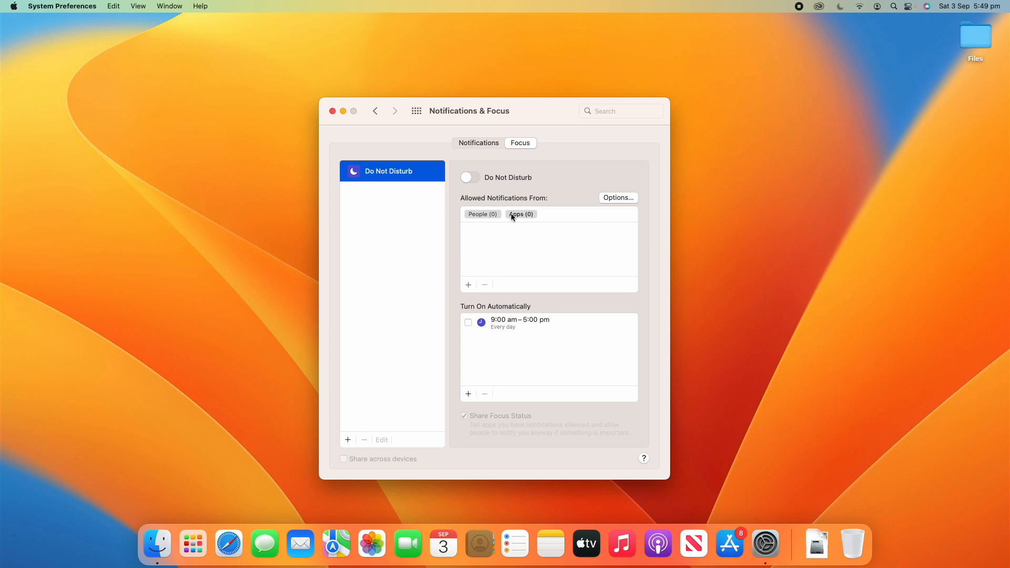
left_click(482, 214)
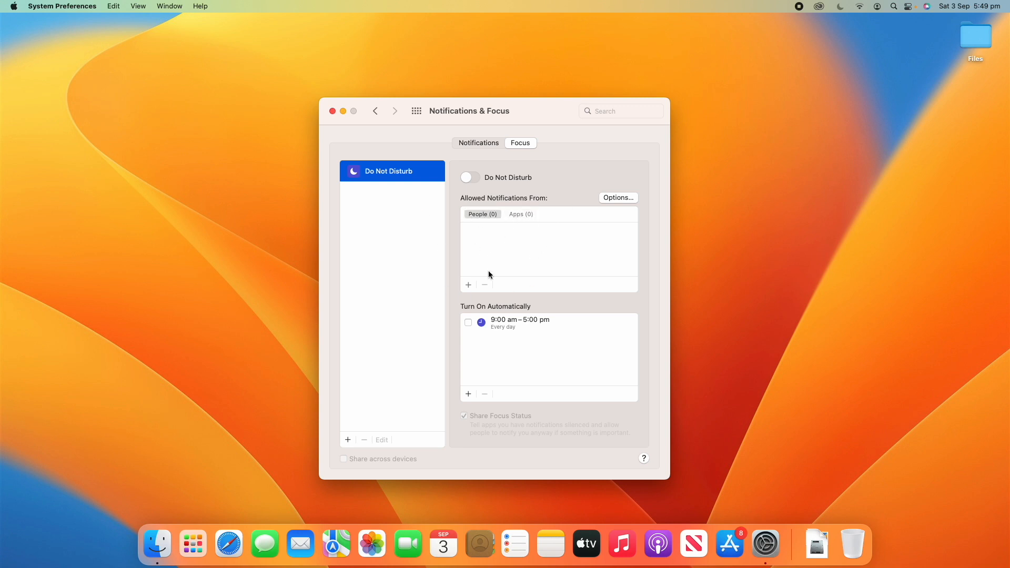
left_click(520, 214)
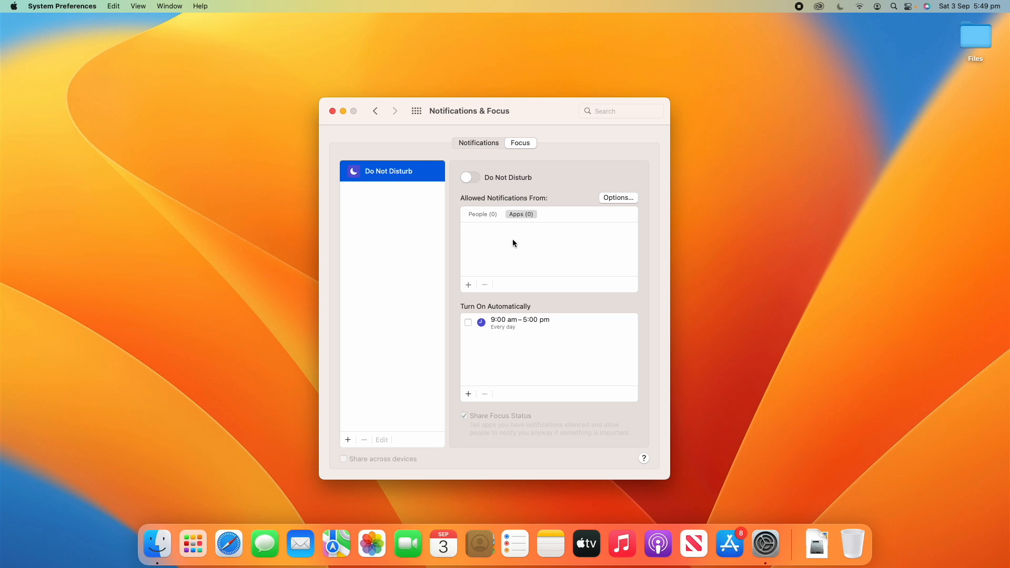
mouse_move(468, 288)
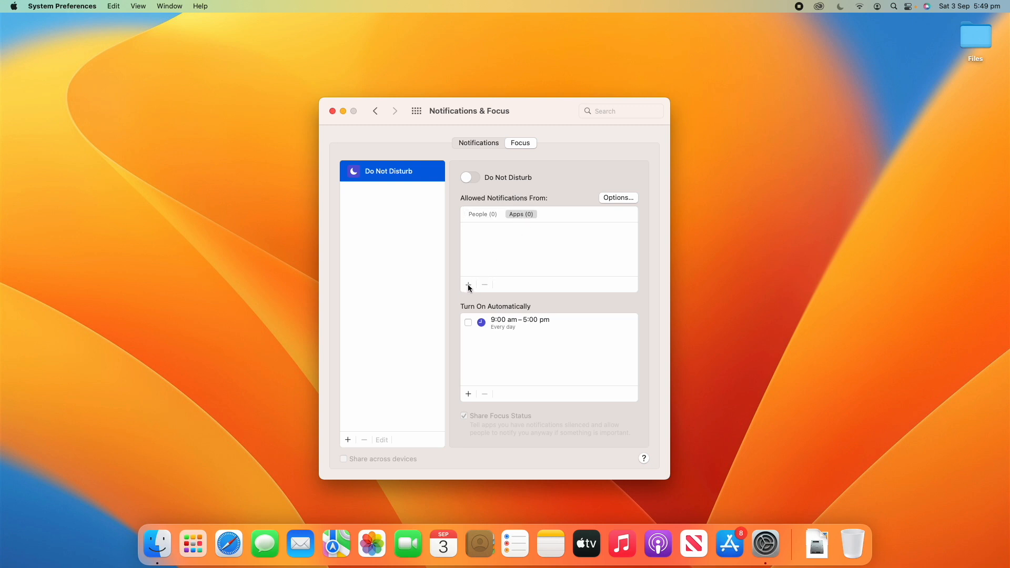
mouse_move(468, 289)
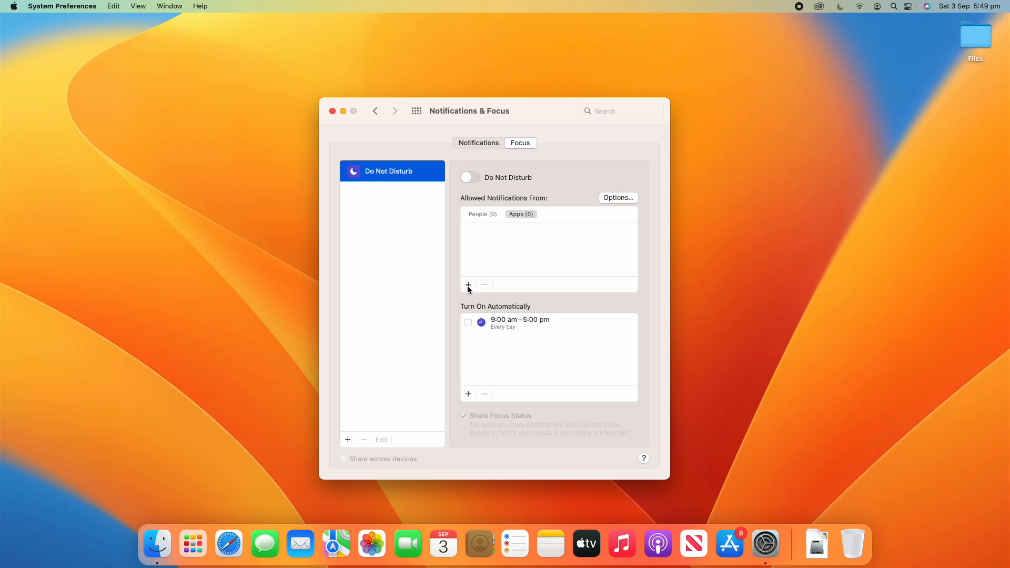
Add FaceTime to the Do Not Disturb allowed apps list.
left_click(468, 284)
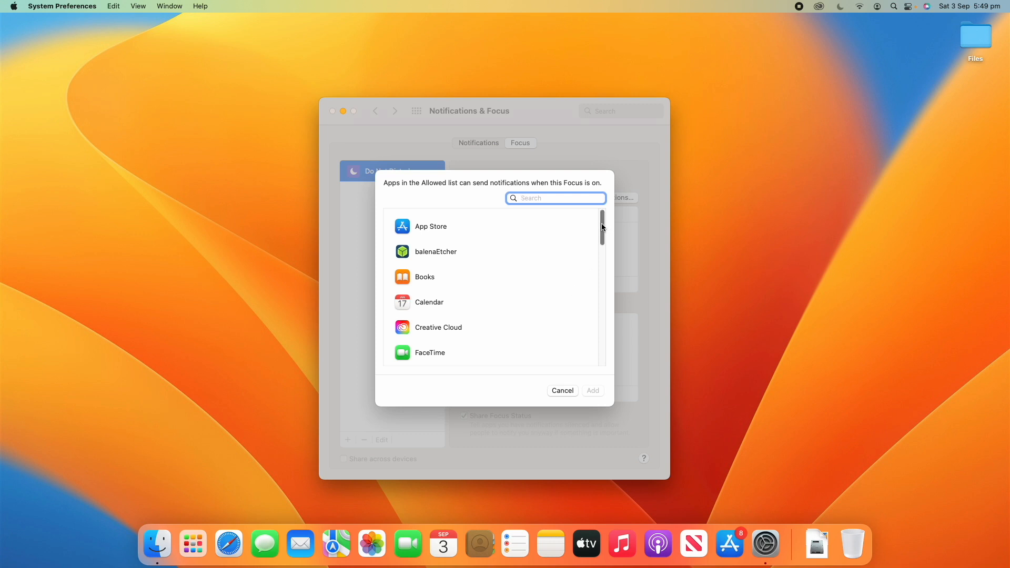
scroll("down", 3)
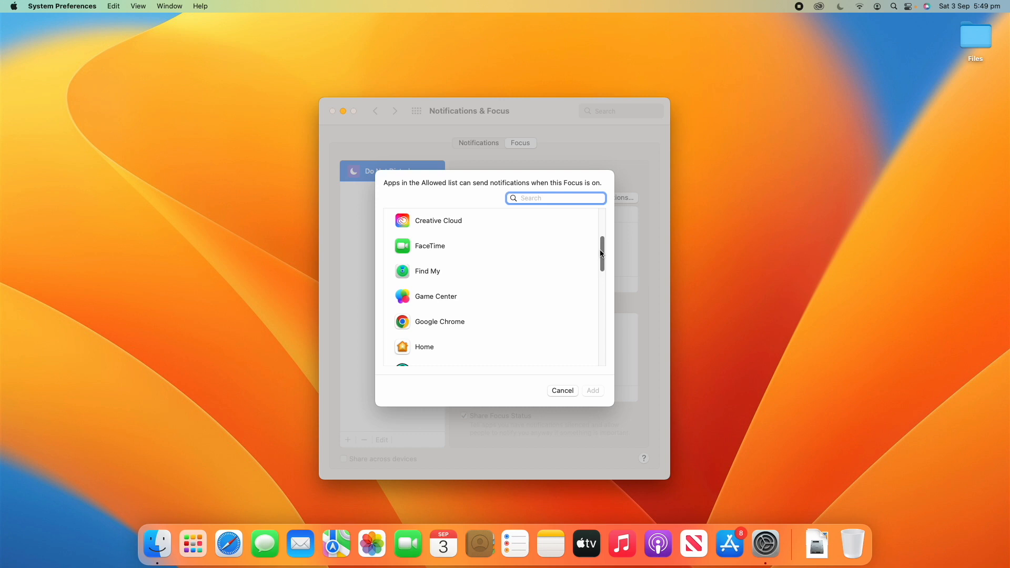
scroll("down", 3)
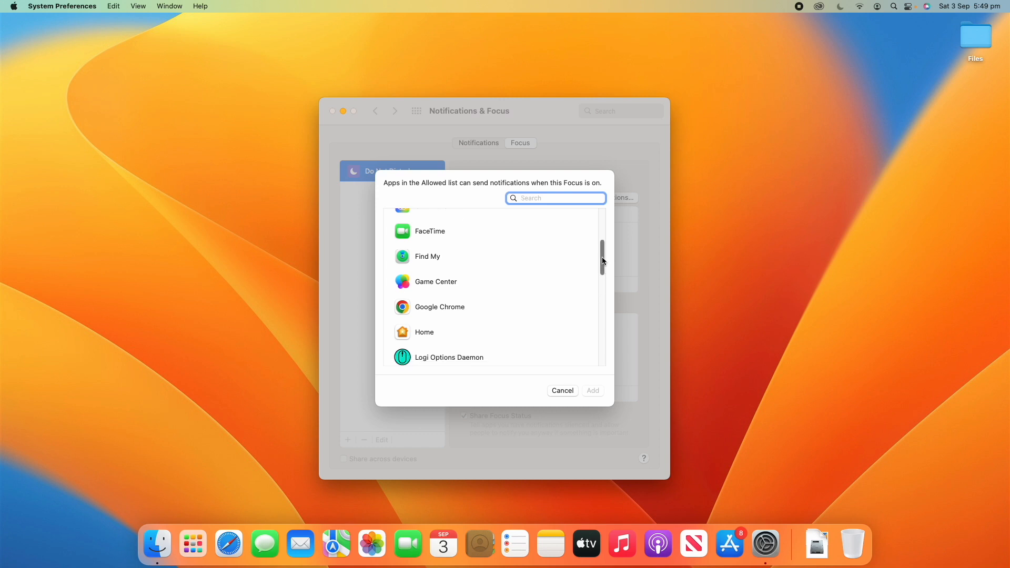
left_click(429, 247)
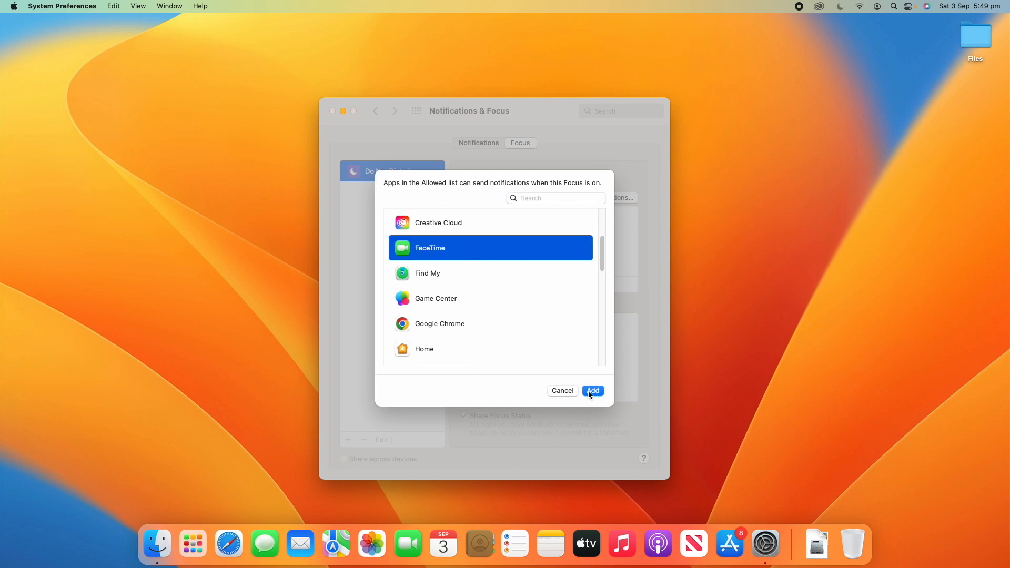
left_click(592, 391)
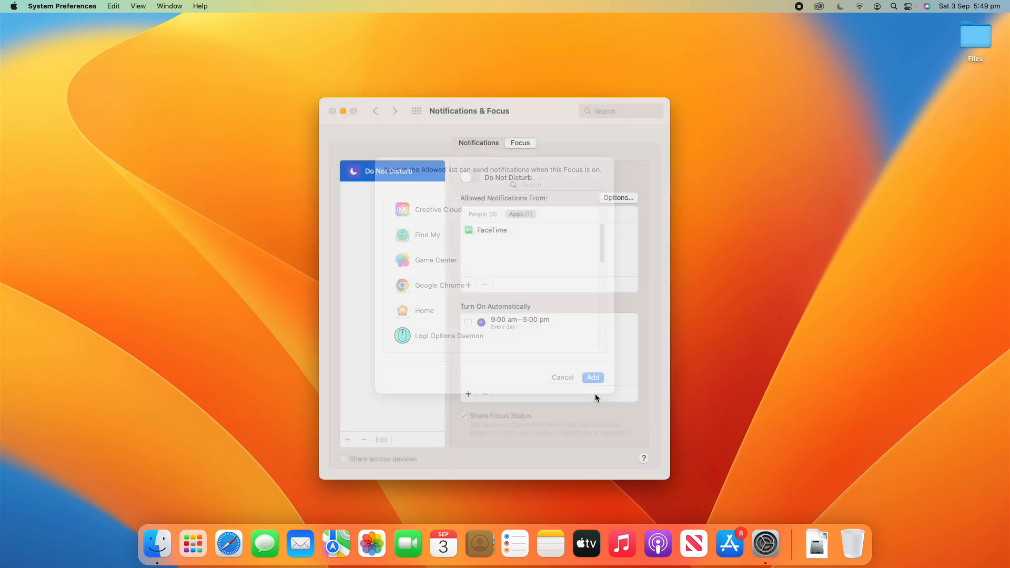
left_click(561, 377)
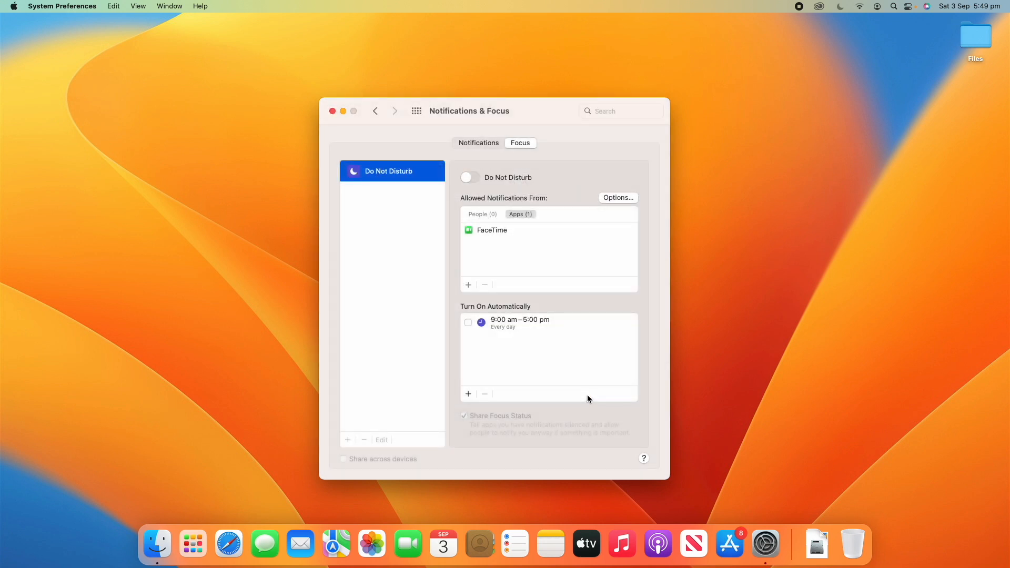
Remove FaceTime from the Do Not Disturb allowed apps, leaving the list empty.
left_click(492, 230)
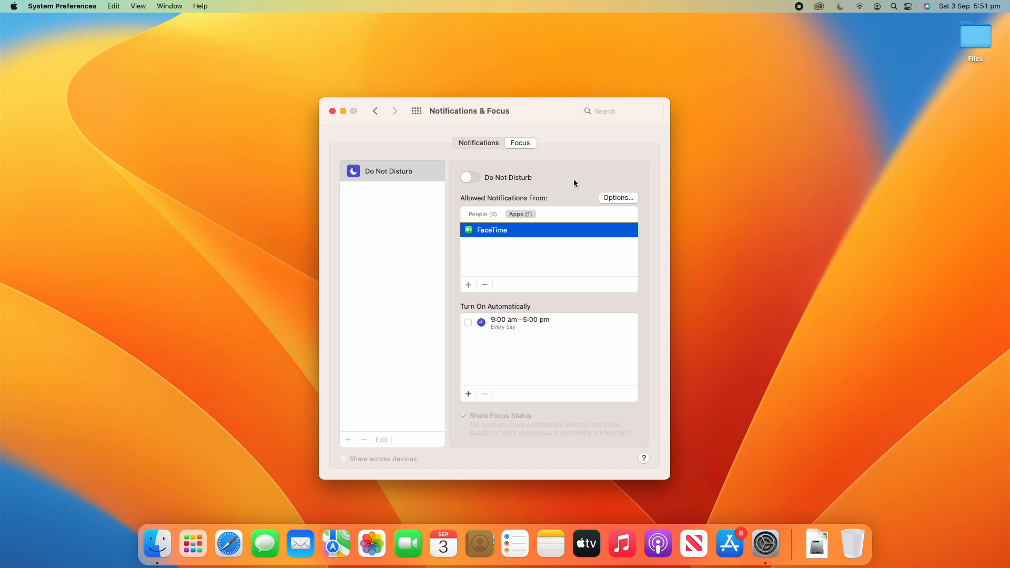
mouse_move(520, 279)
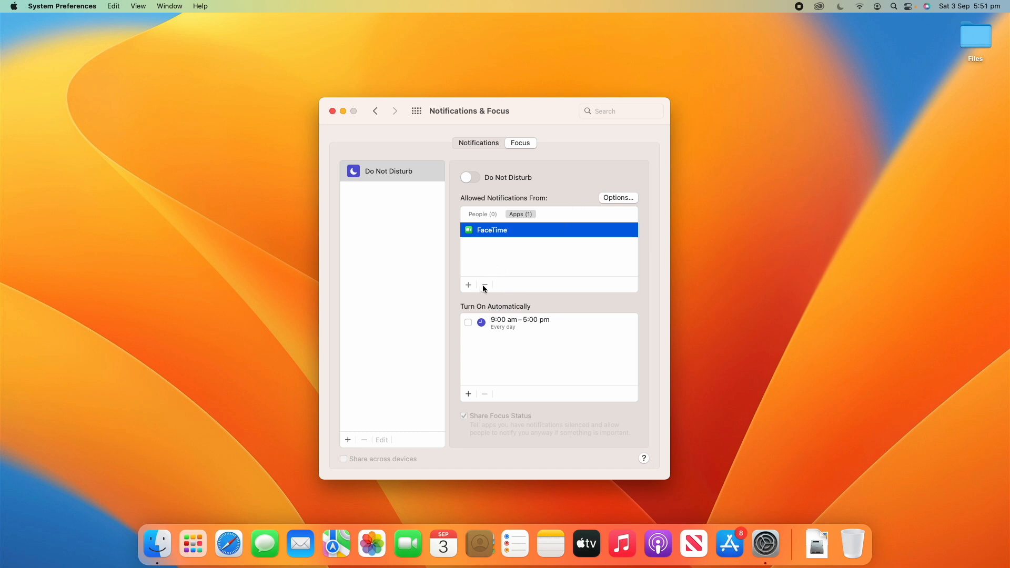
left_click(484, 285)
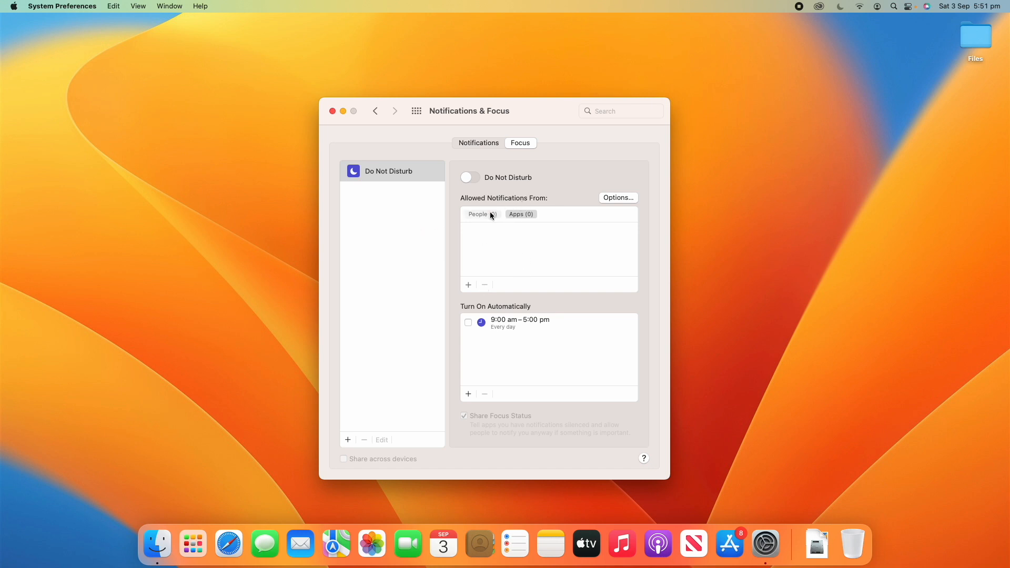
Open Do Not Disturb Options and view the Allow calls from choices, keeping Favourites.
left_click(616, 197)
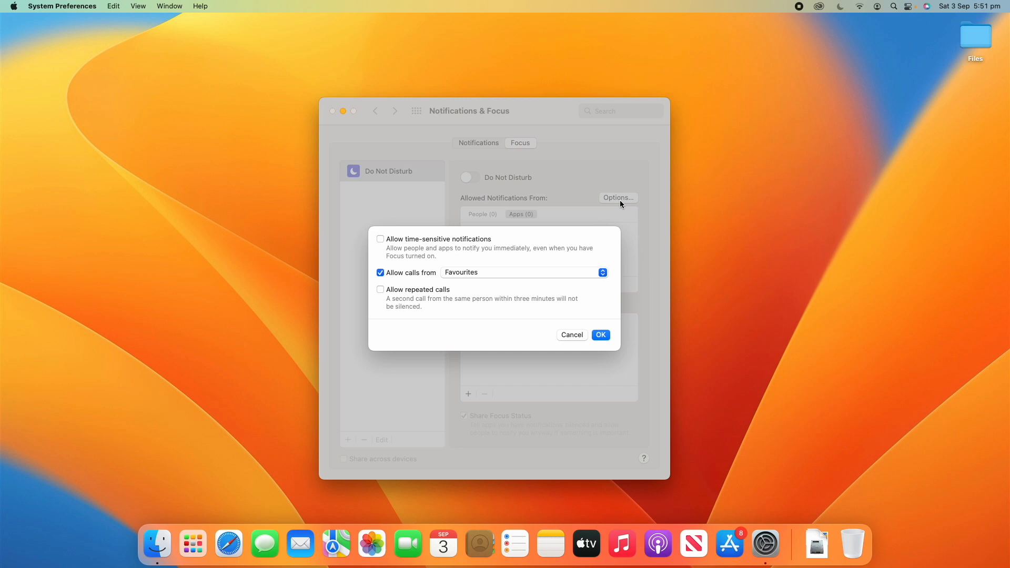
mouse_move(459, 279)
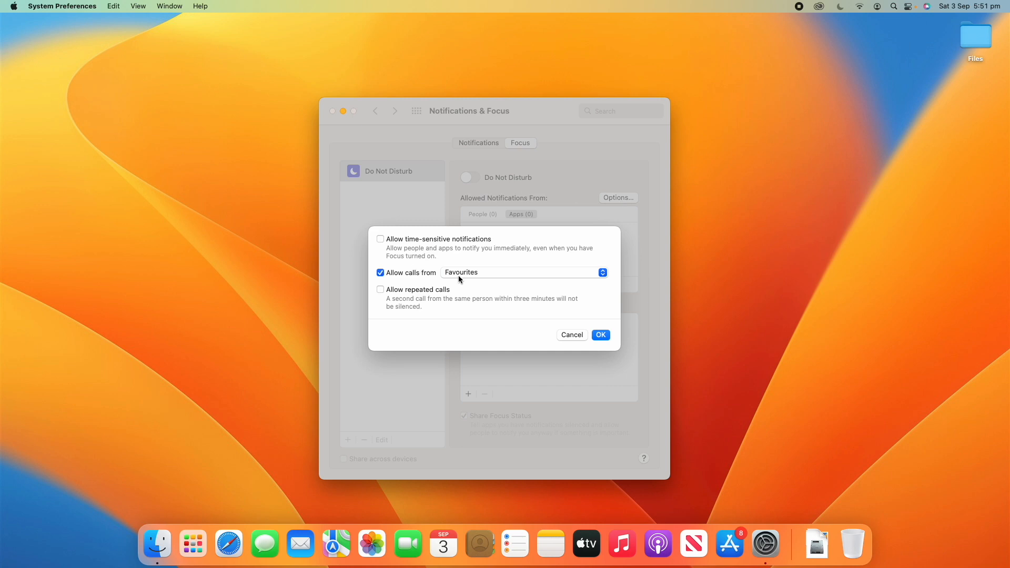
mouse_move(506, 245)
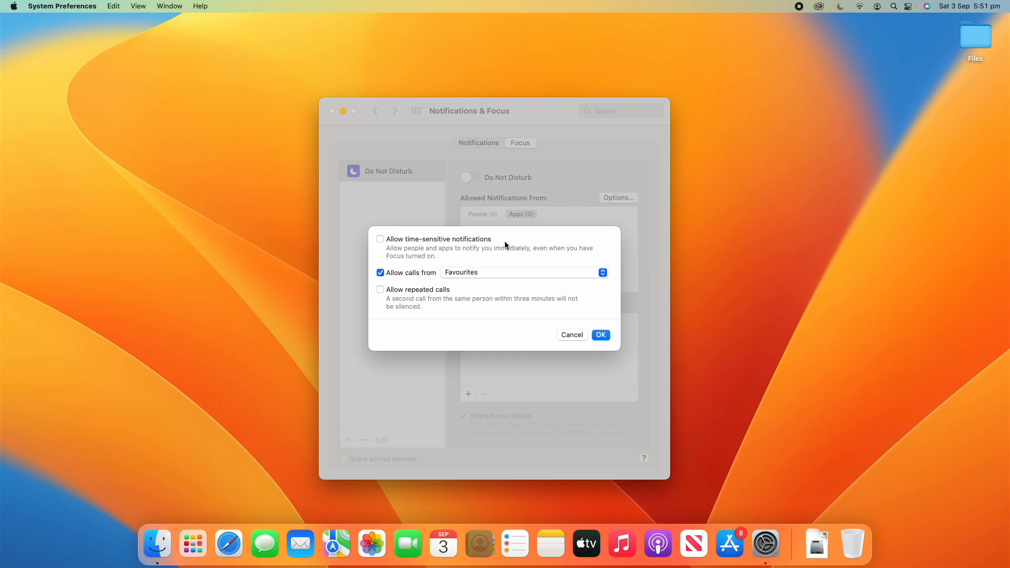
mouse_move(474, 259)
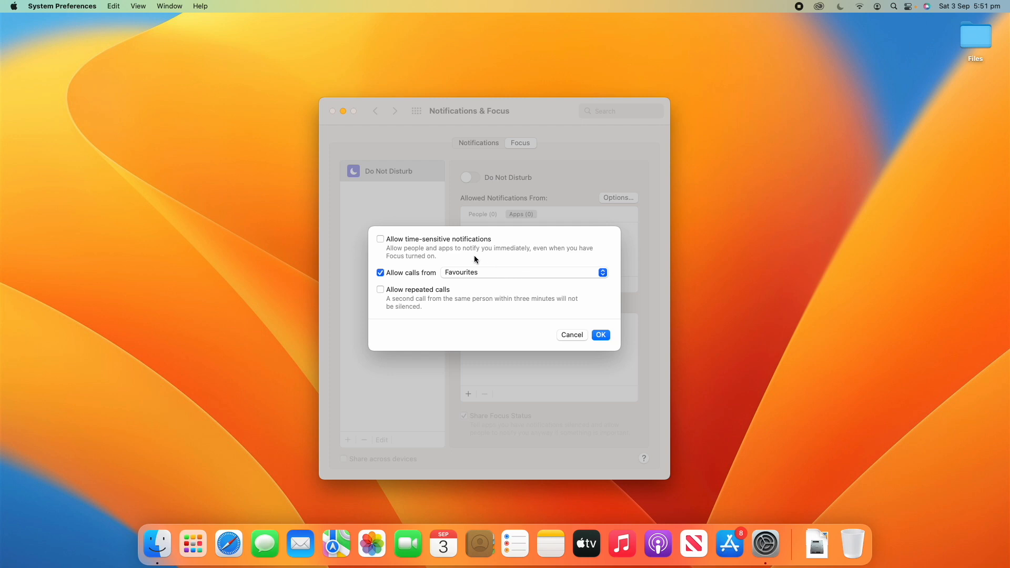
mouse_move(469, 260)
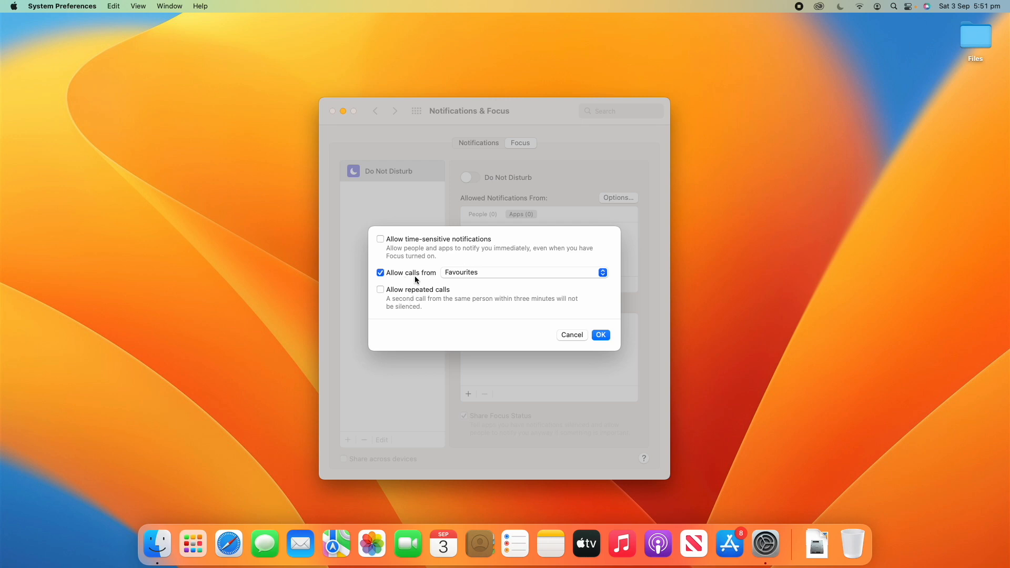
left_click(523, 272)
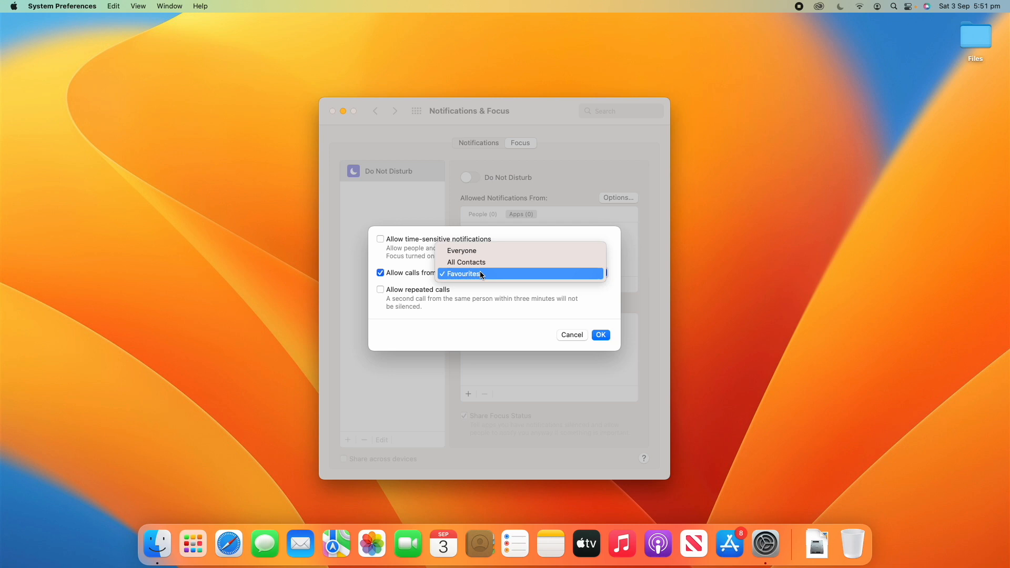
mouse_move(537, 276)
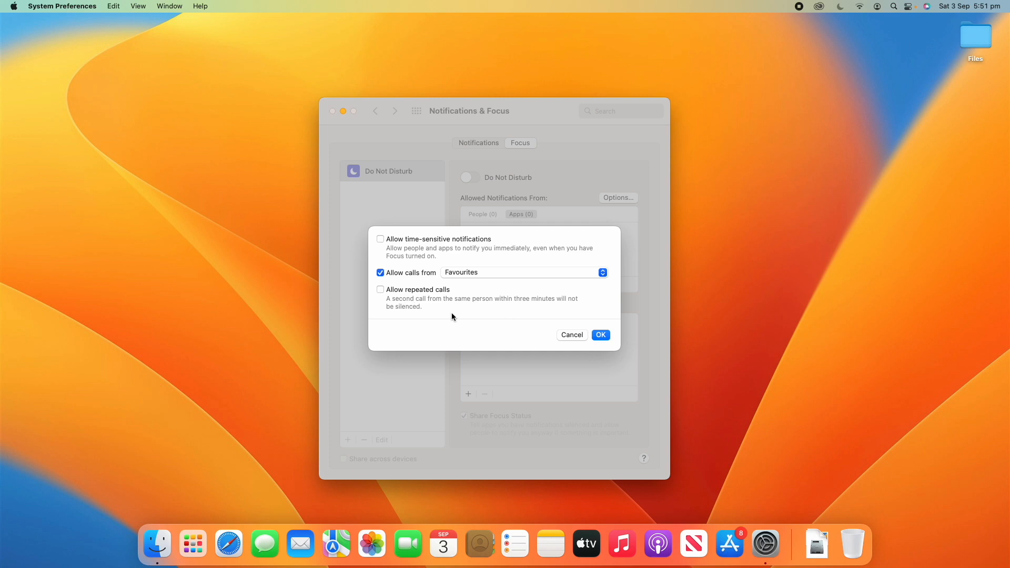
mouse_move(463, 320)
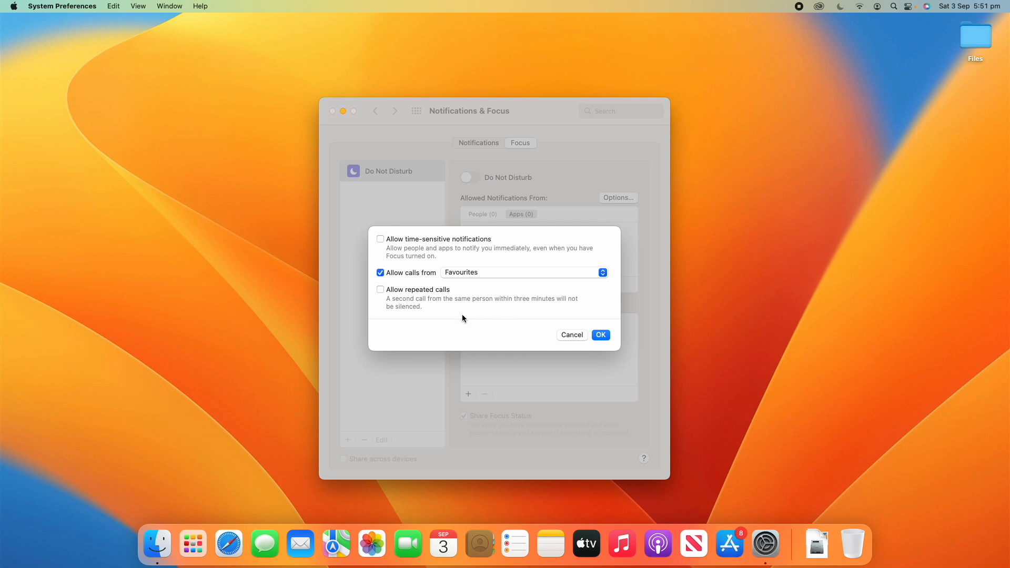
mouse_move(523, 307)
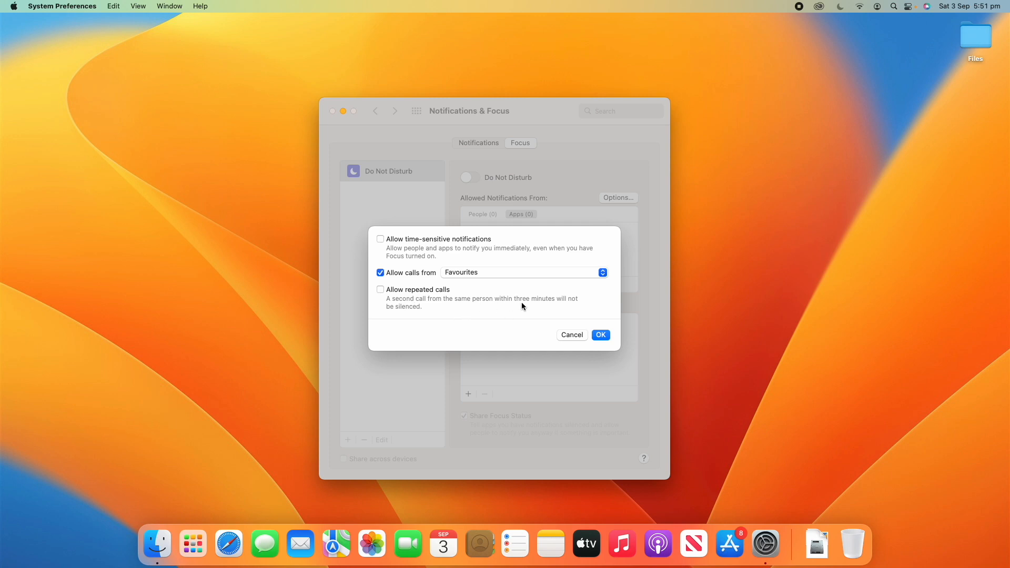
mouse_move(440, 333)
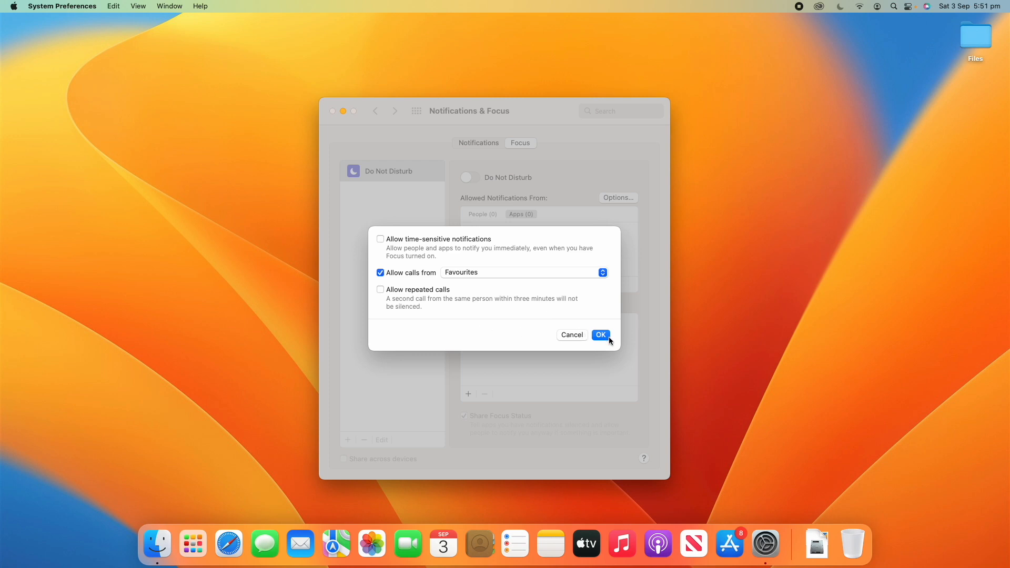
Close Options and enable the daily 9:00 am–5:00 pm Do Not Disturb schedule.
left_click(599, 335)
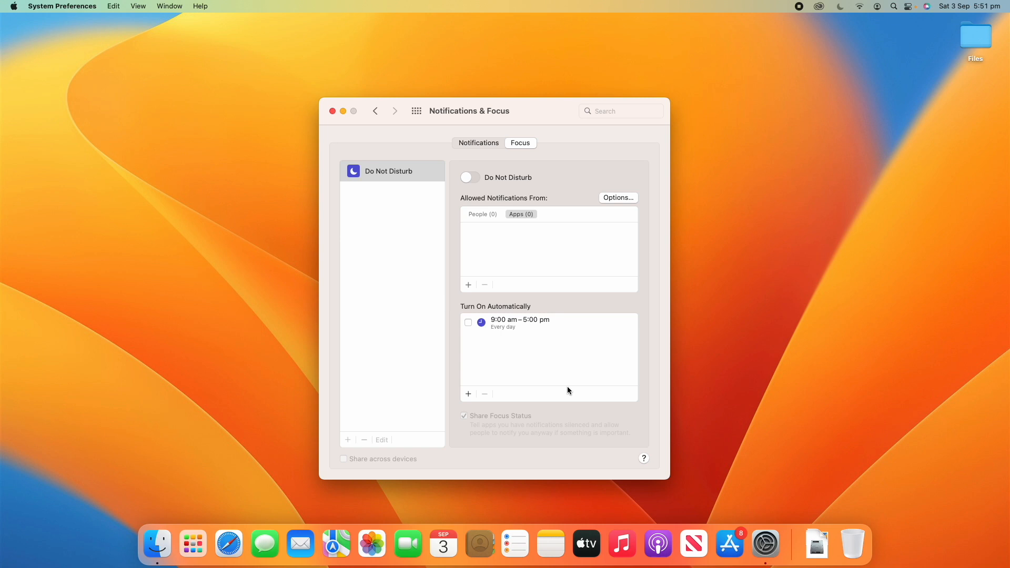
mouse_move(477, 394)
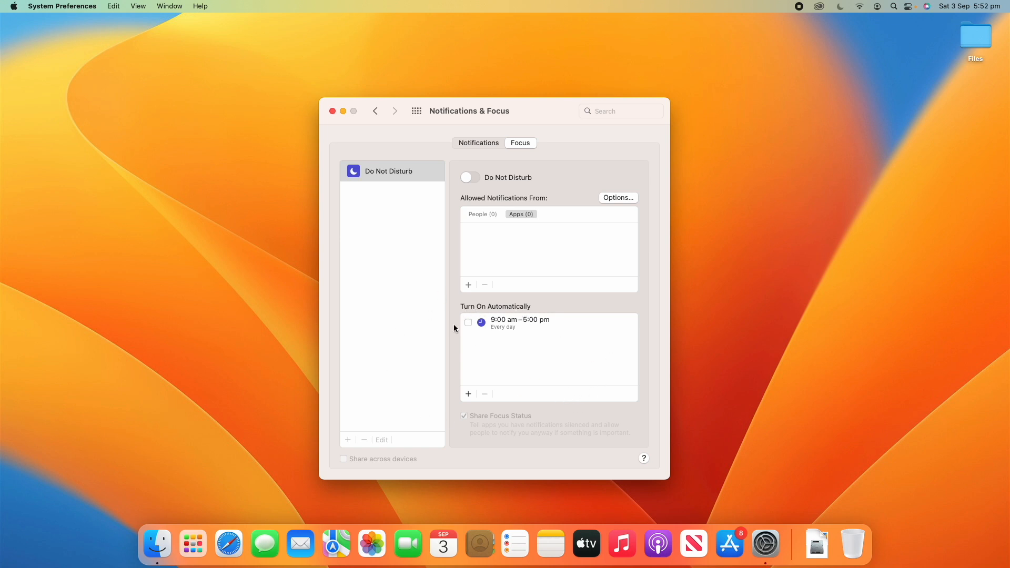
mouse_move(465, 339)
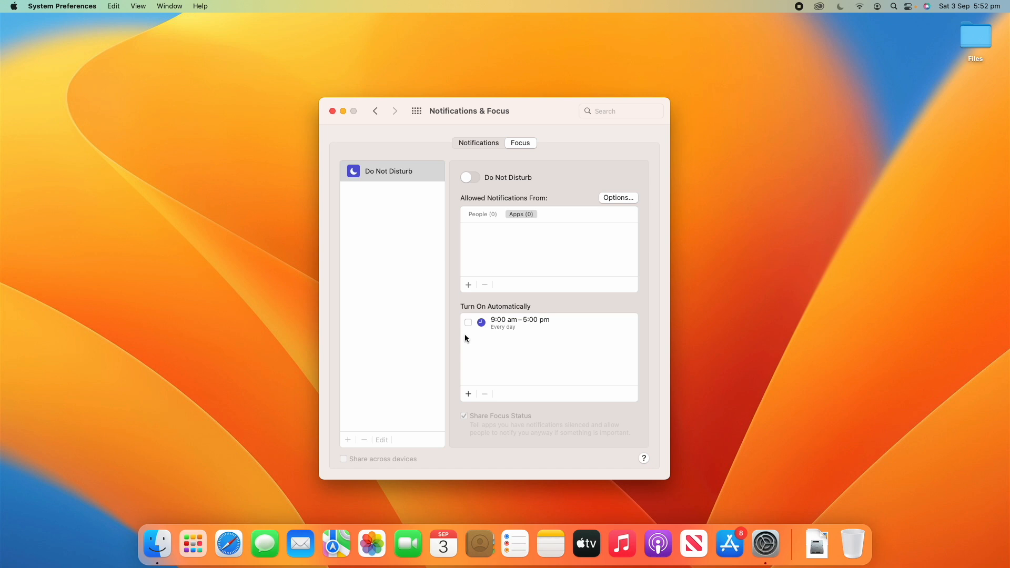
mouse_move(520, 338)
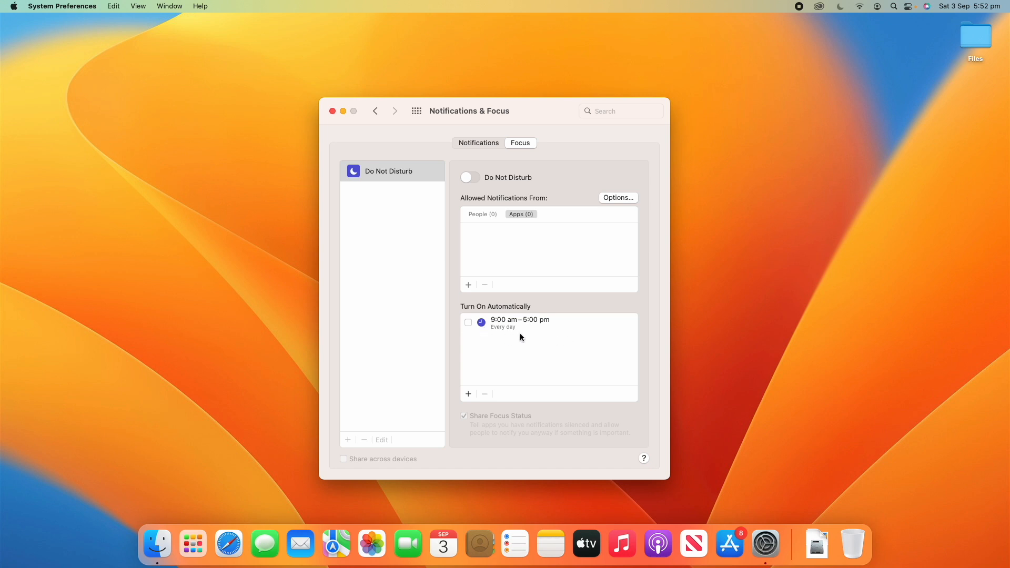
mouse_move(493, 329)
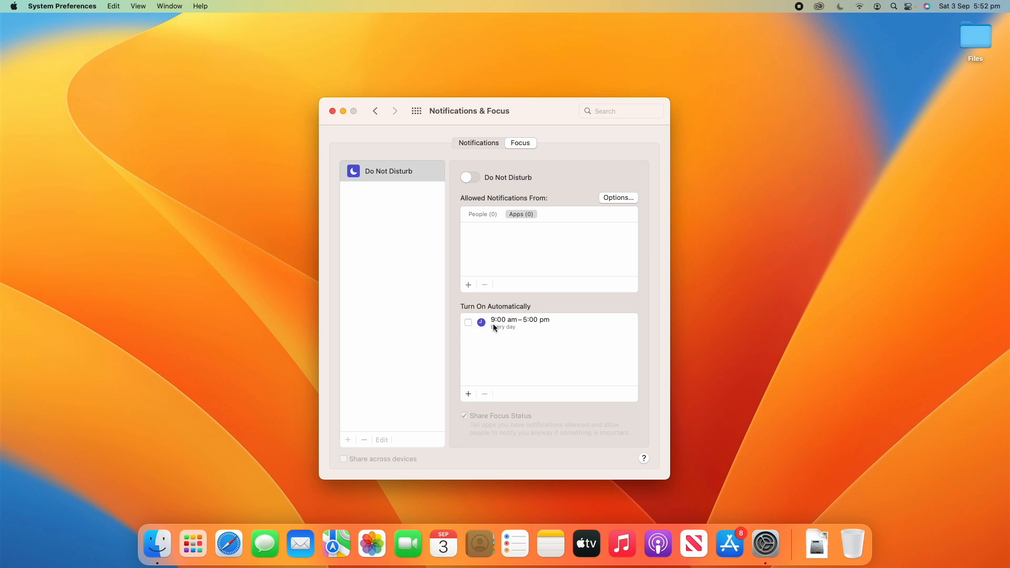
mouse_move(493, 345)
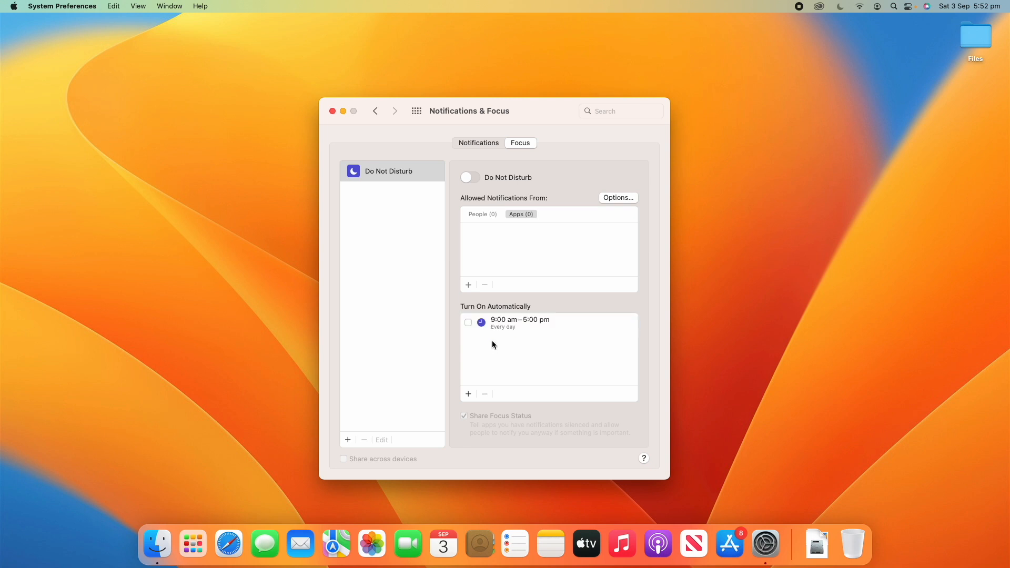
mouse_move(548, 327)
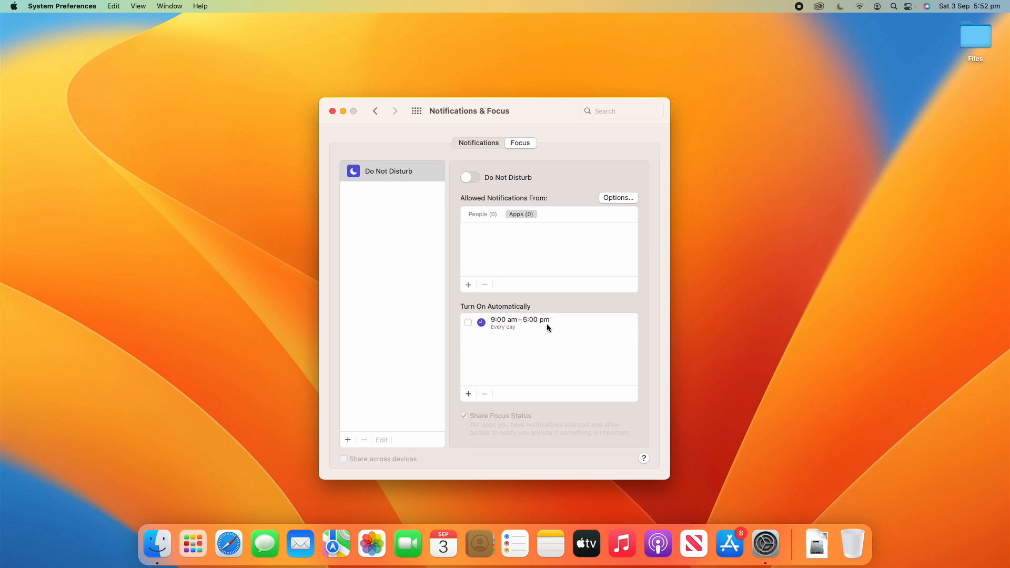
mouse_move(478, 327)
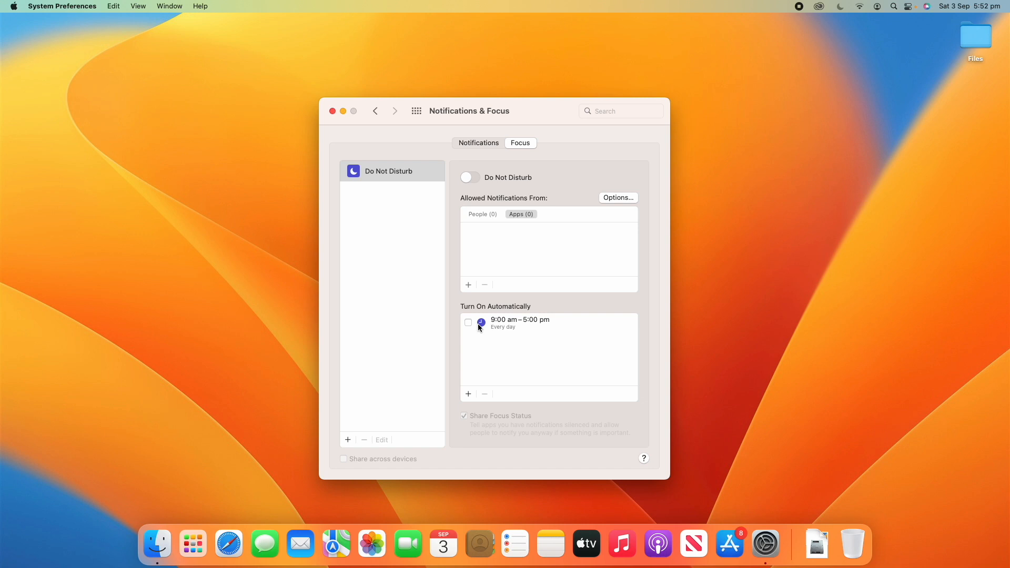
left_click(467, 323)
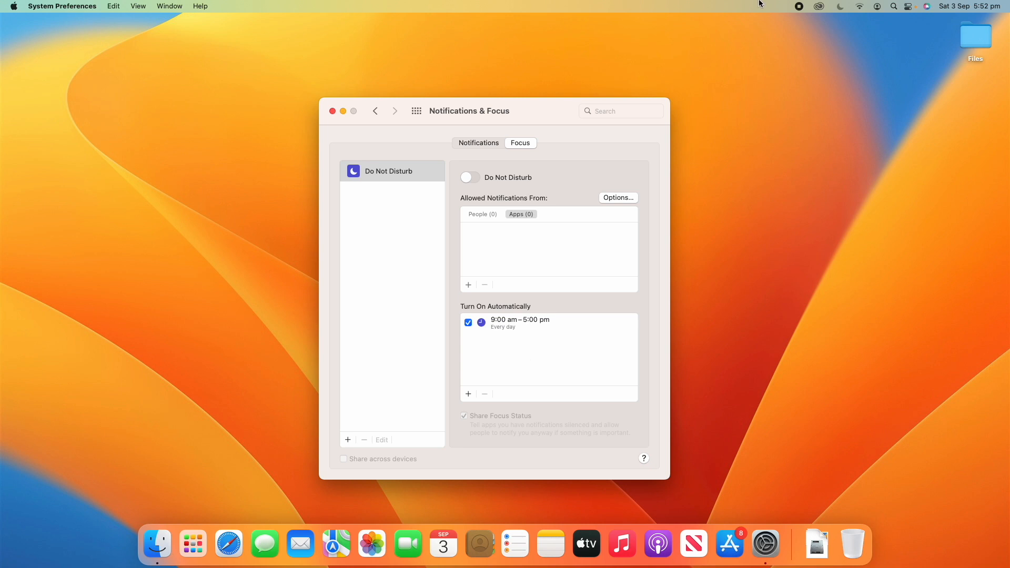
left_click(839, 6)
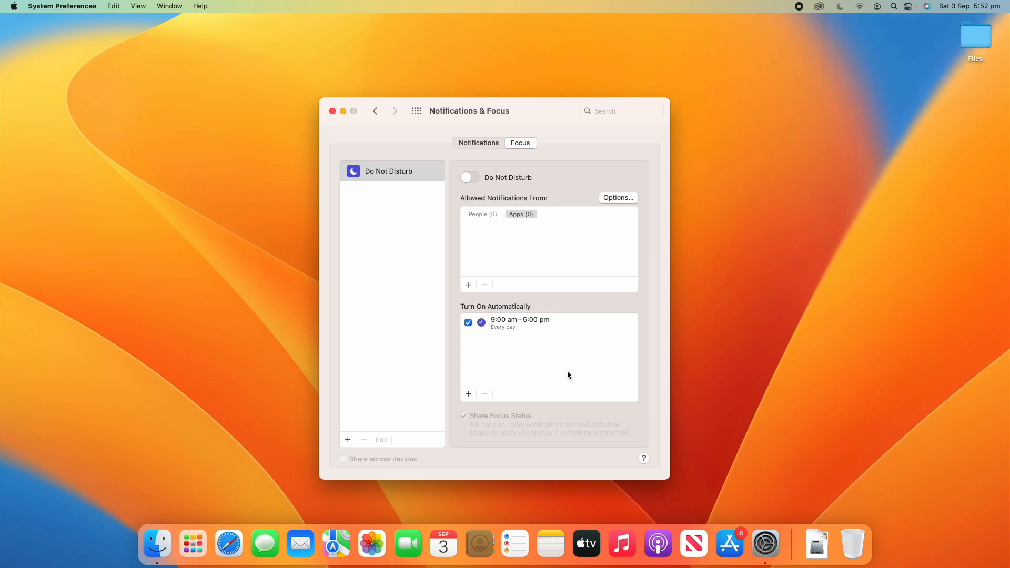
mouse_move(480, 315)
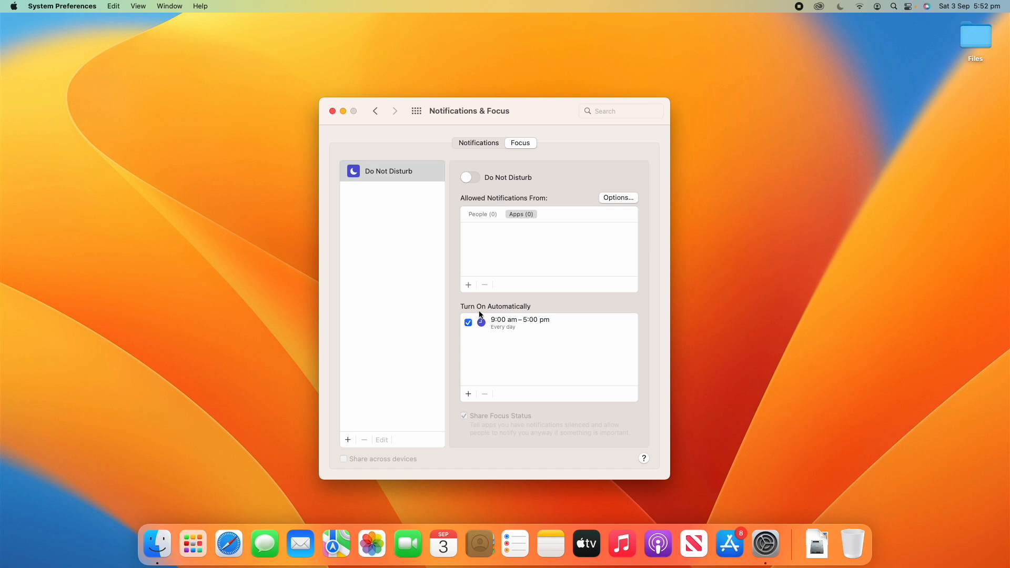
left_click(468, 322)
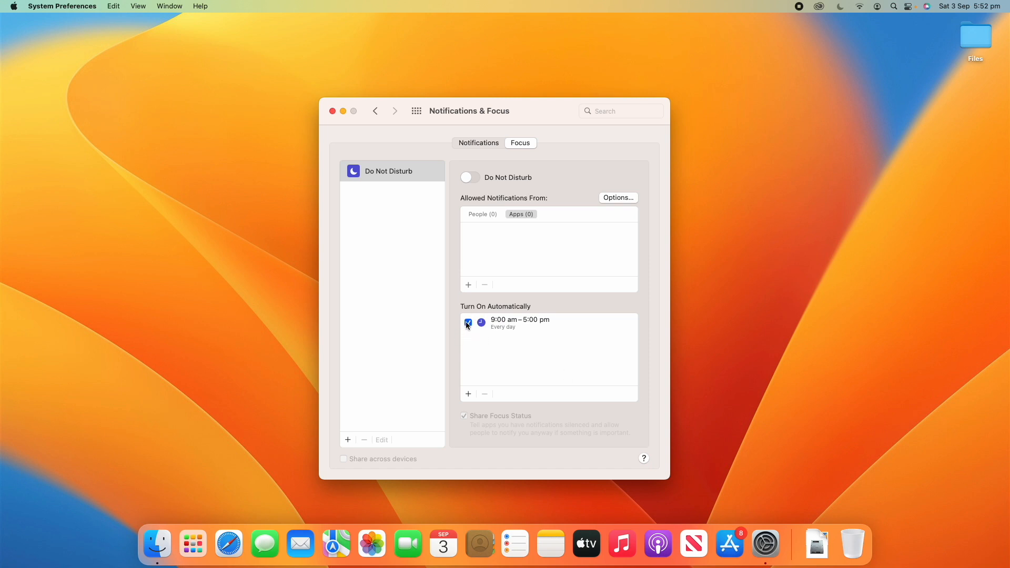
Disable the 9:00 am–5:00 pm schedule and browse automation types without adding one.
left_click(469, 393)
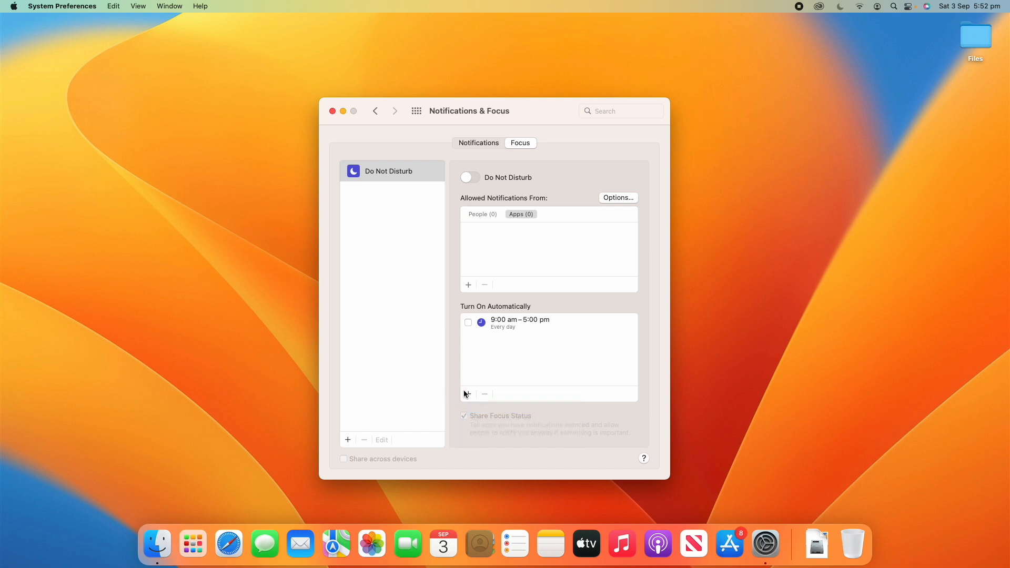
left_click(468, 393)
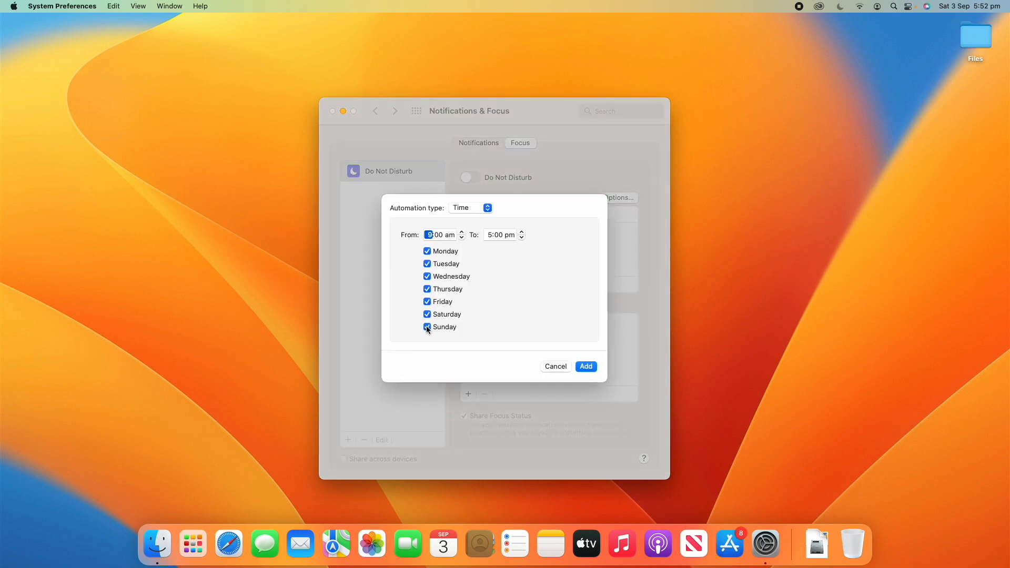
left_click(470, 207)
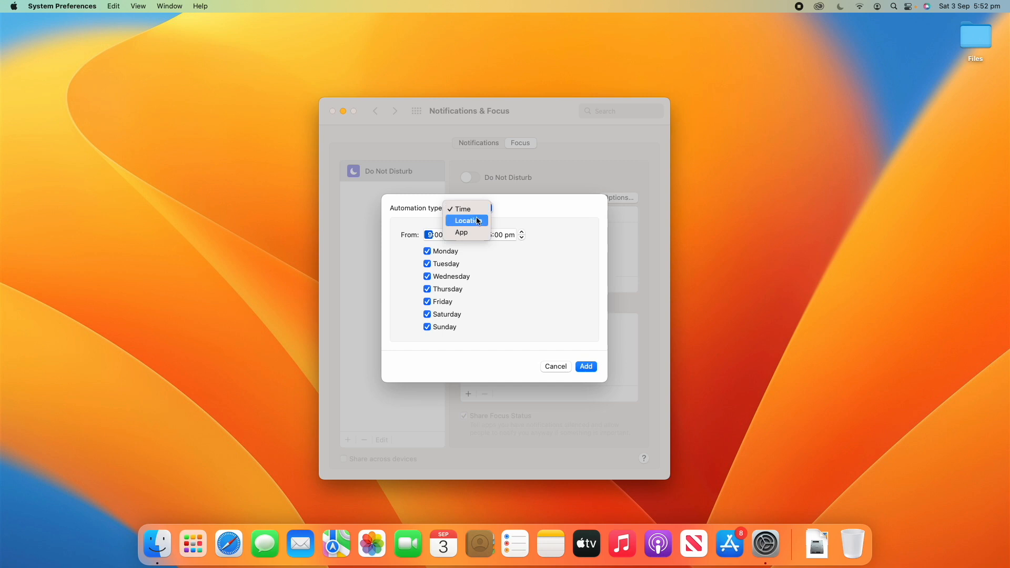
left_click(465, 220)
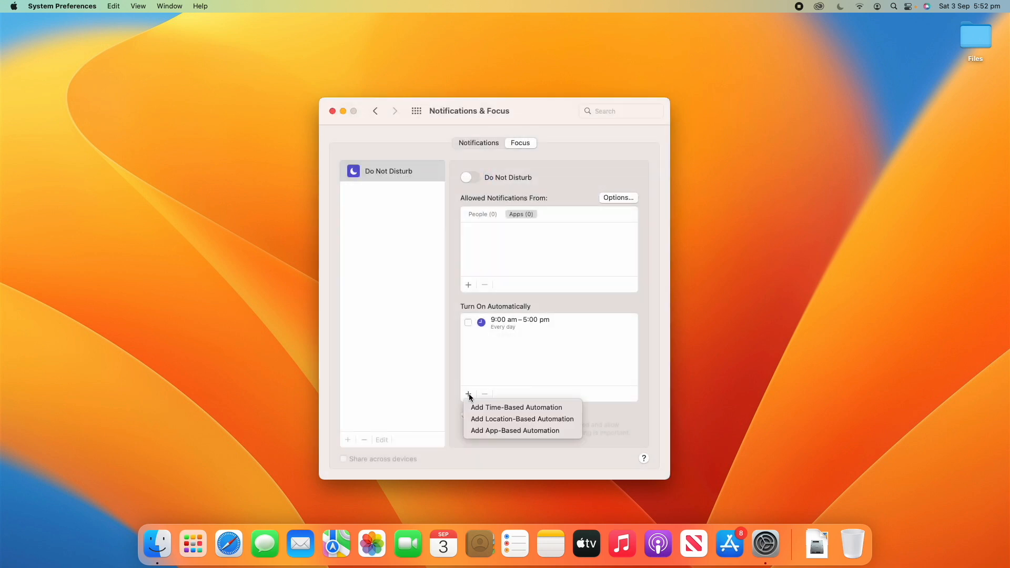
mouse_move(515, 430)
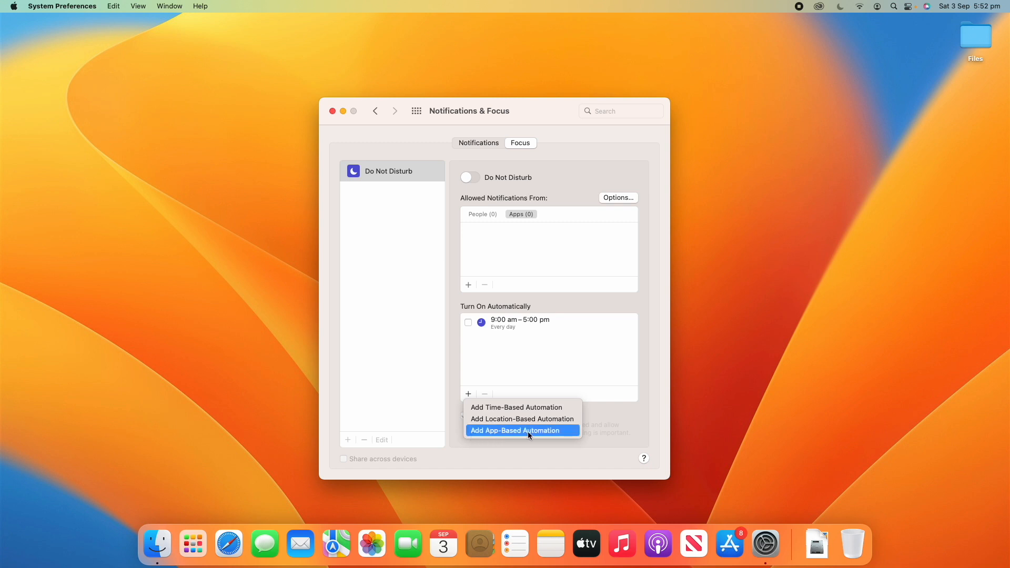
mouse_move(491, 436)
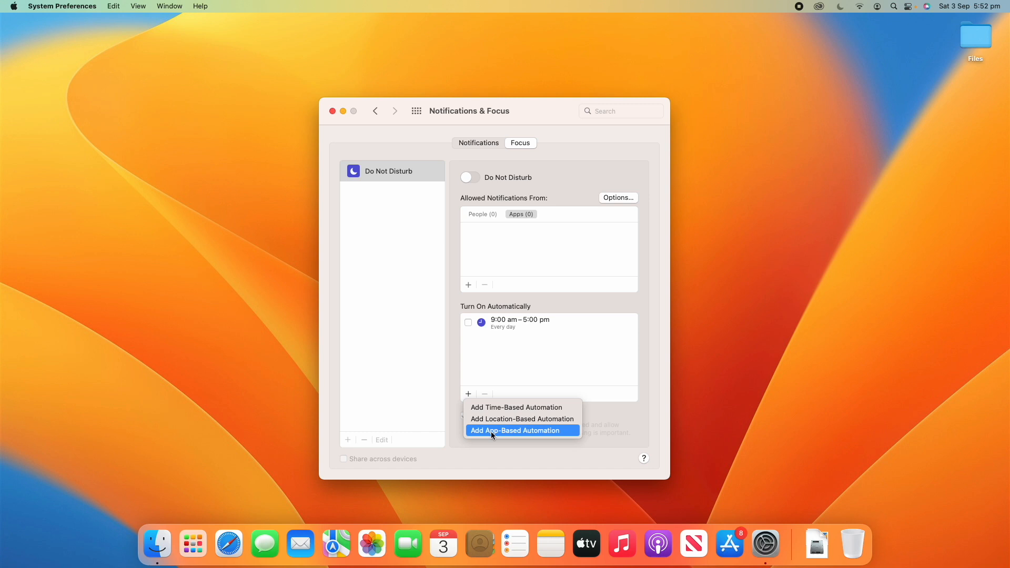
mouse_move(522, 419)
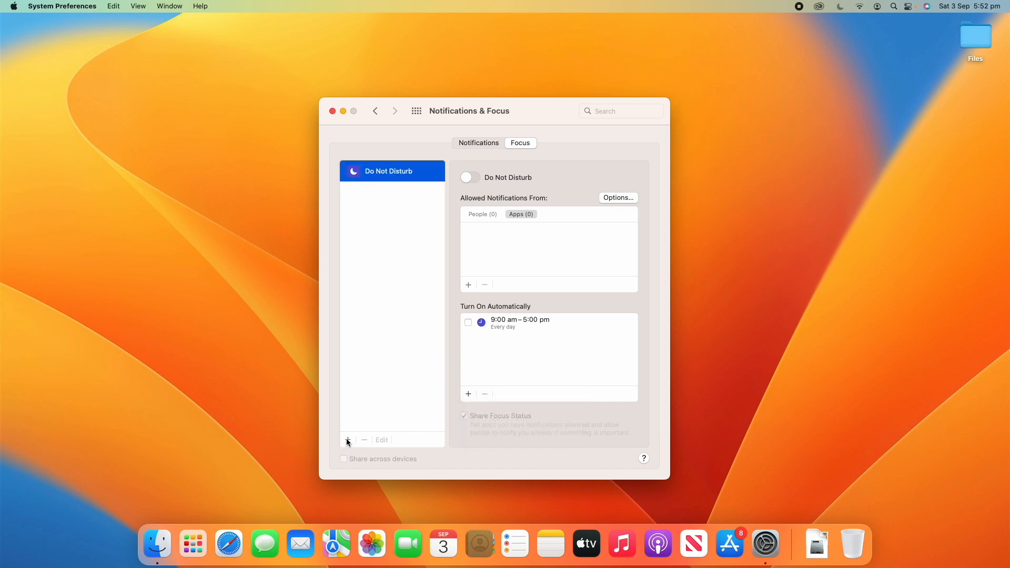
left_click(347, 439)
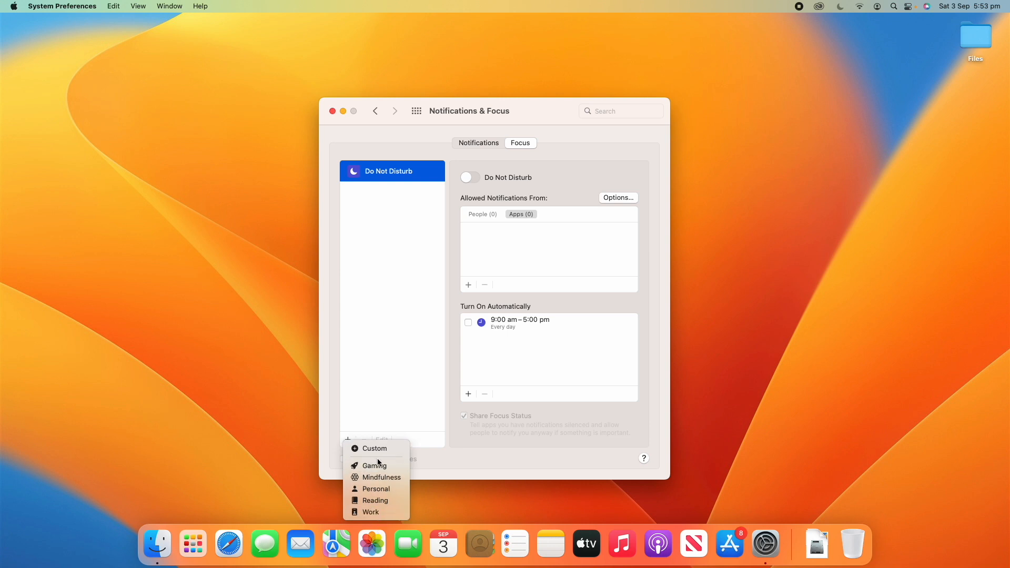
mouse_move(376, 465)
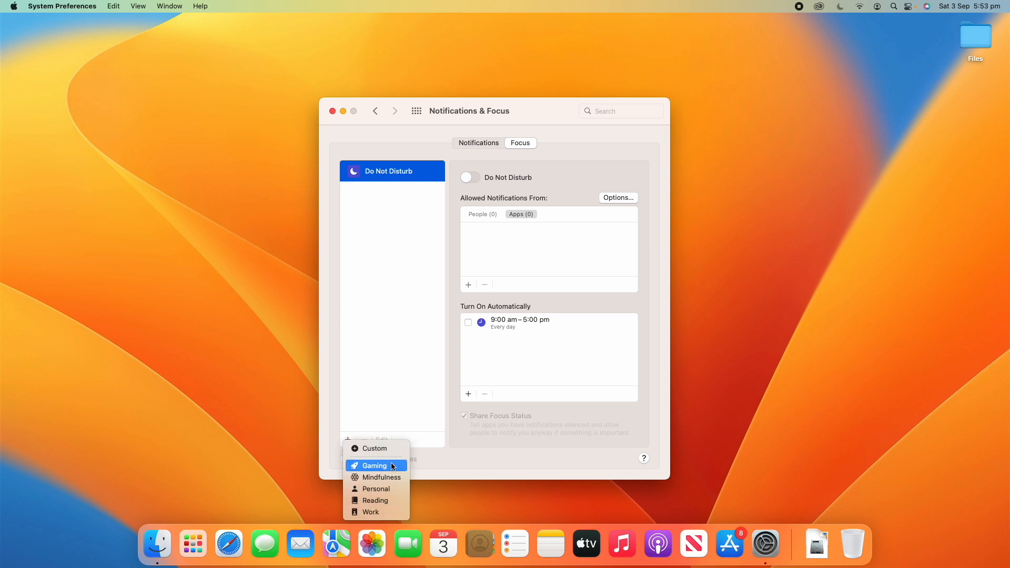
mouse_move(376, 501)
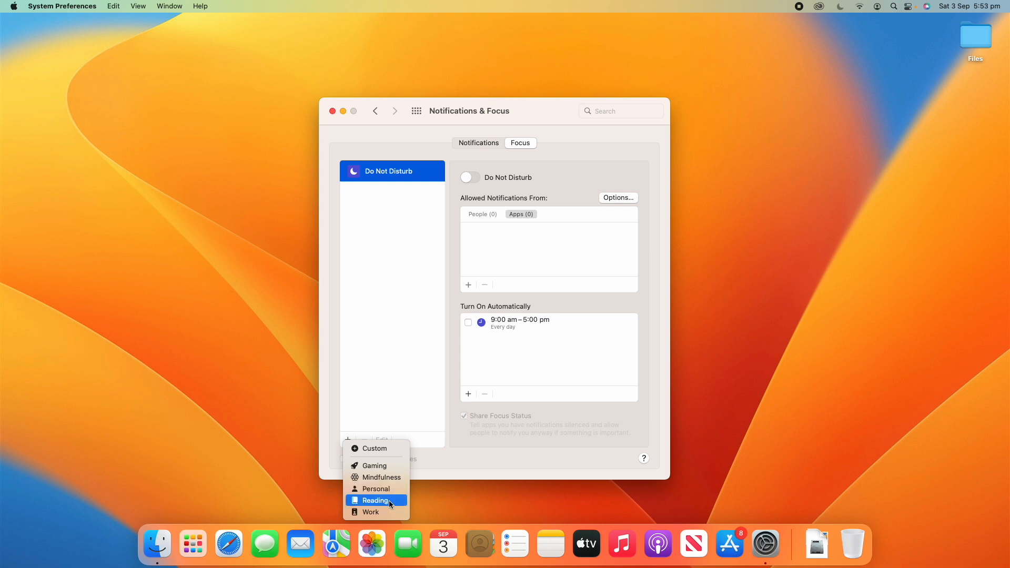
mouse_move(374, 448)
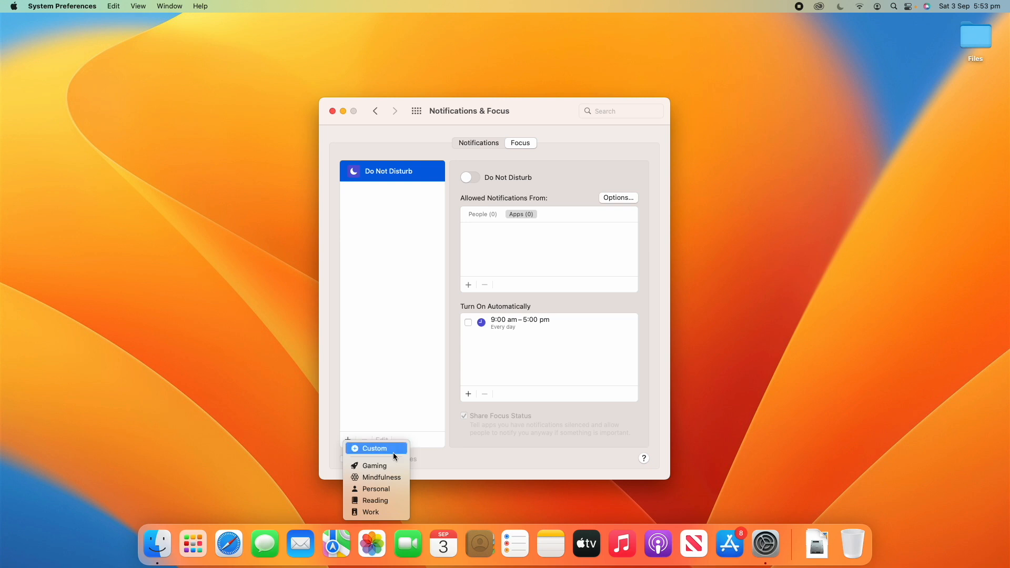
Add a custom Focus named 'Sleep' with the sunset icon.
left_click(373, 448)
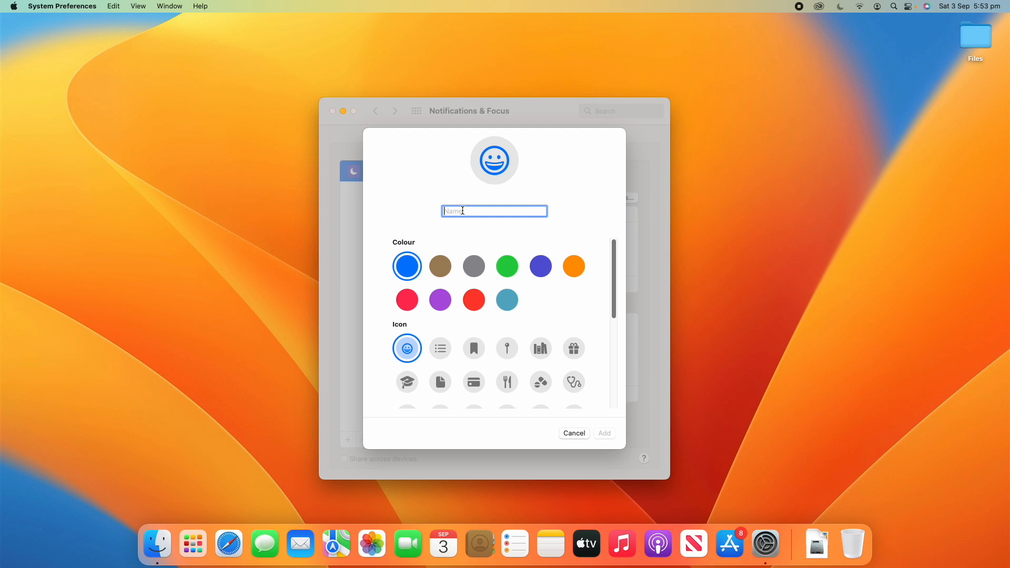
type("S")
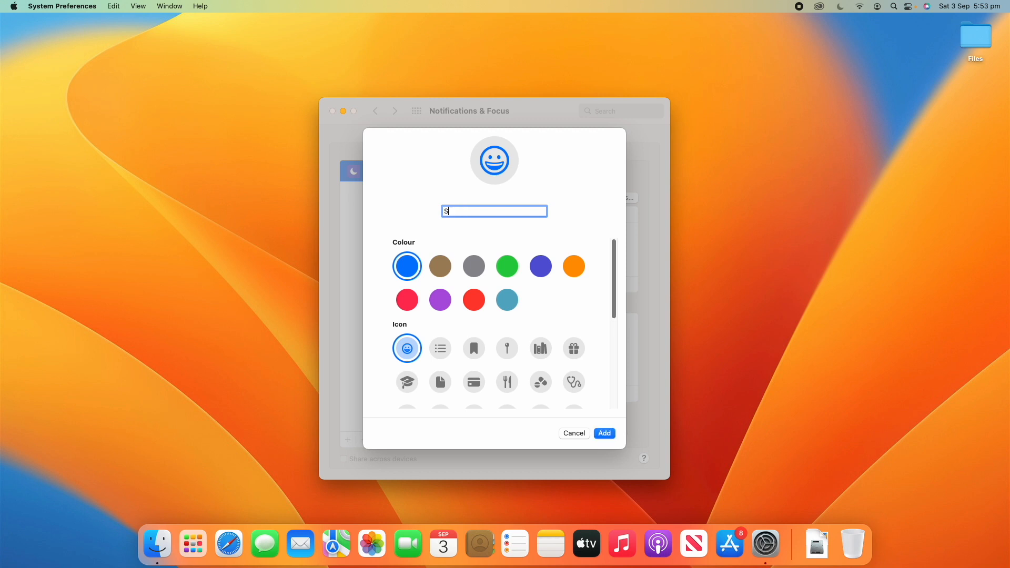
type("leep")
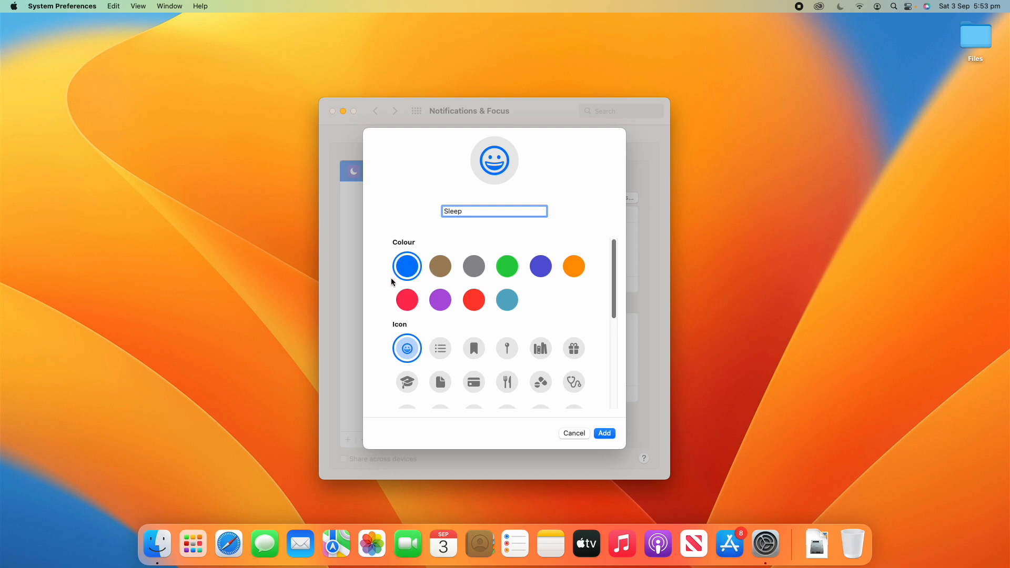
scroll("down", 3)
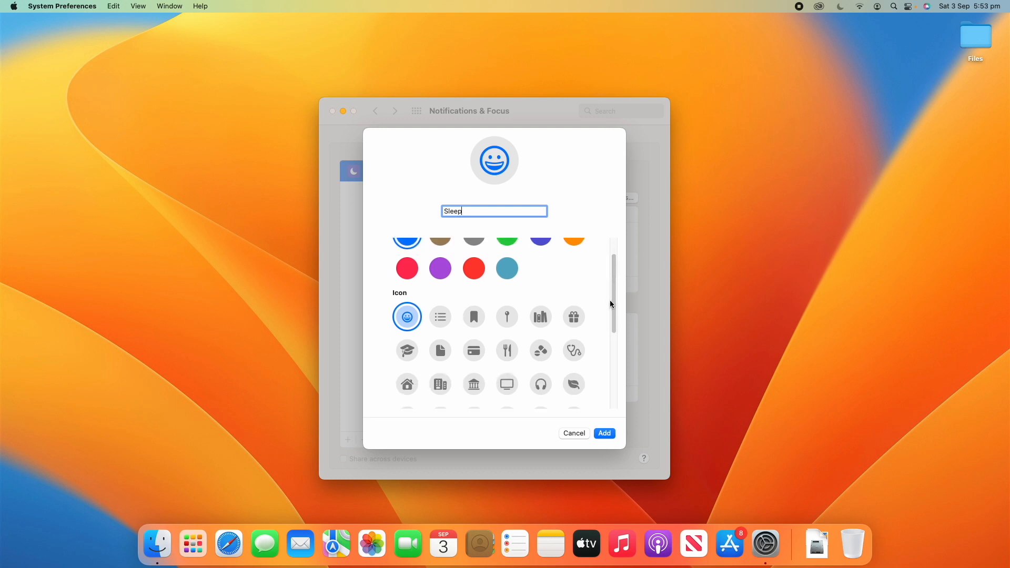
scroll("down", 3)
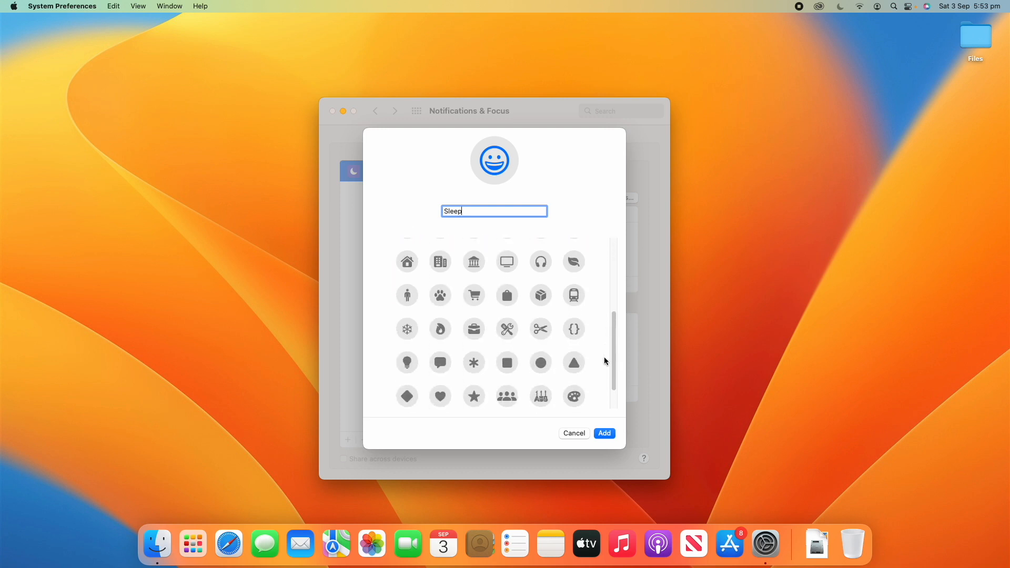
scroll("down", 3)
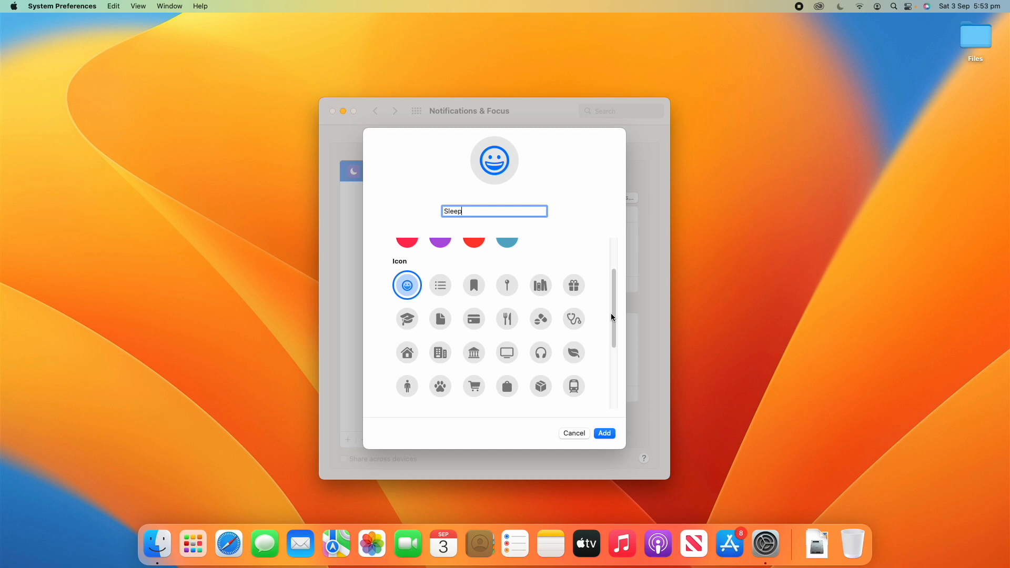
scroll("down", 3)
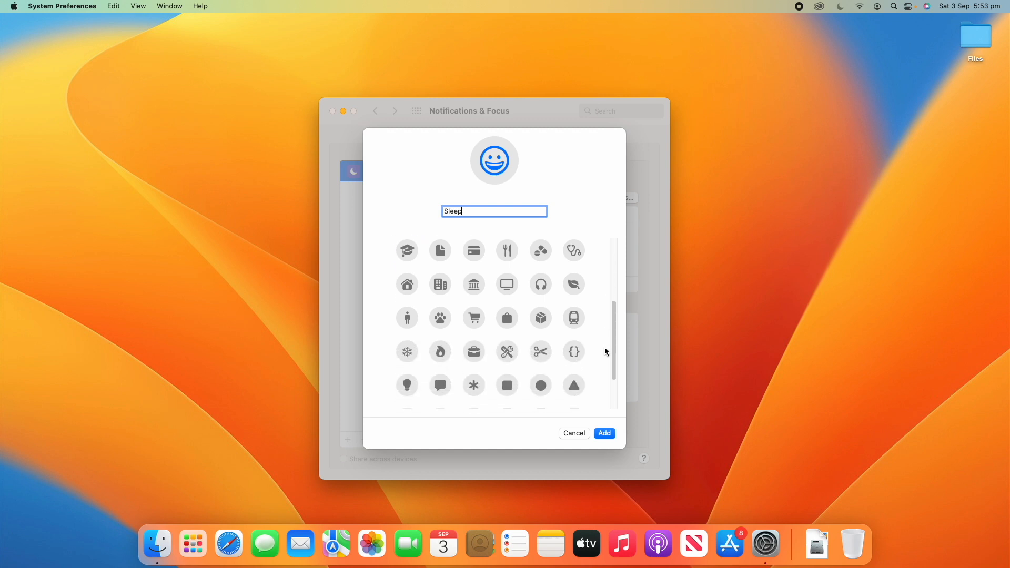
scroll("down", 3)
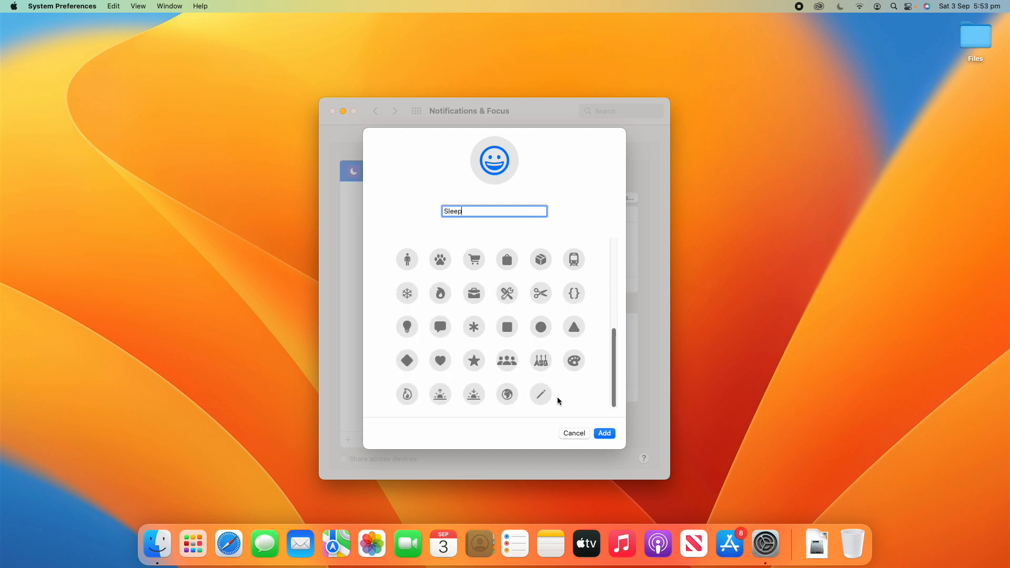
left_click(473, 394)
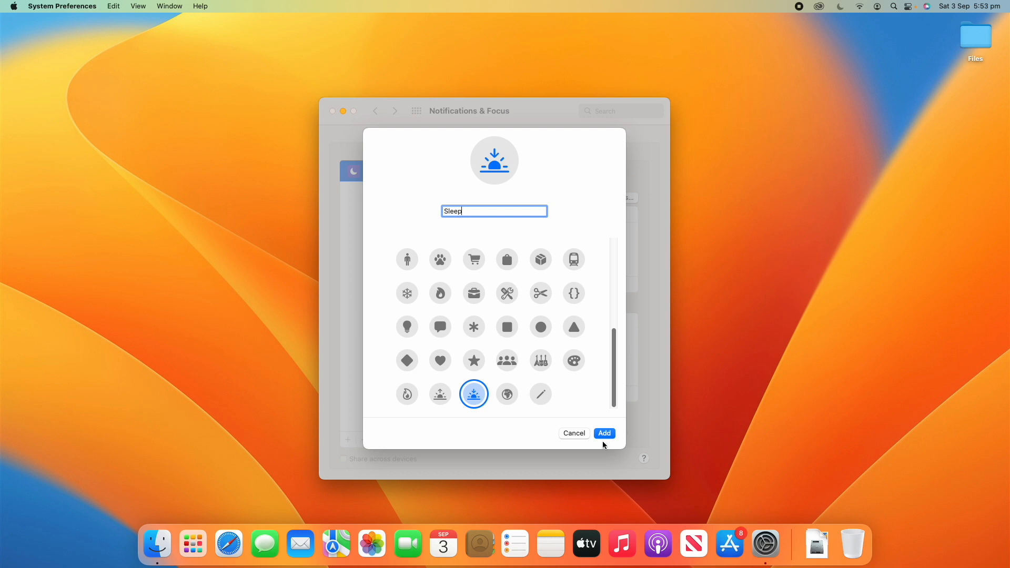
left_click(603, 432)
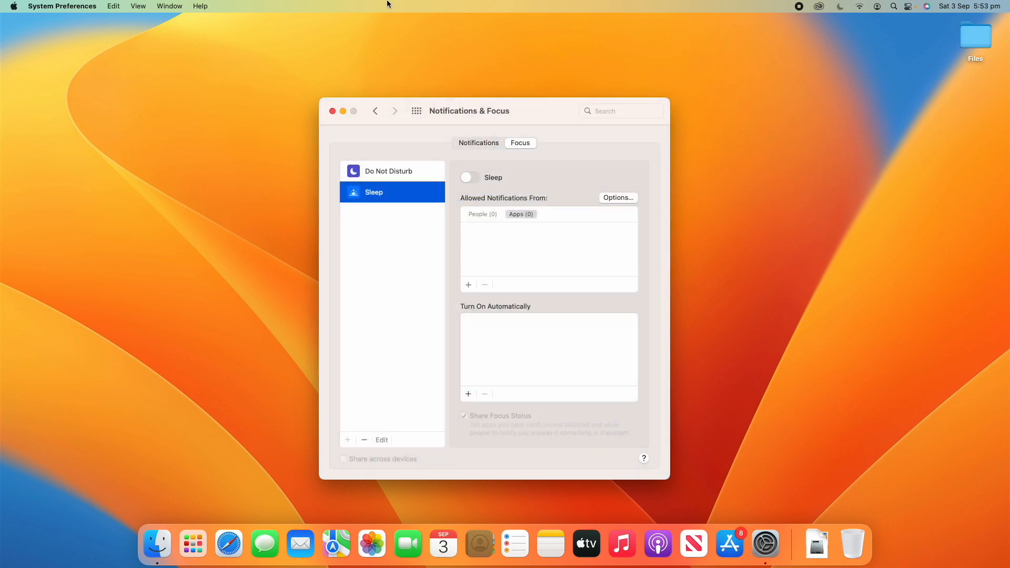
mouse_move(485, 335)
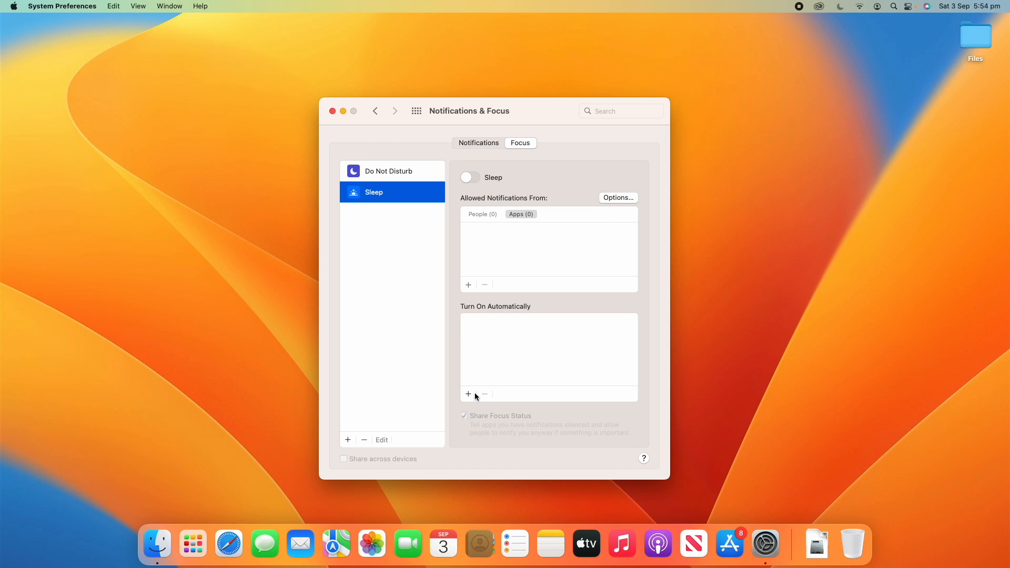
left_click(468, 394)
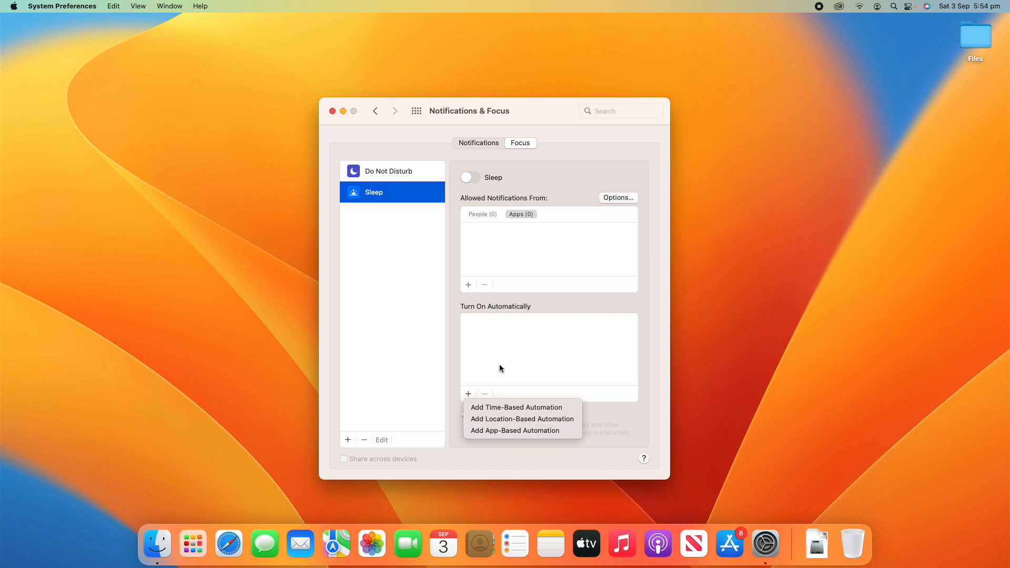
left_click(485, 350)
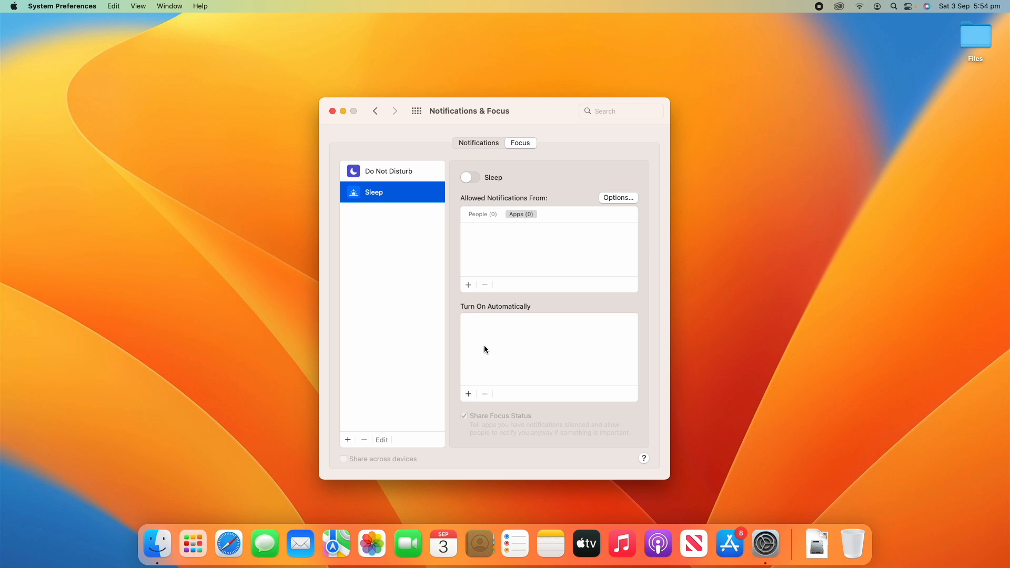
mouse_move(573, 357)
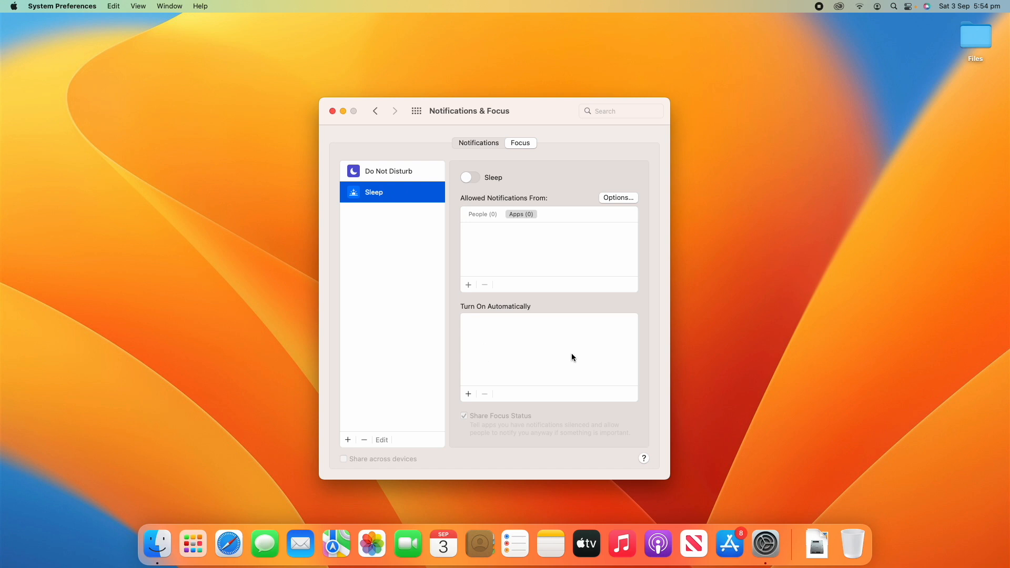
mouse_move(412, 220)
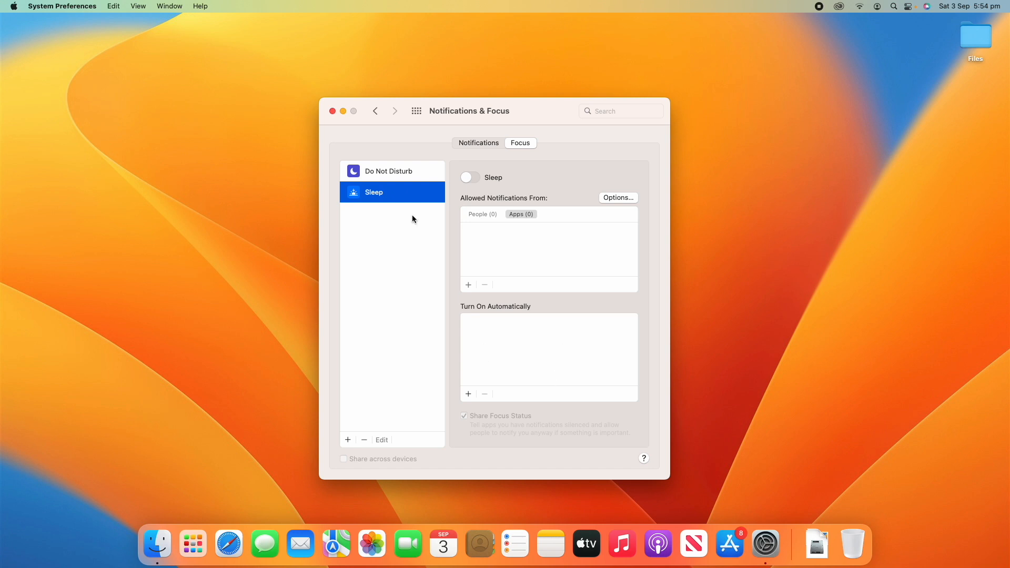
left_click(838, 5)
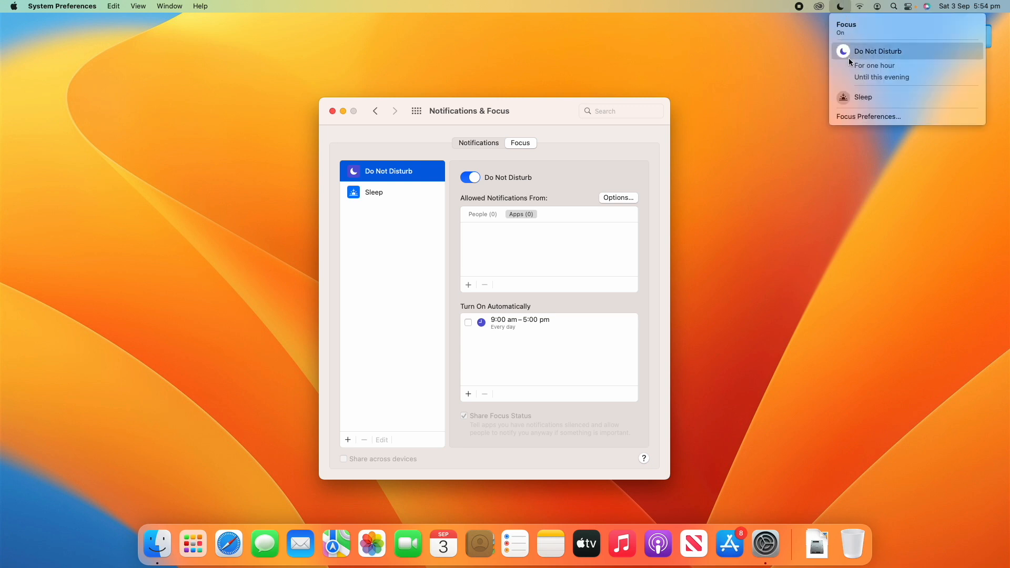
mouse_move(843, 6)
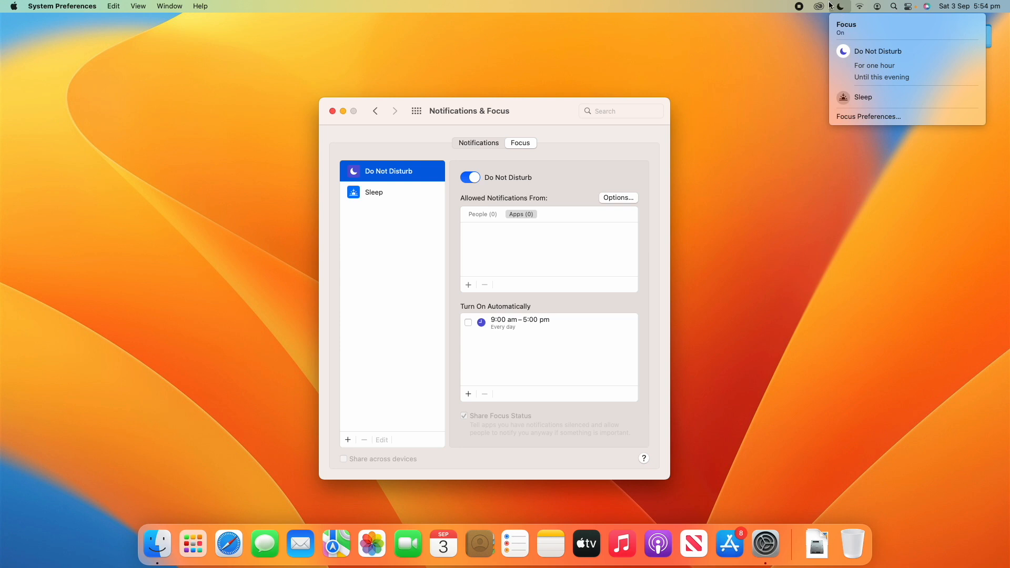
left_click(909, 6)
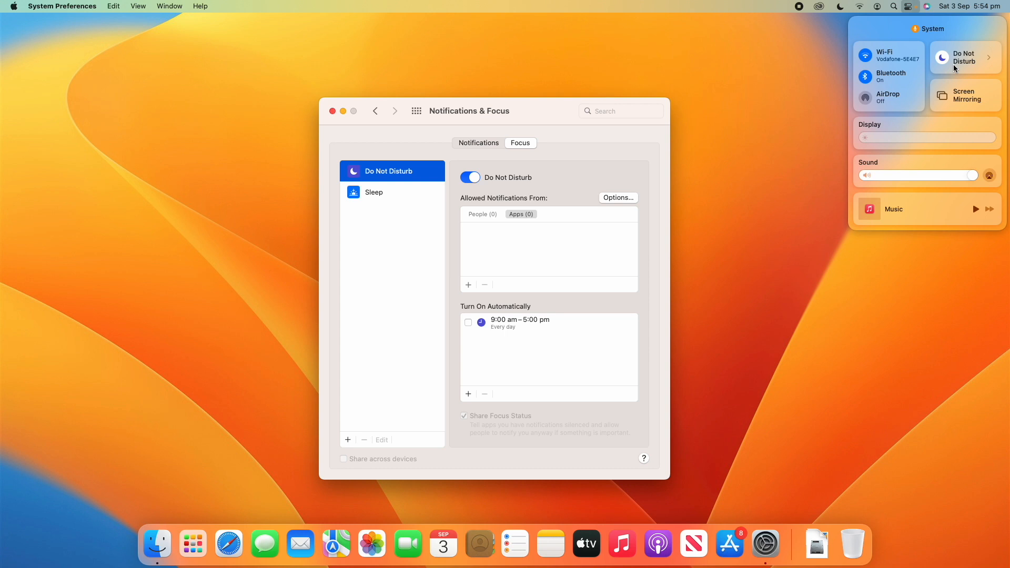
mouse_move(947, 58)
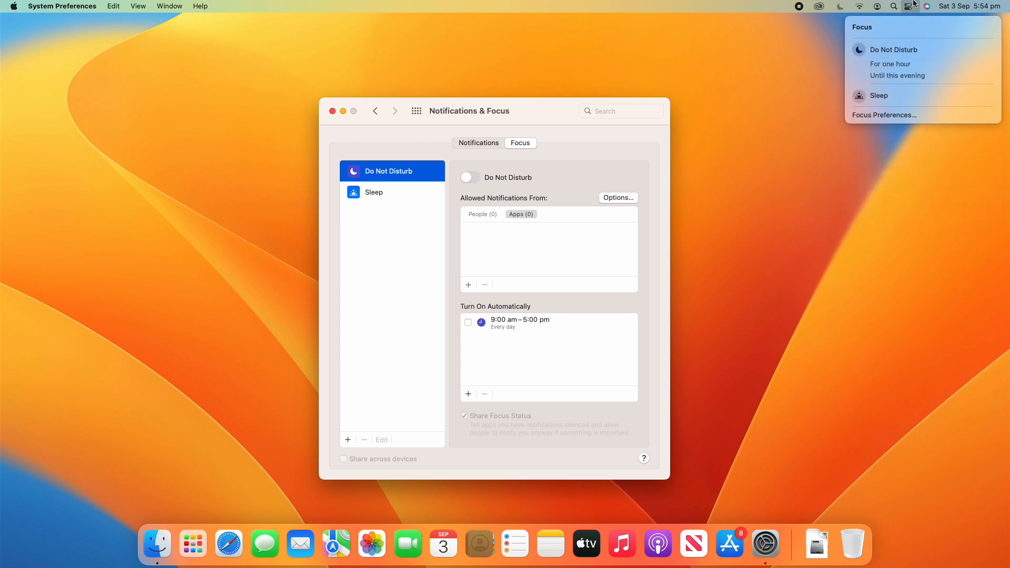
left_click(909, 6)
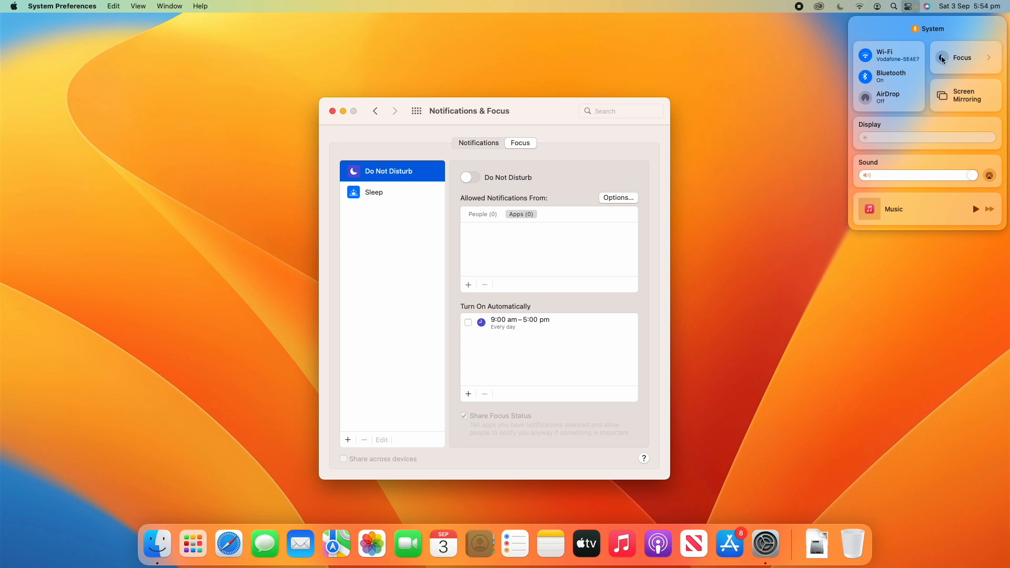
left_click(961, 57)
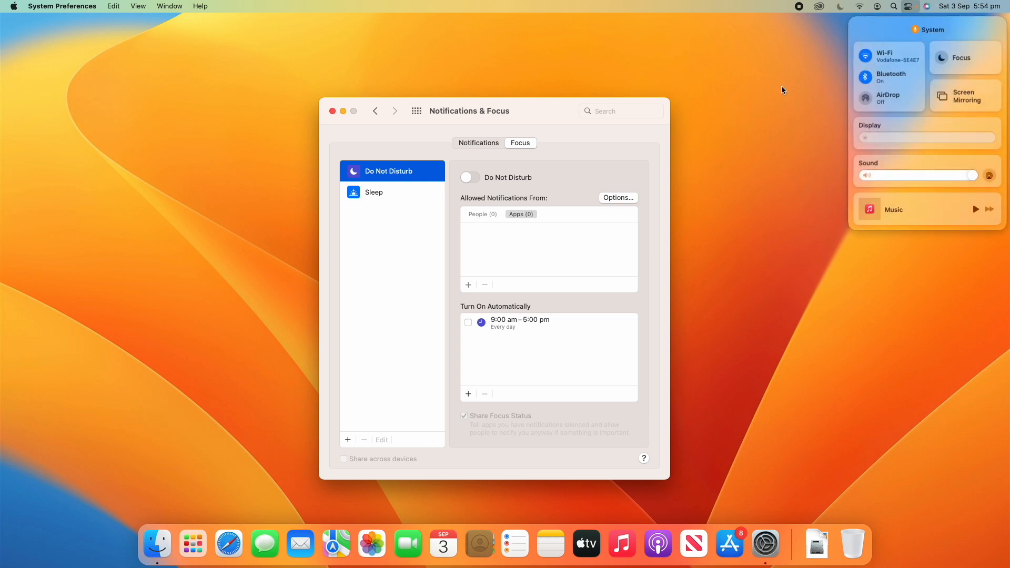
mouse_move(603, 169)
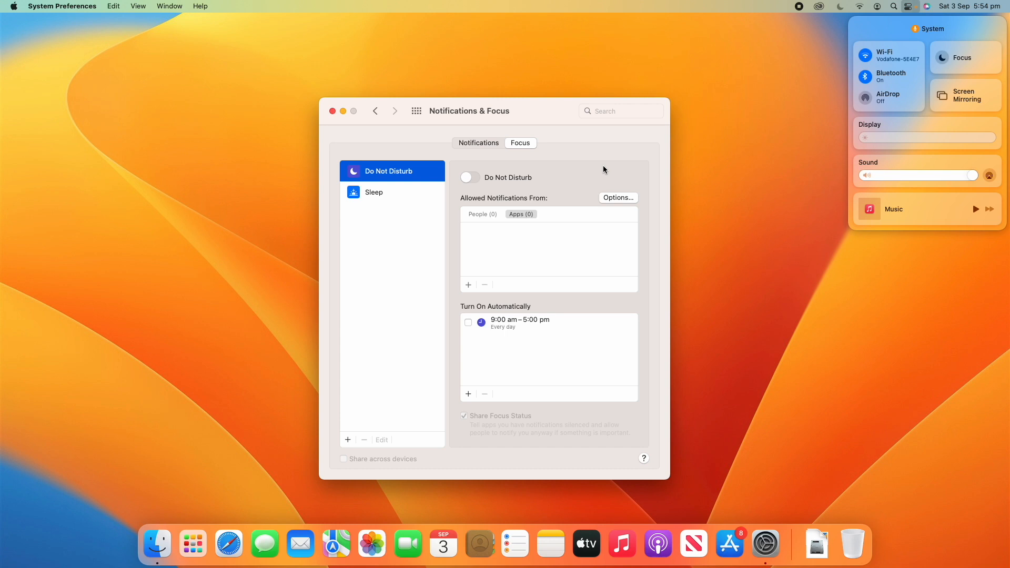
mouse_move(591, 183)
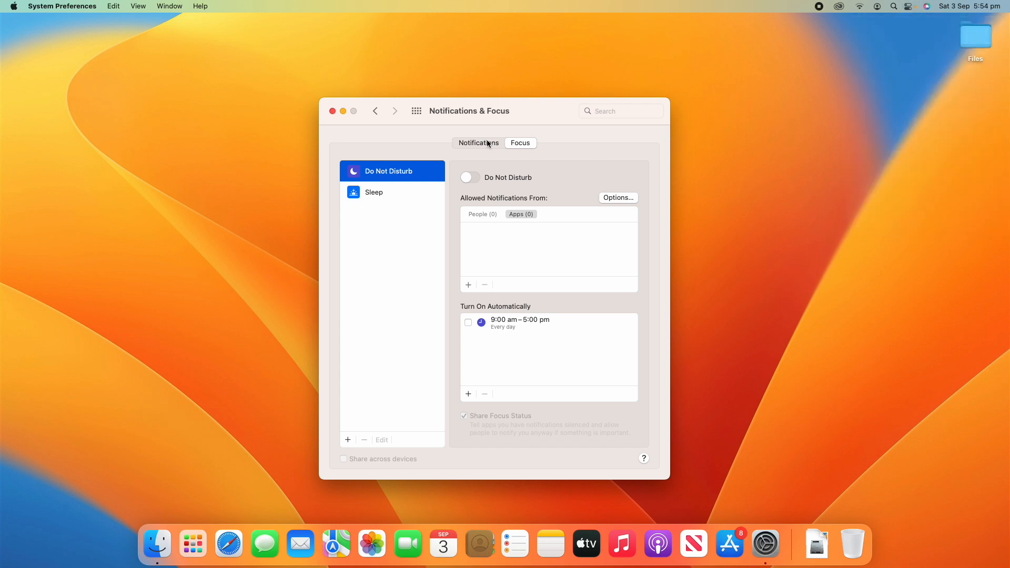
Turn Do Not Disturb on, then show App Store's per-app notification settings.
left_click(478, 142)
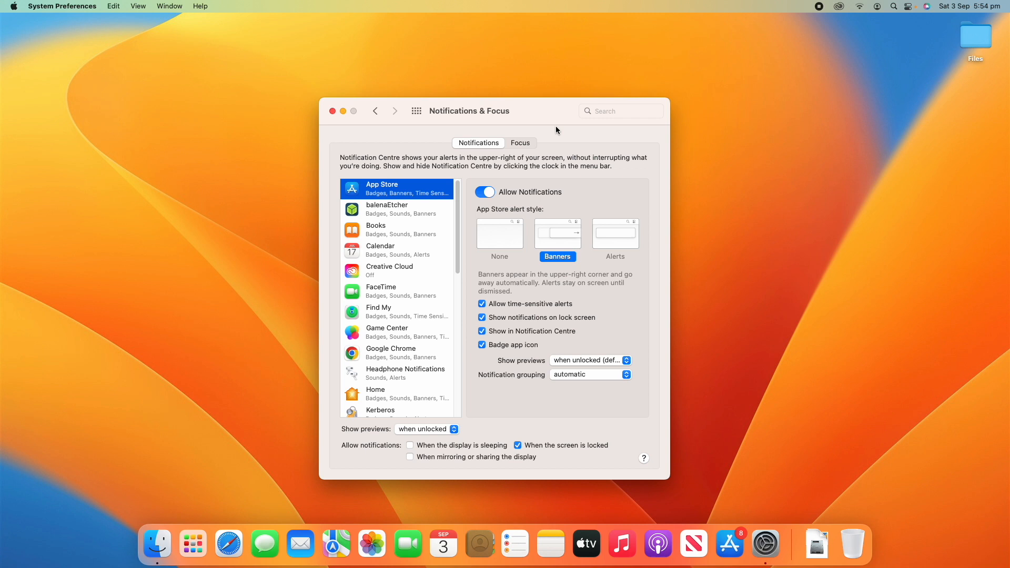
left_click(519, 142)
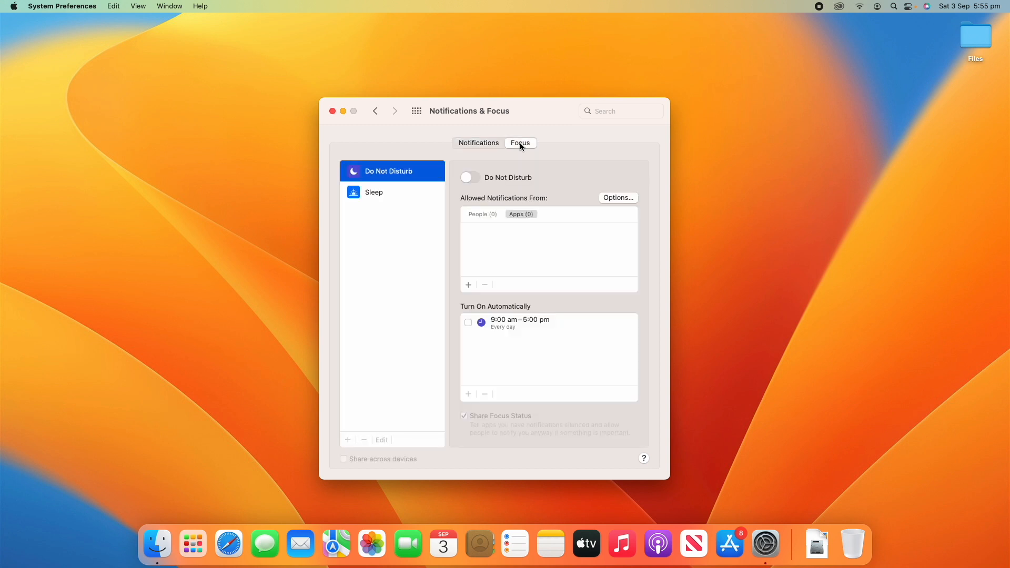
mouse_move(488, 150)
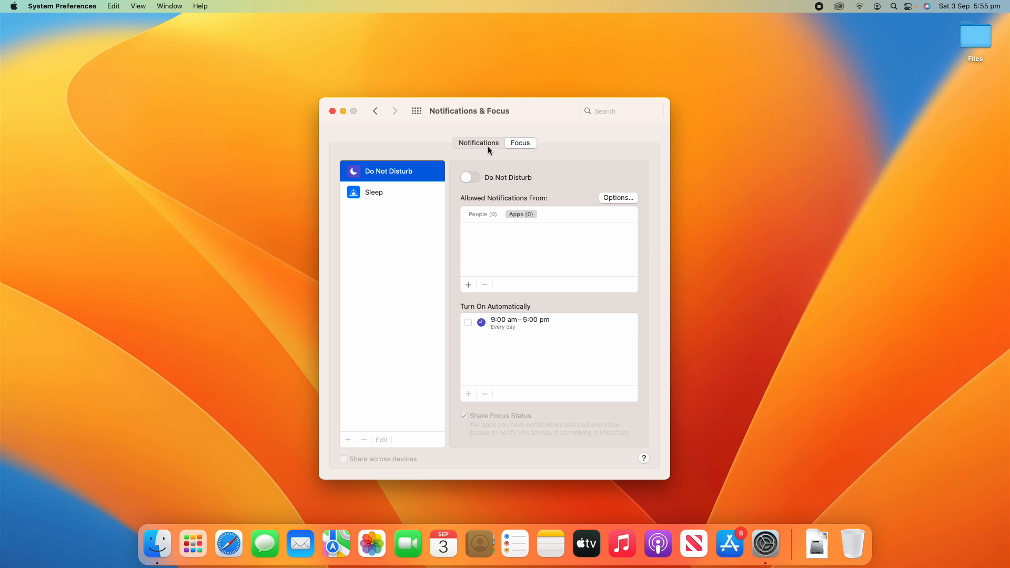
left_click(470, 177)
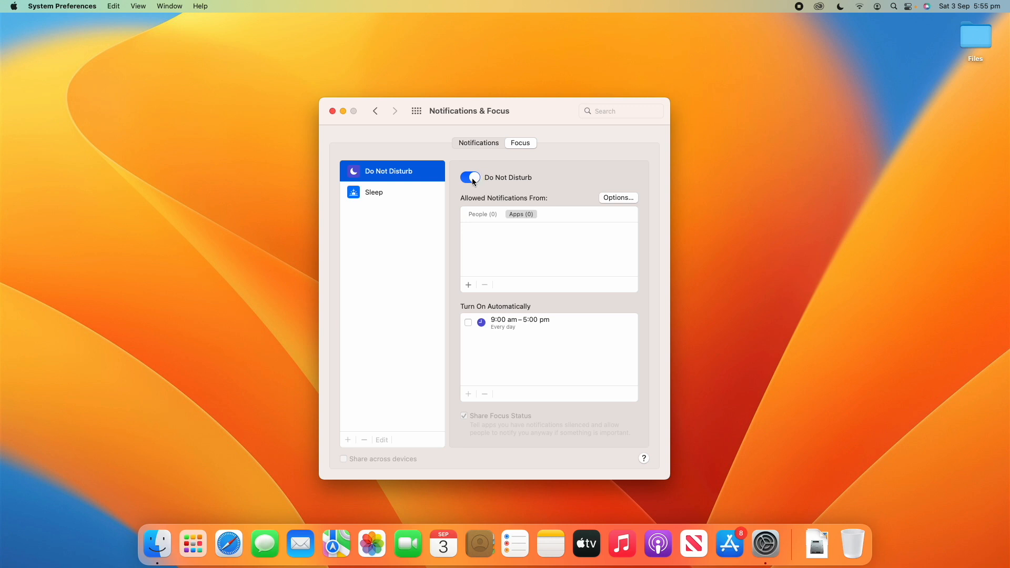
left_click(478, 143)
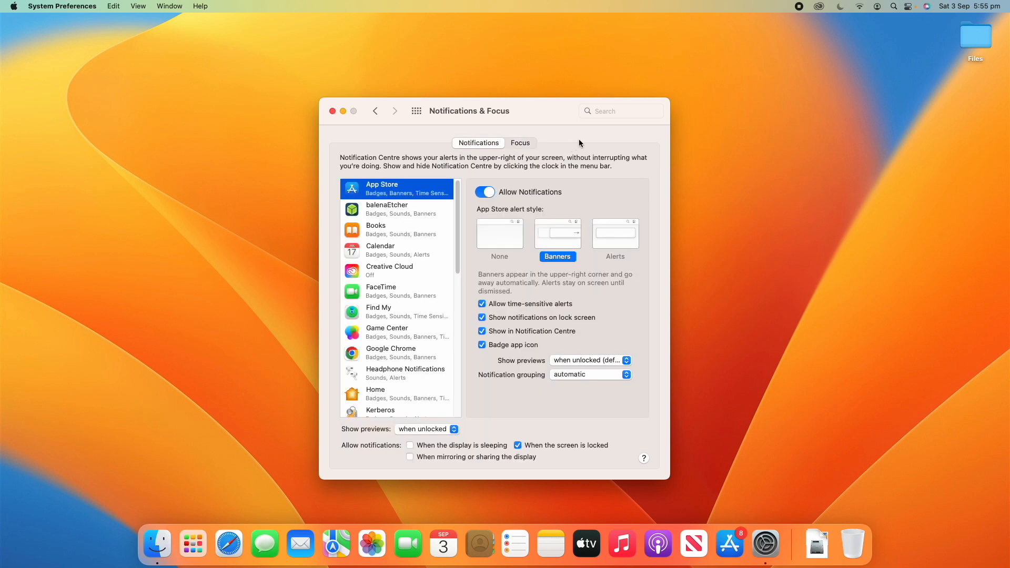